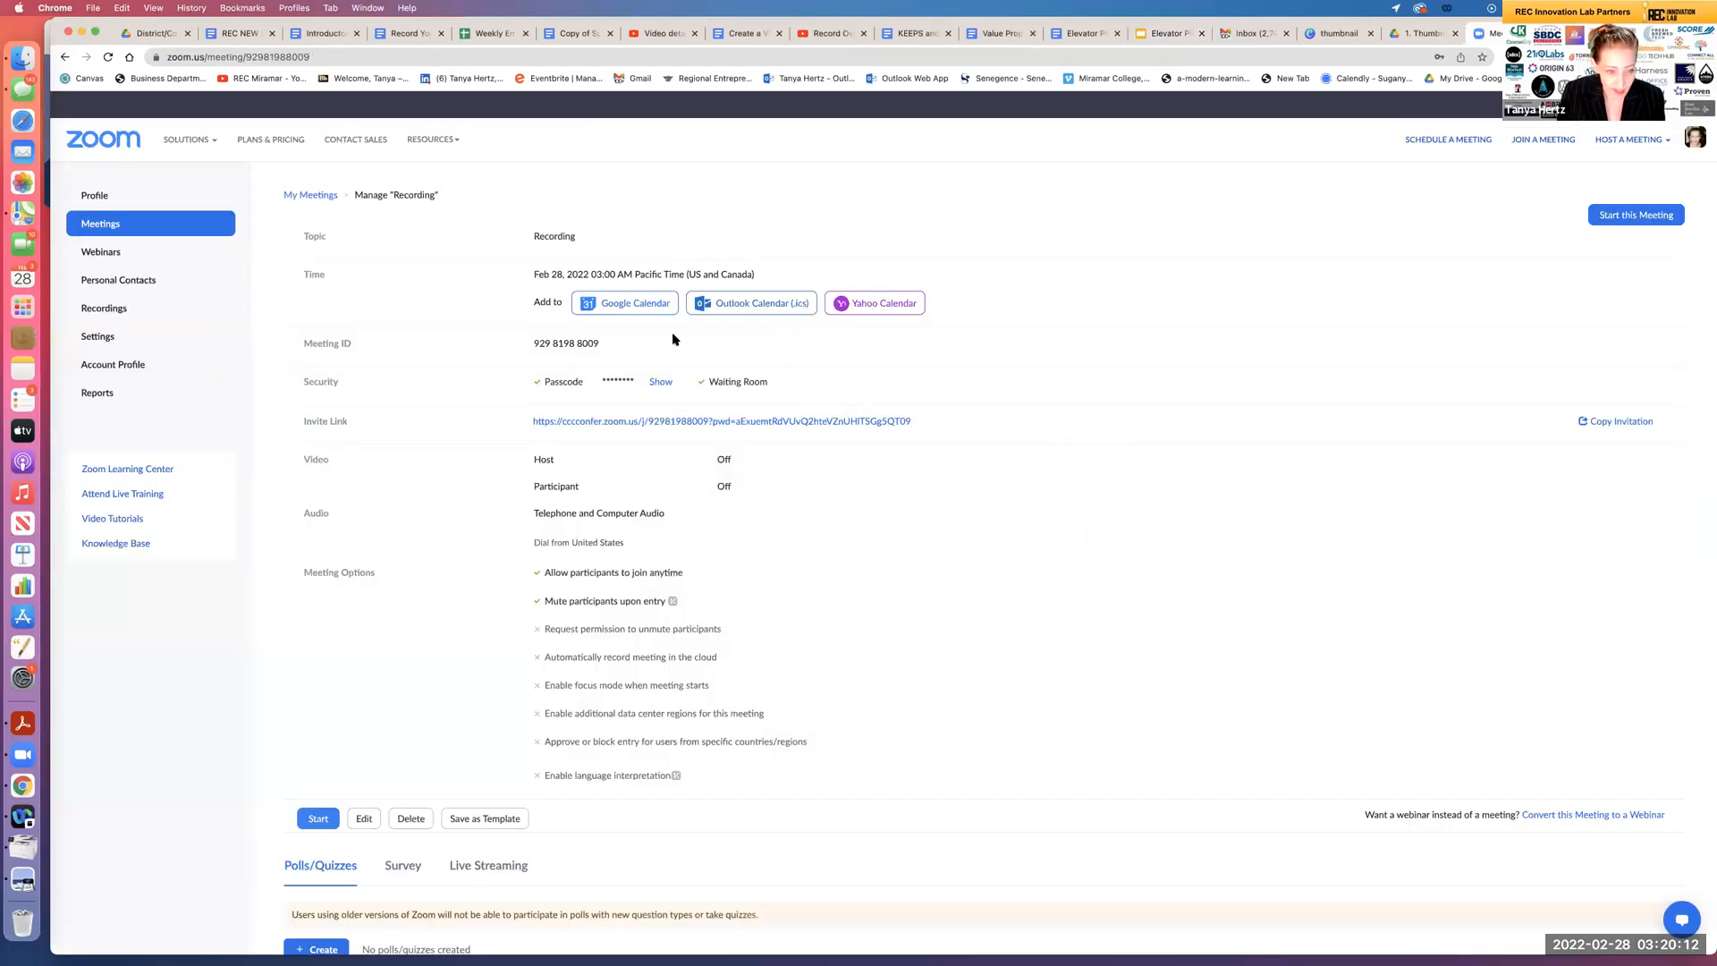
mouse_move(645, 340)
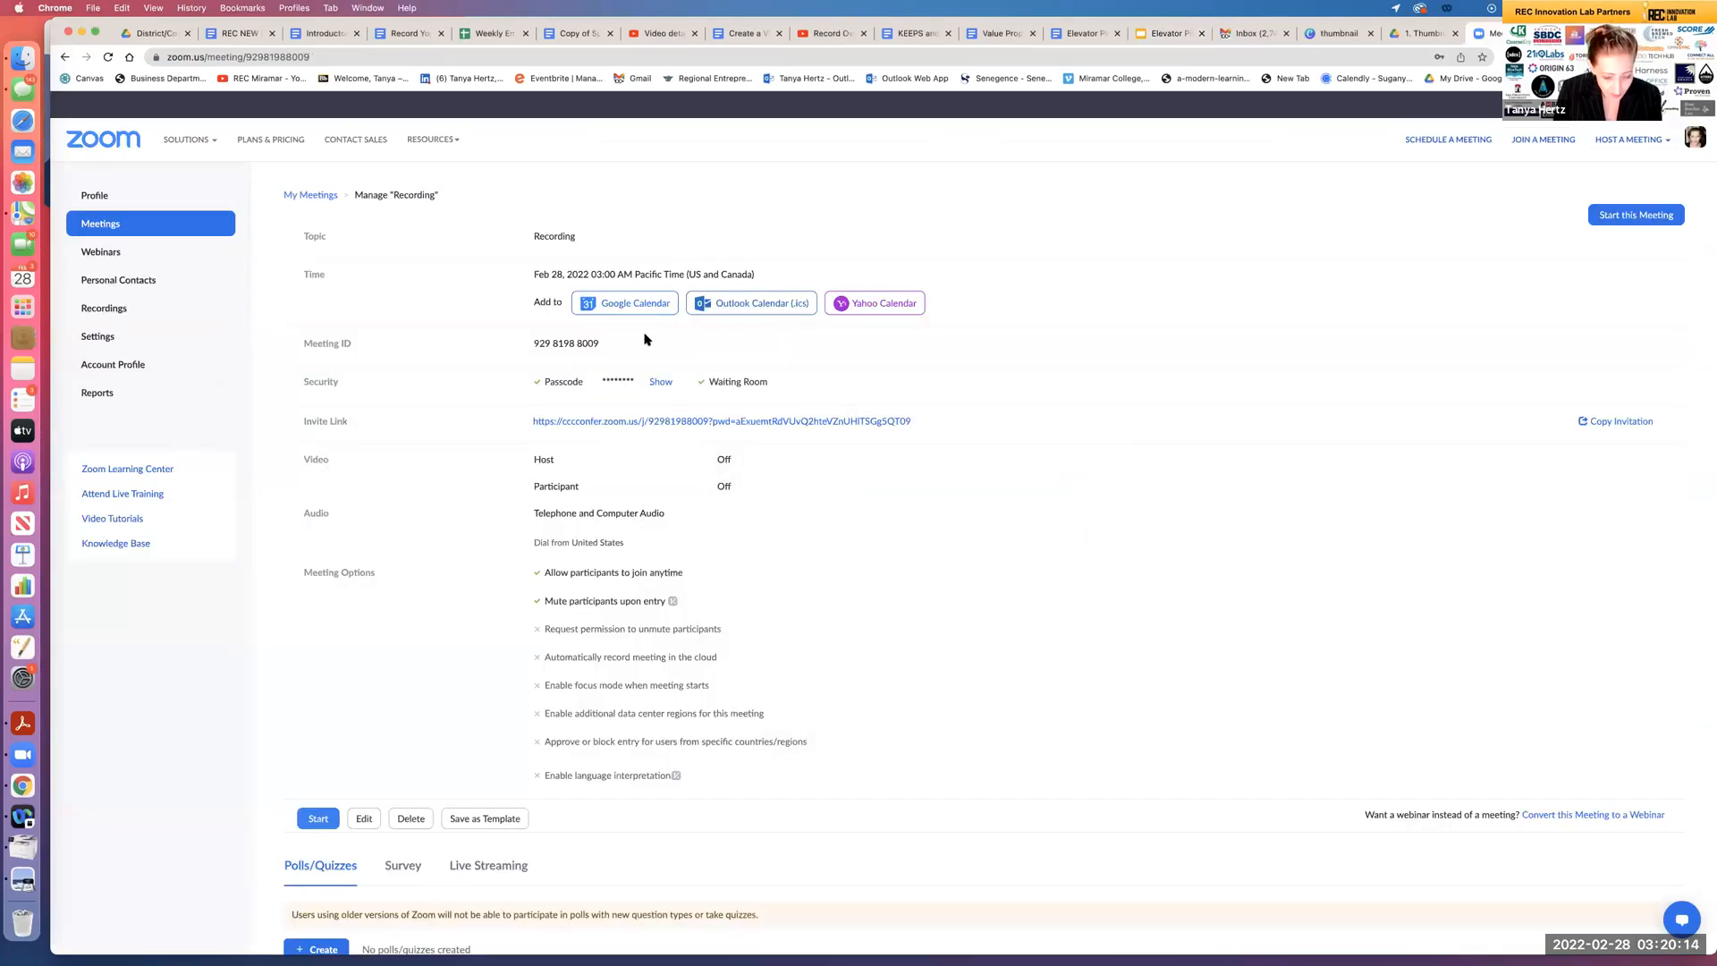
mouse_move(508, 346)
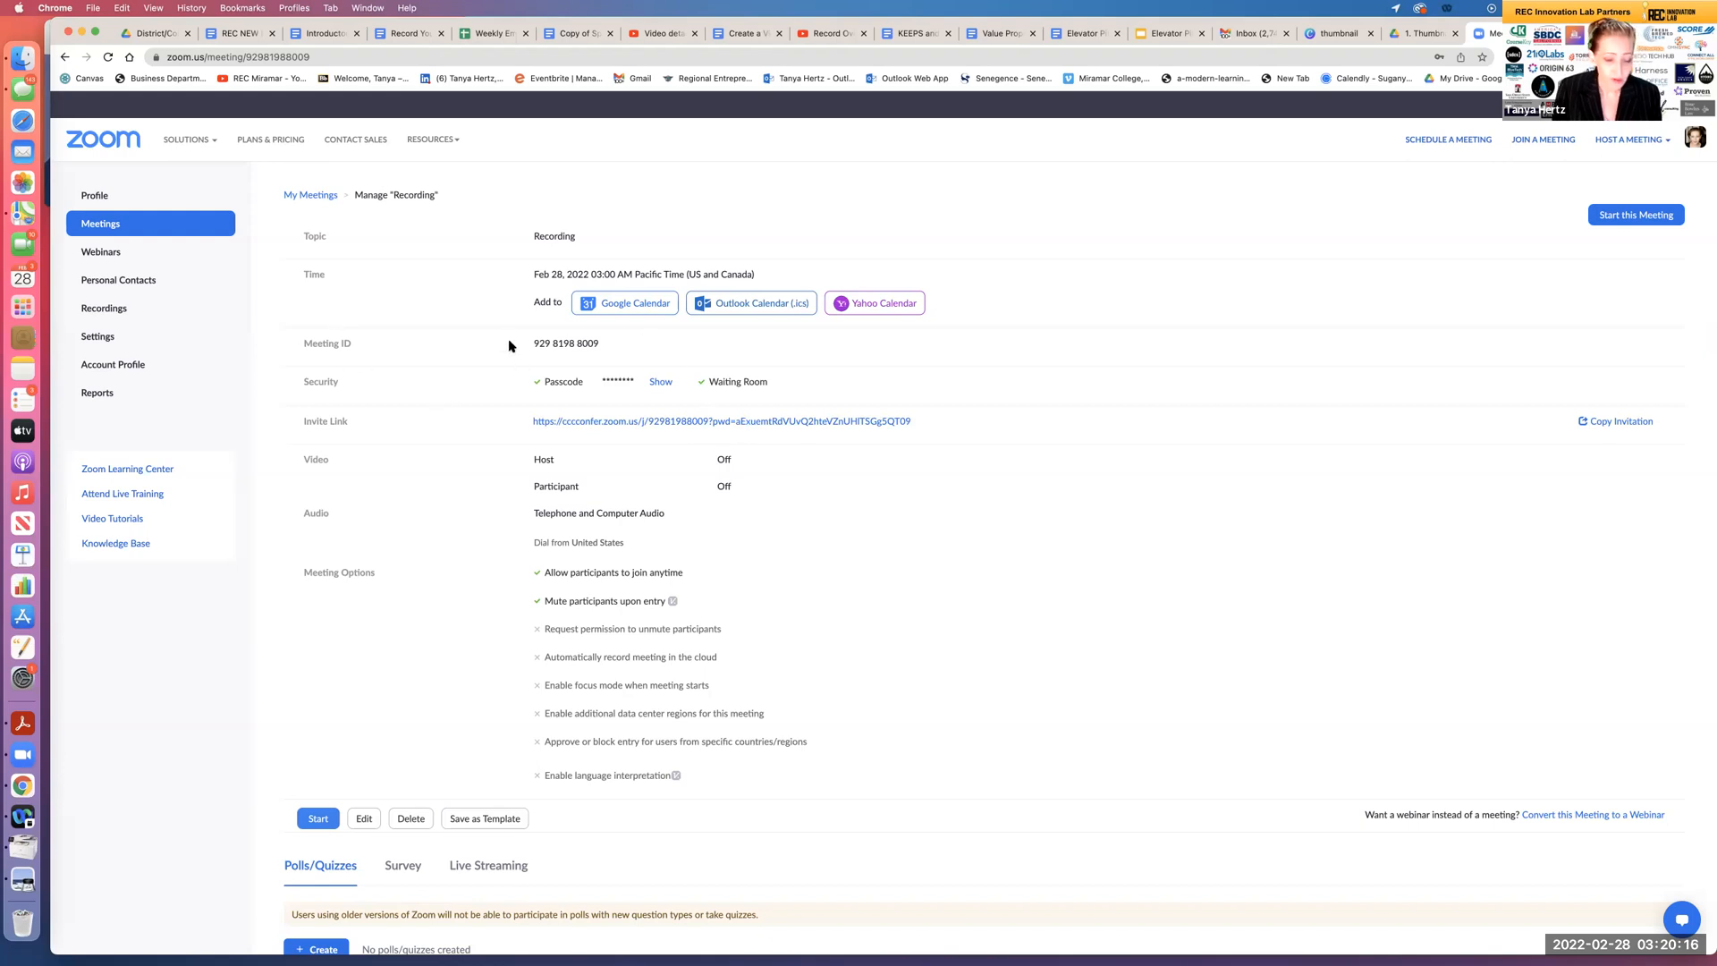
mouse_move(547, 380)
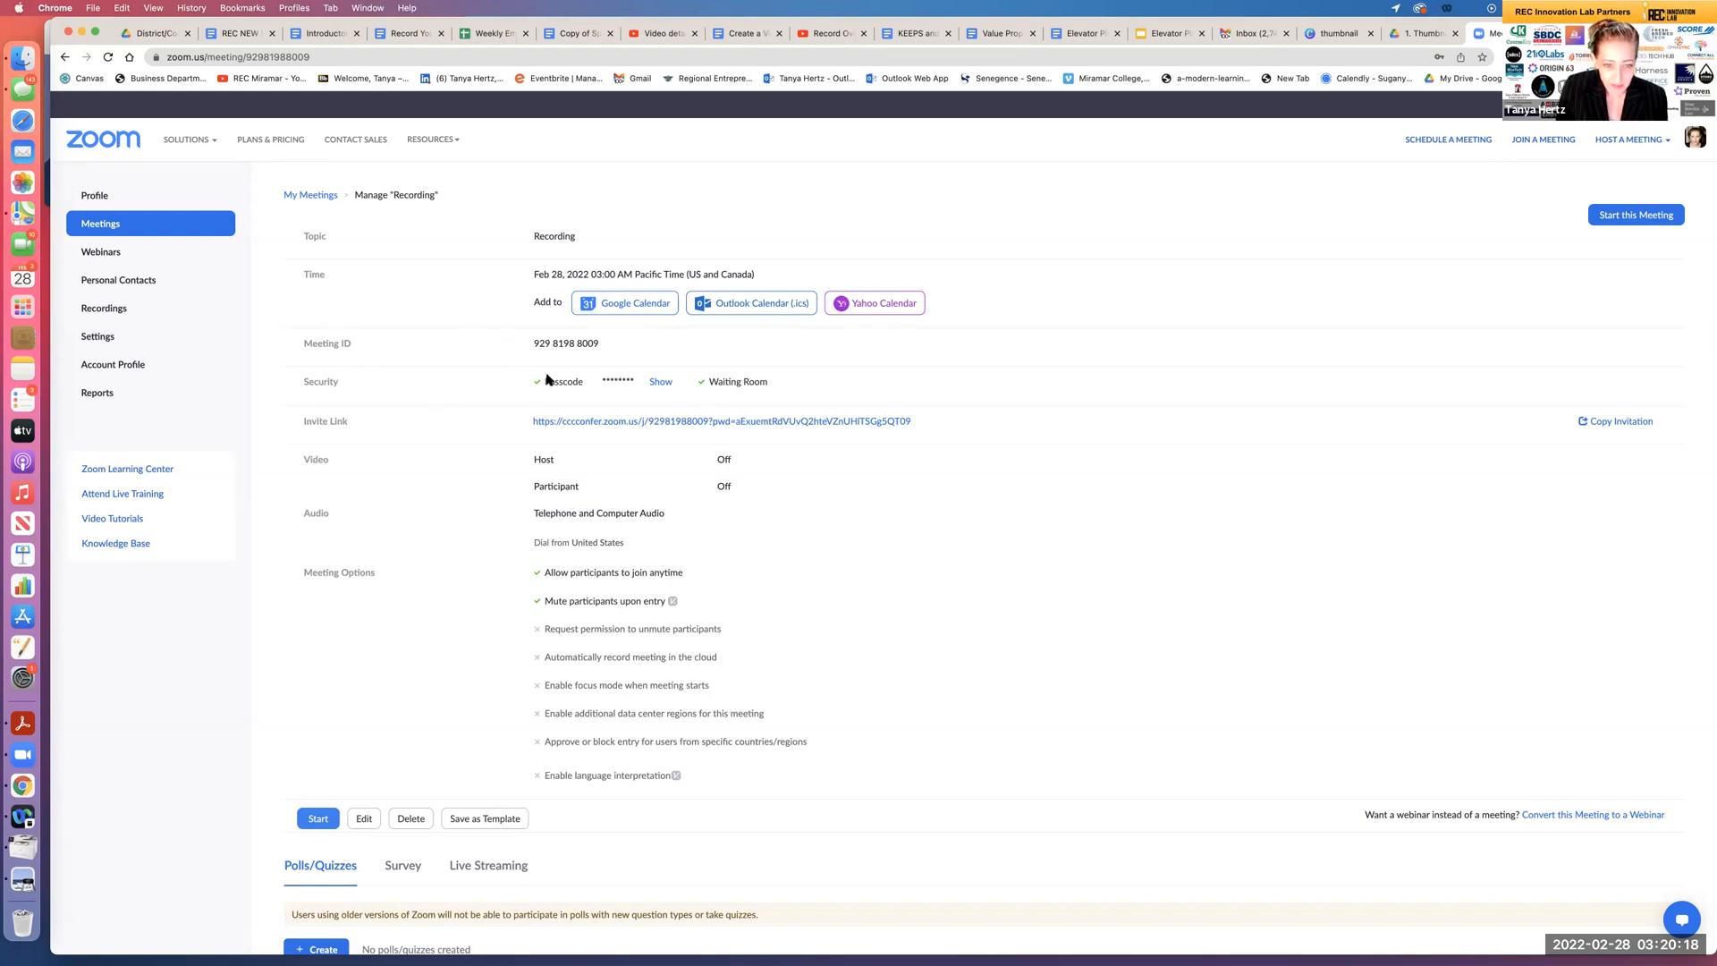
mouse_move(850, 530)
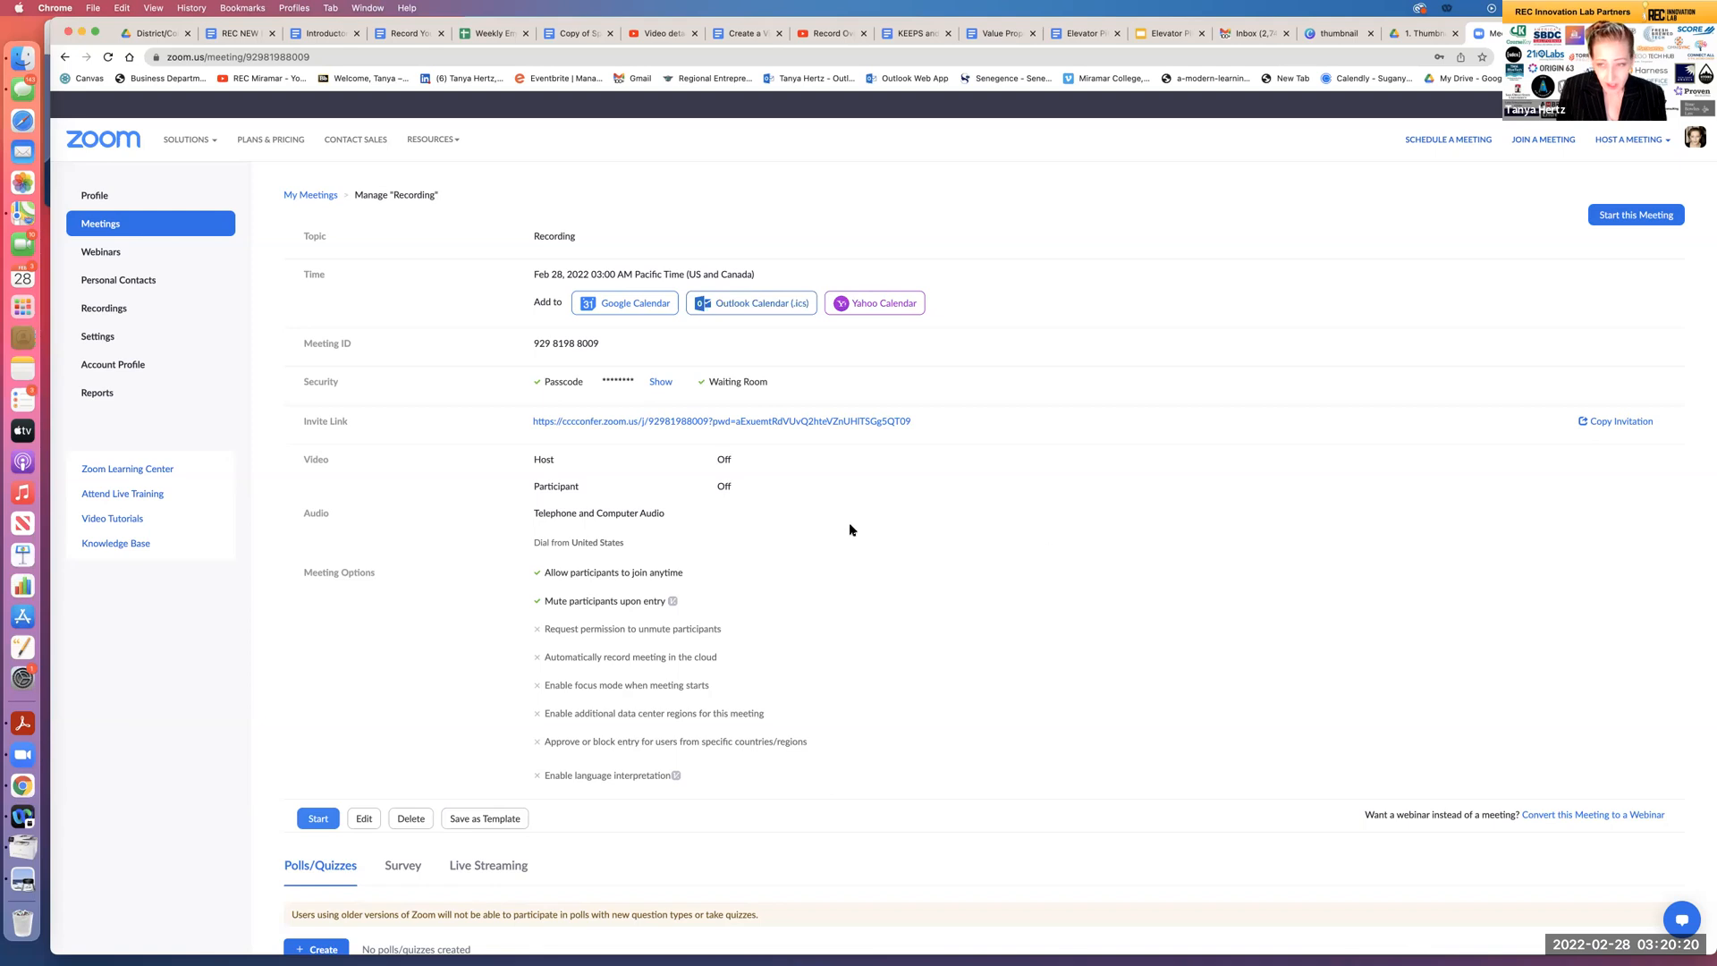
mouse_move(1021, 511)
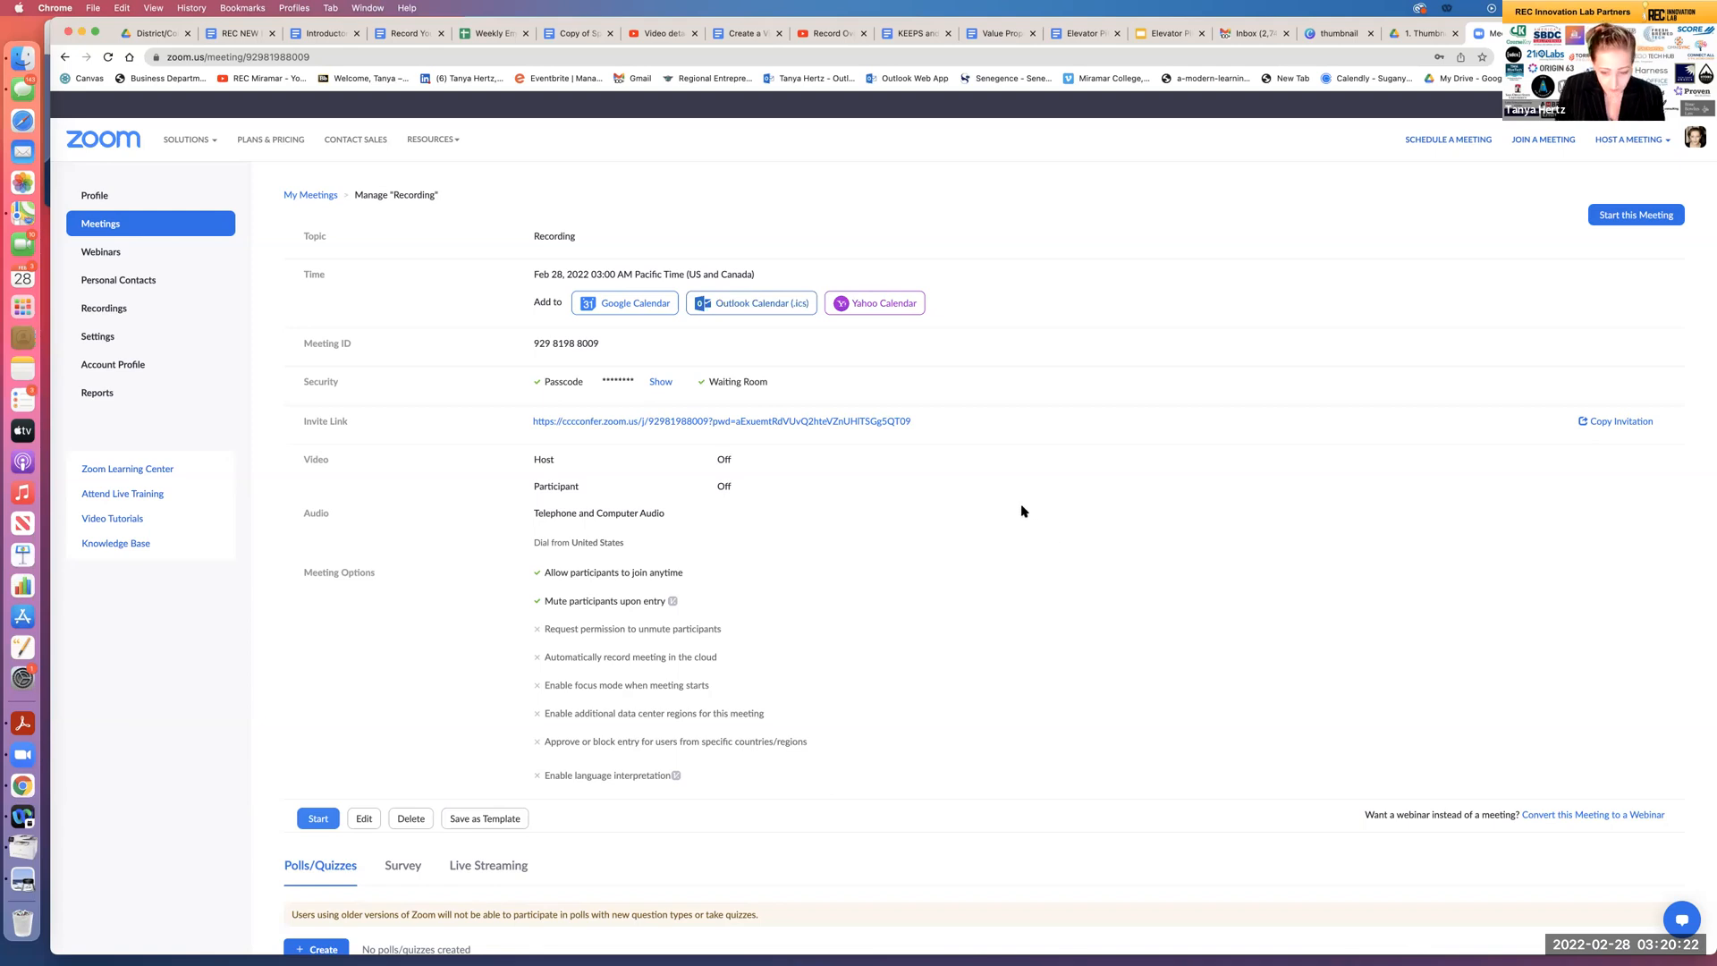
mouse_move(1161, 300)
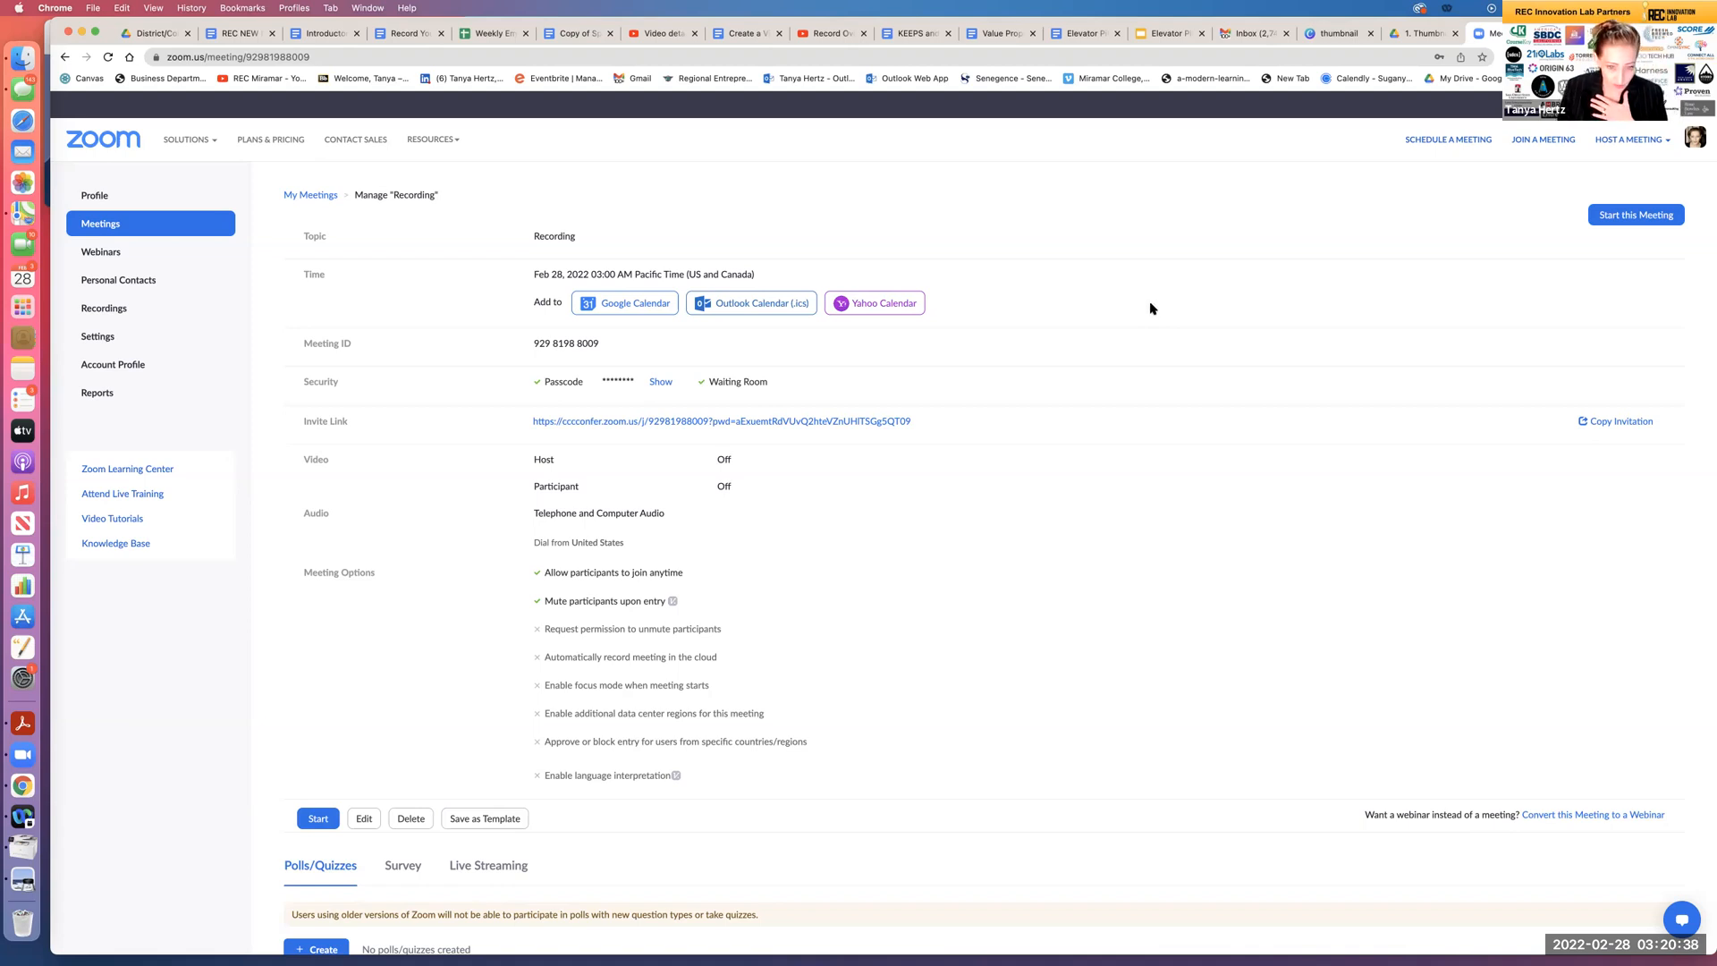
mouse_move(1166, 590)
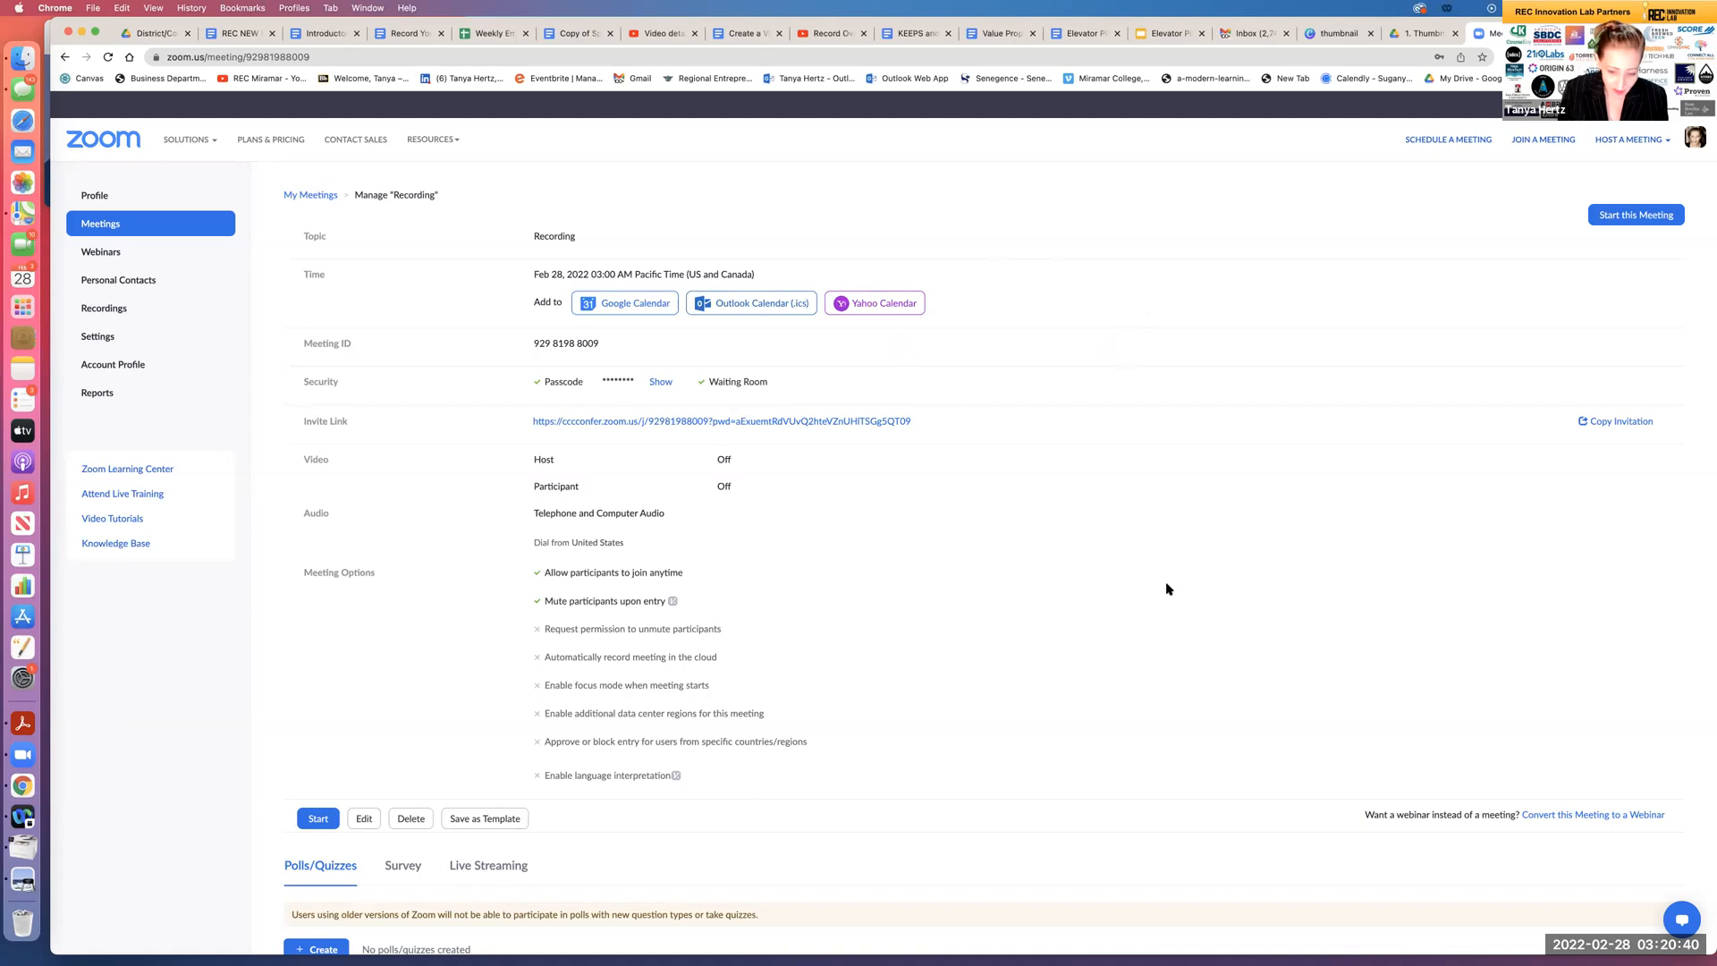
mouse_move(1233, 955)
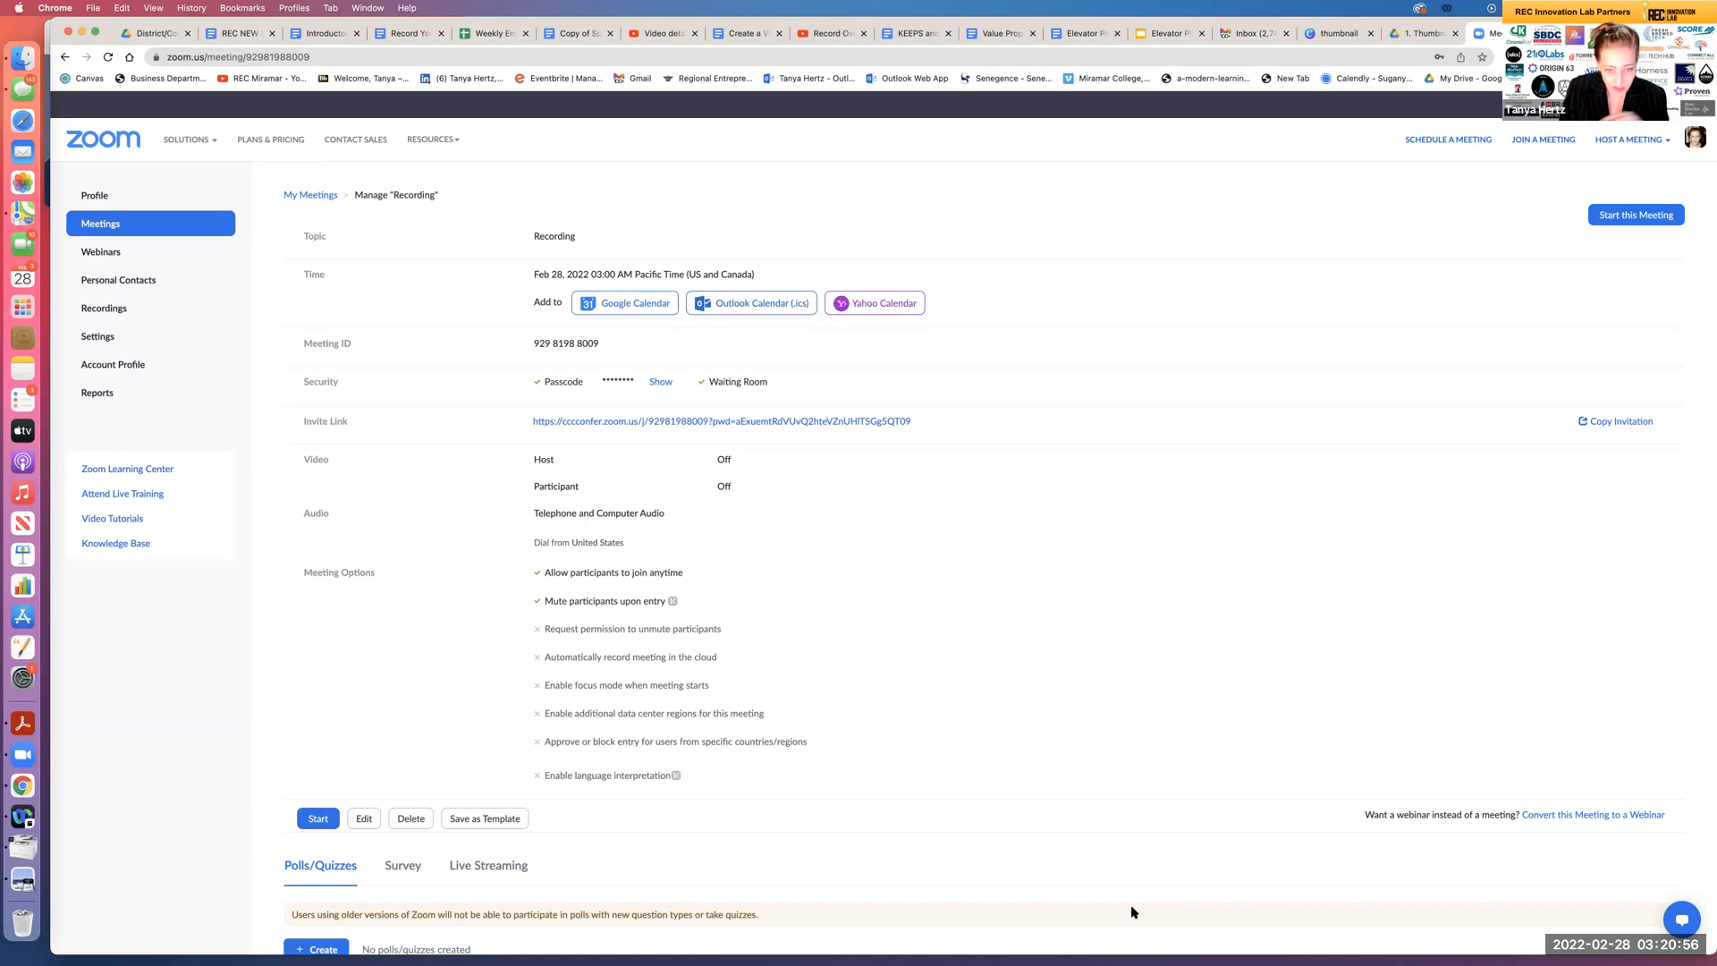
mouse_move(1142, 777)
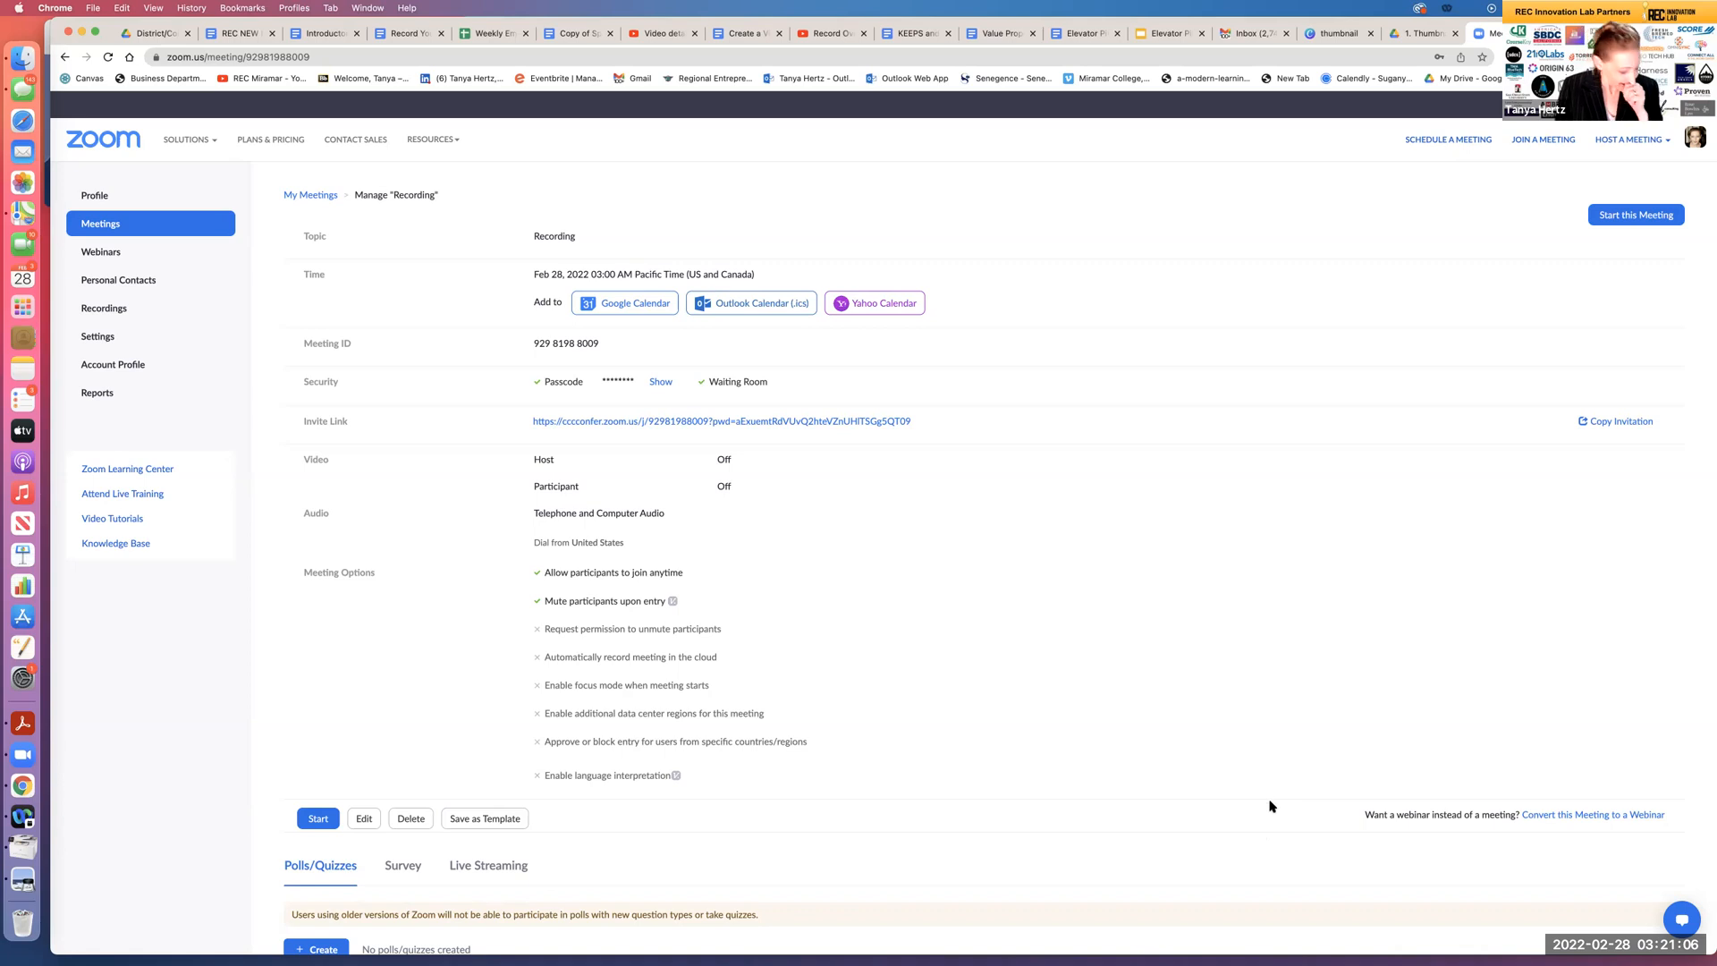
mouse_move(1292, 770)
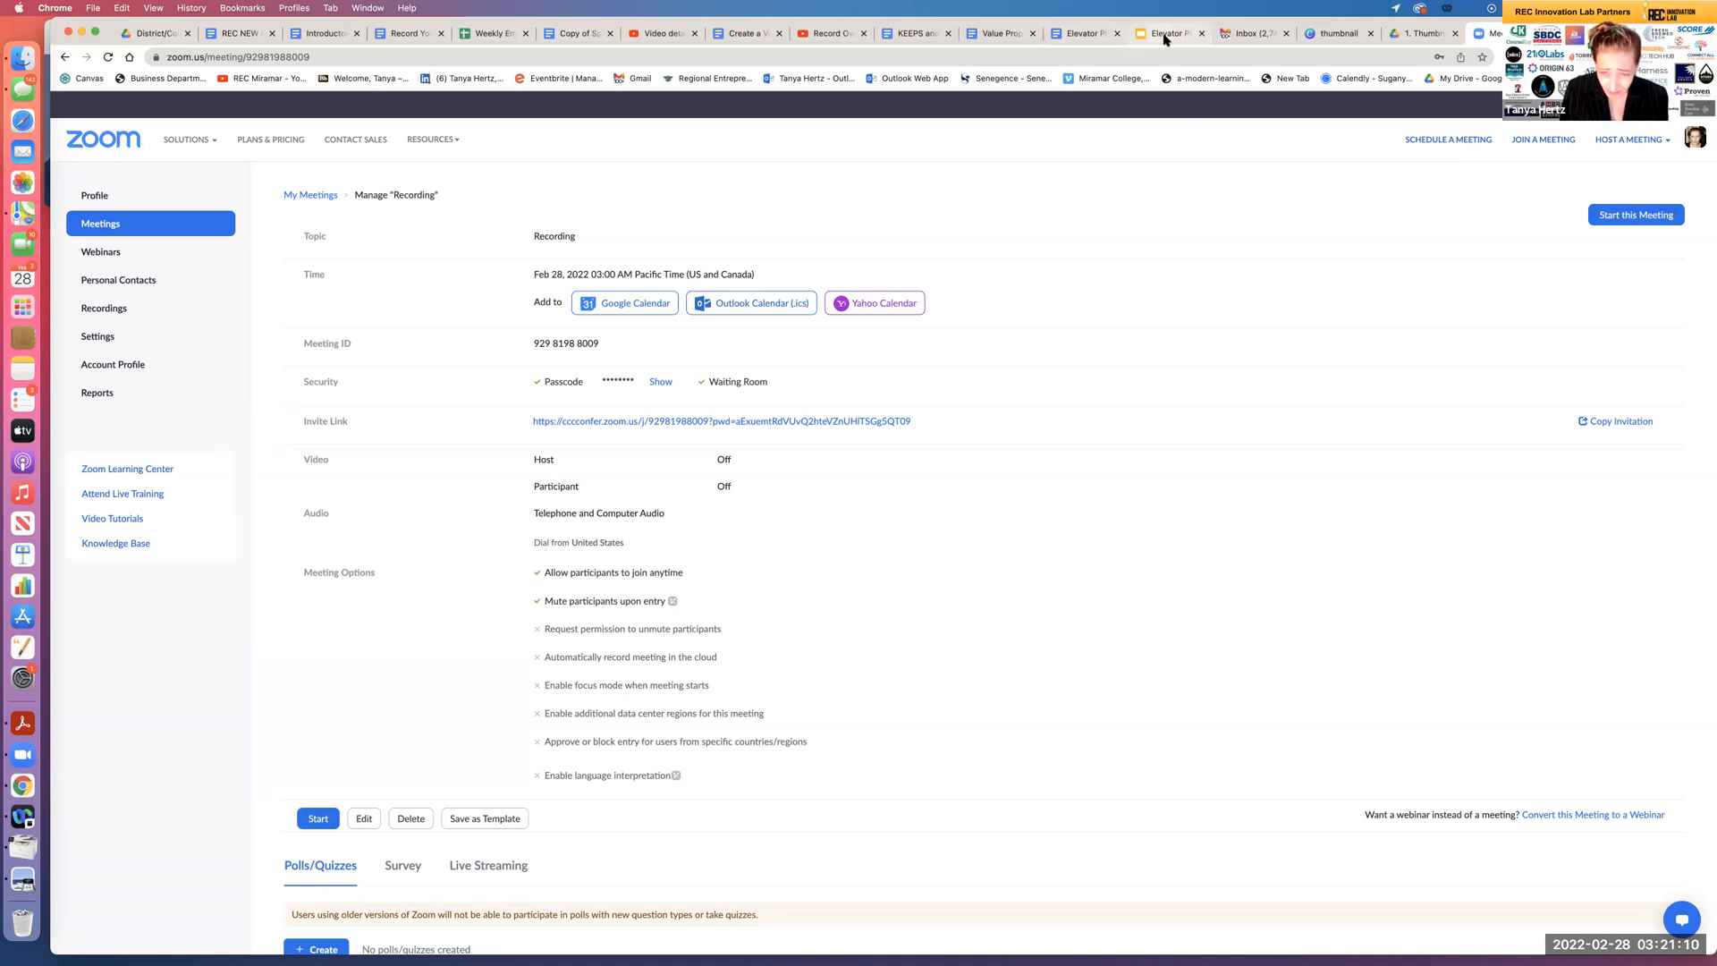
- Review the Types of Pitches slide in the Elevator Pitch deck, then return to the 3 W's slide
left_click(1169, 33)
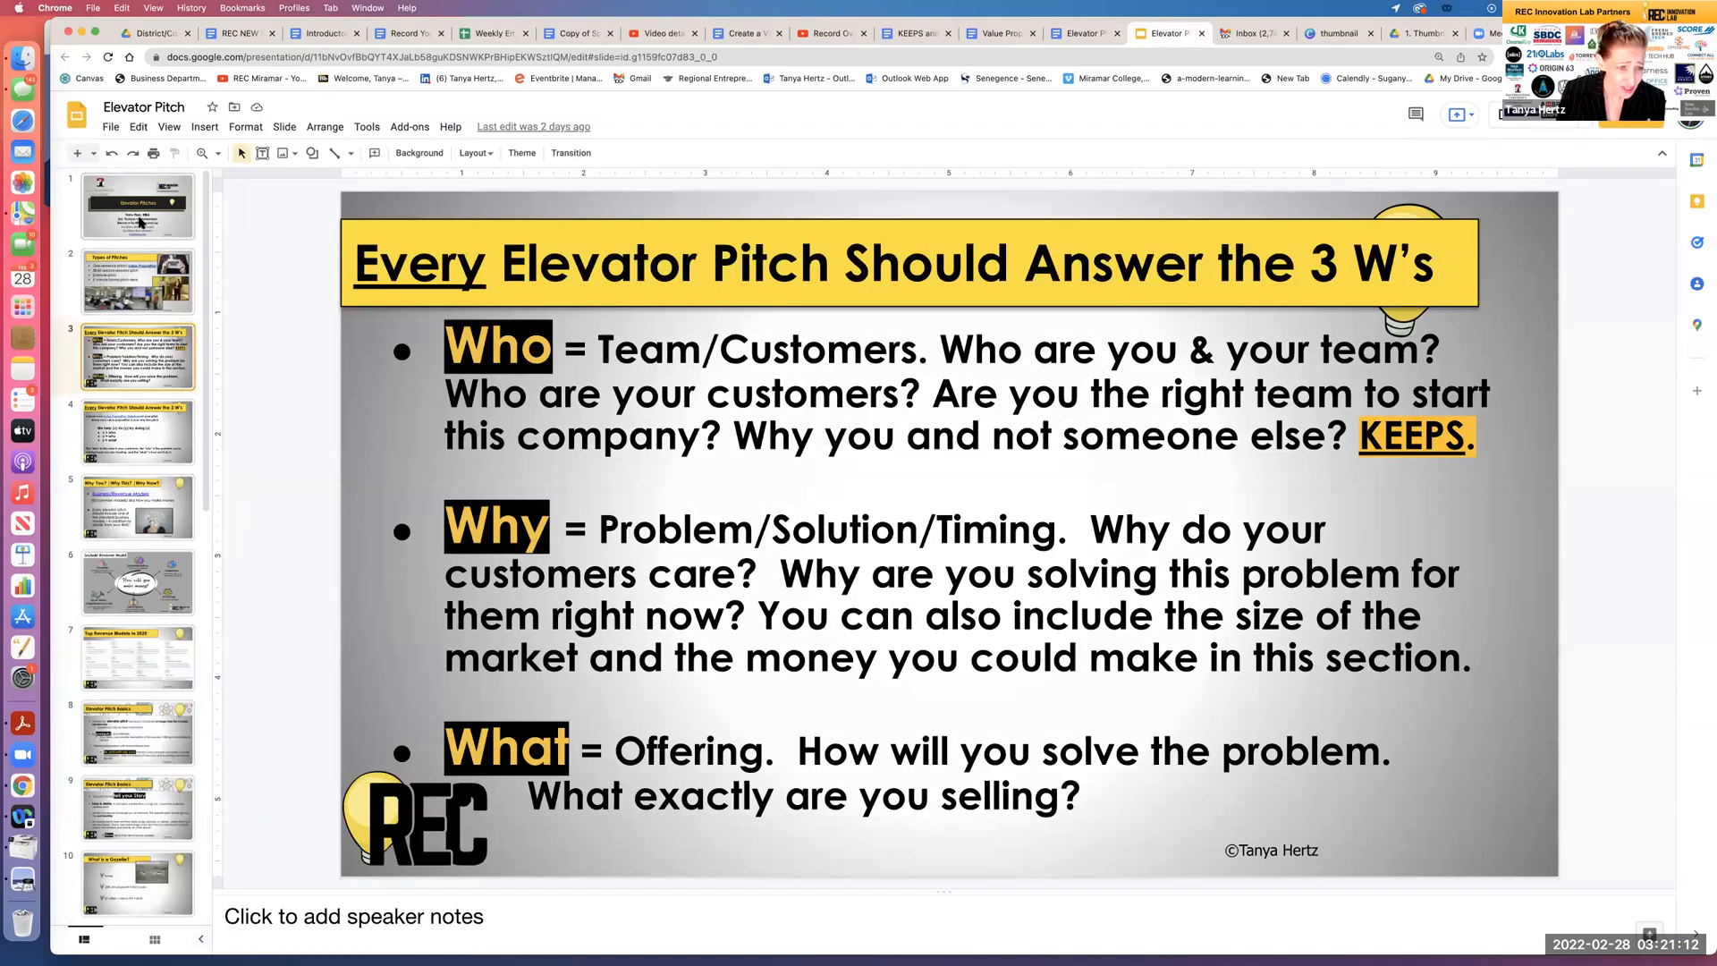
left_click(137, 280)
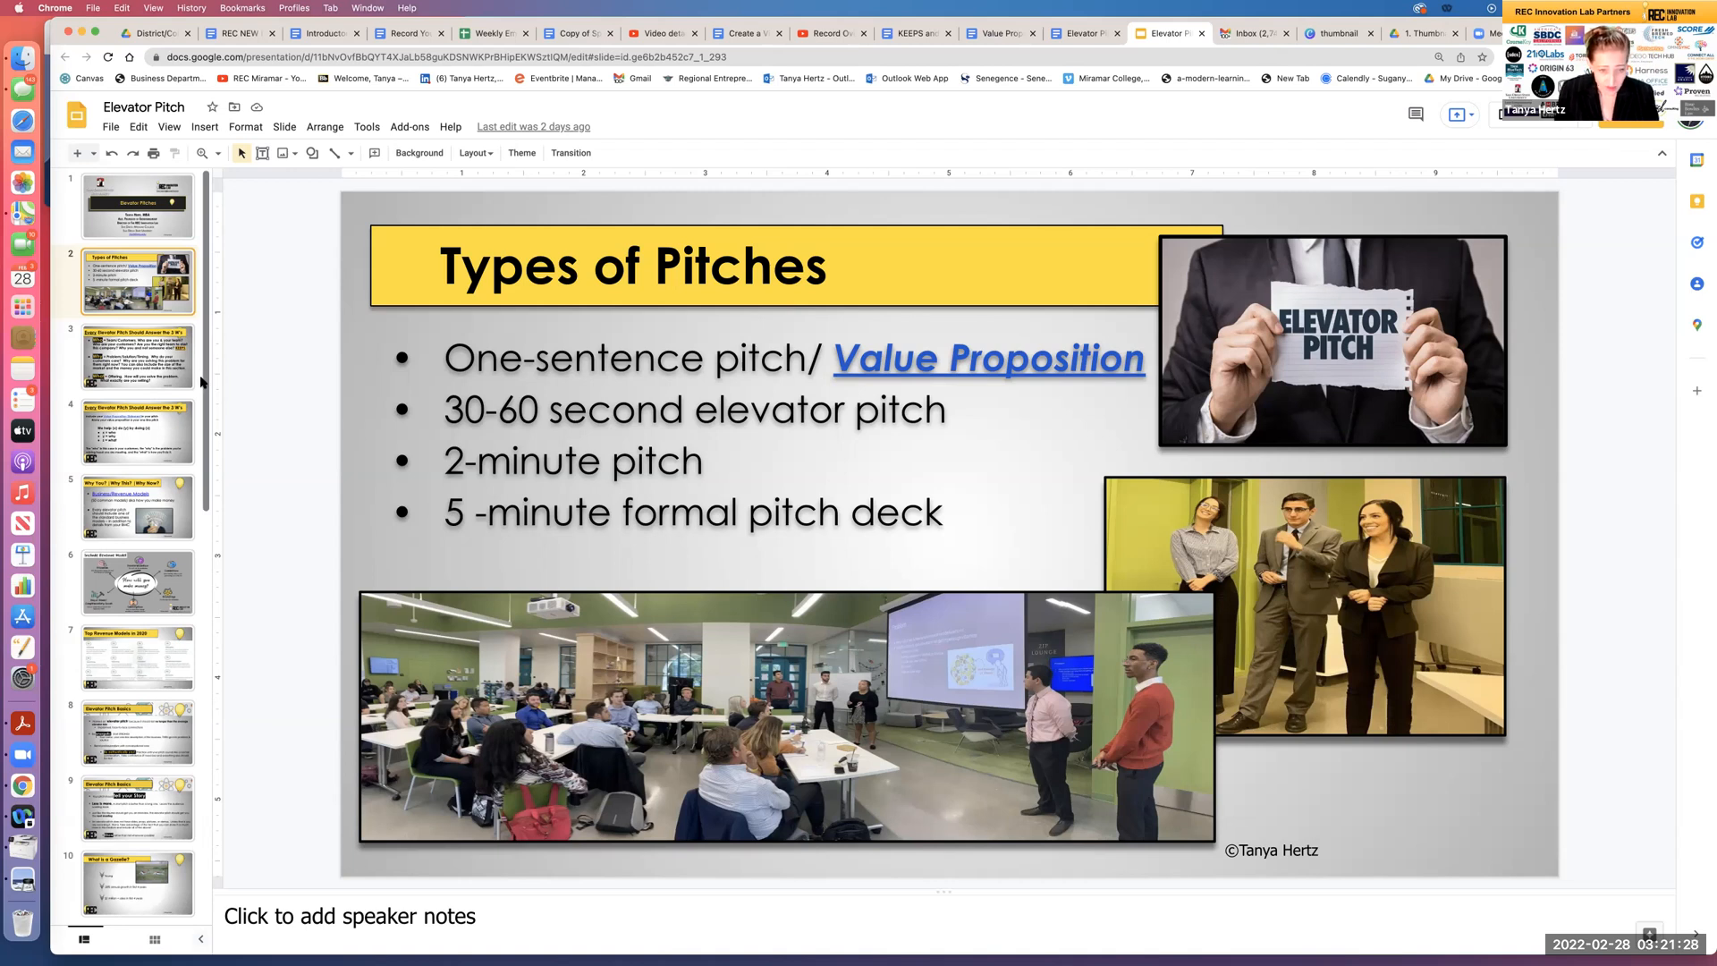
mouse_move(288, 395)
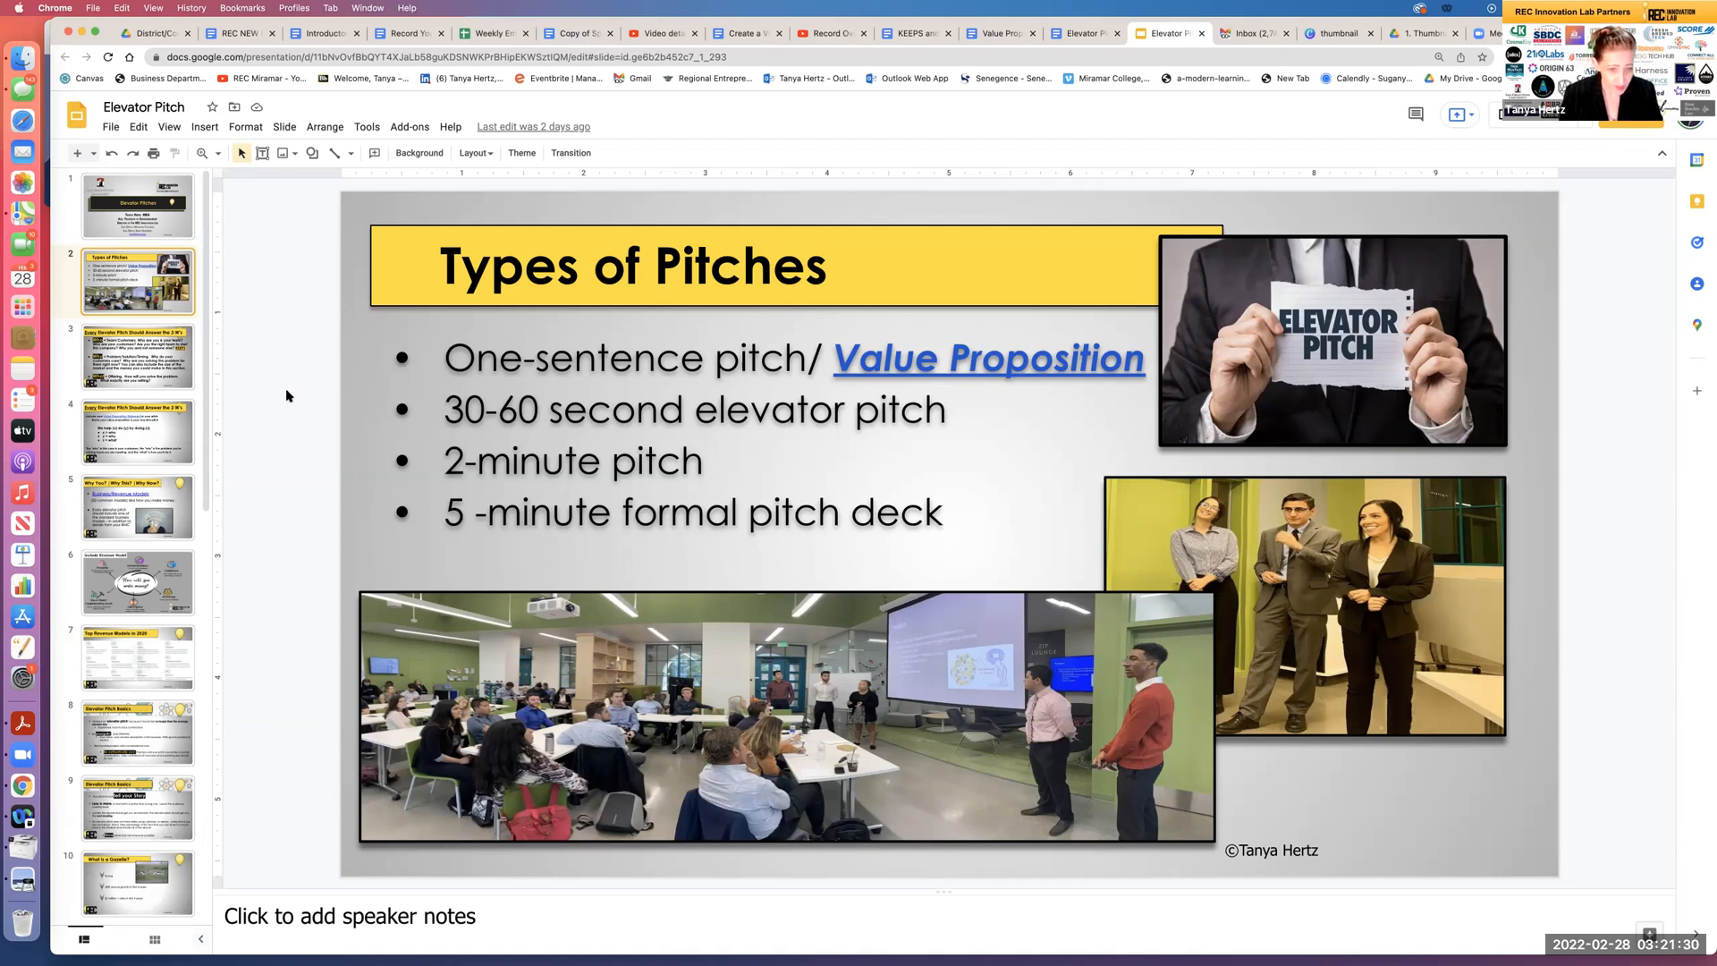
left_click(138, 356)
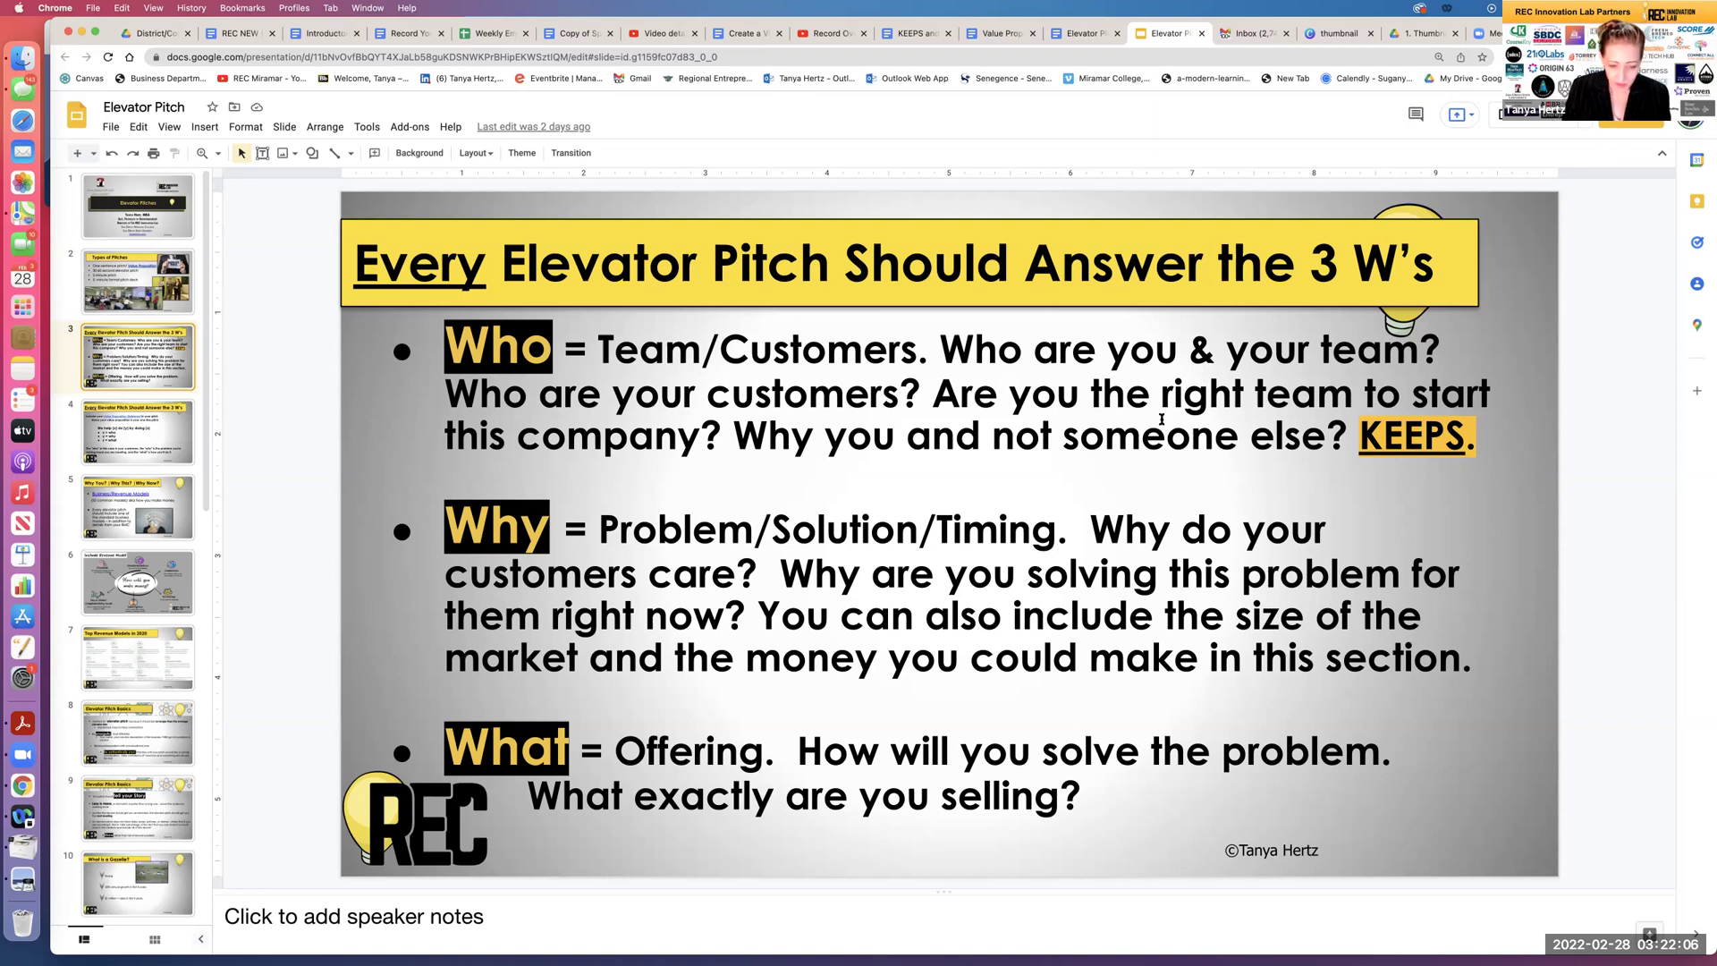
mouse_move(1230, 473)
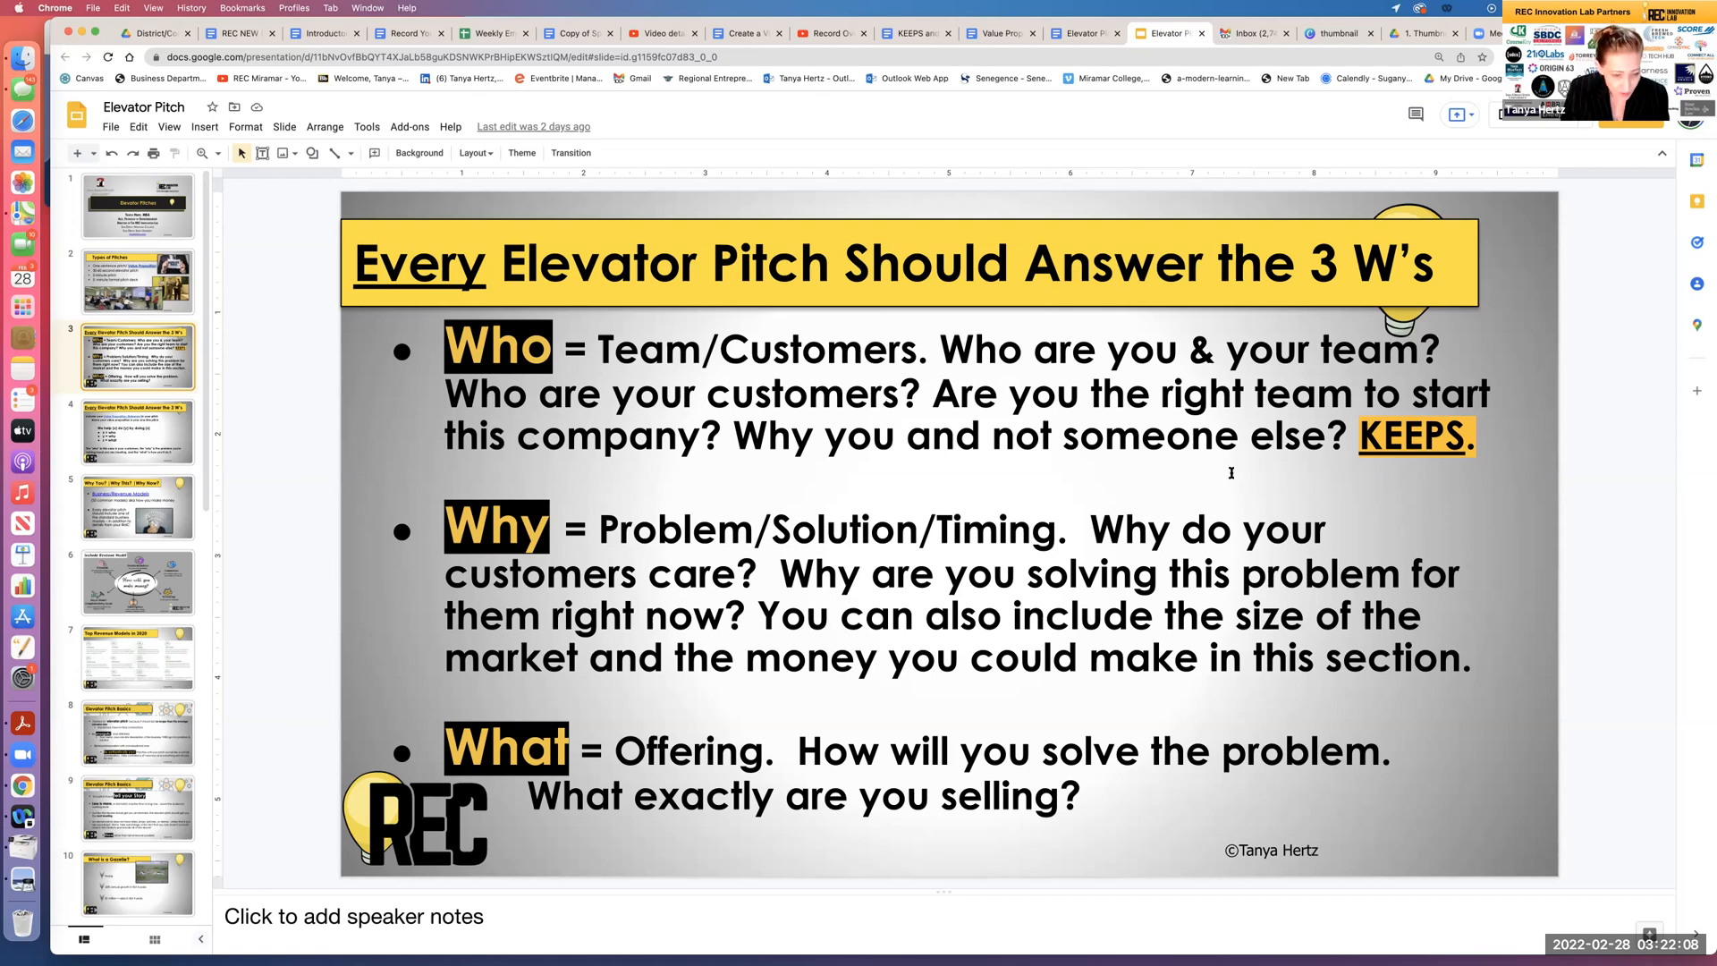
mouse_move(1322, 876)
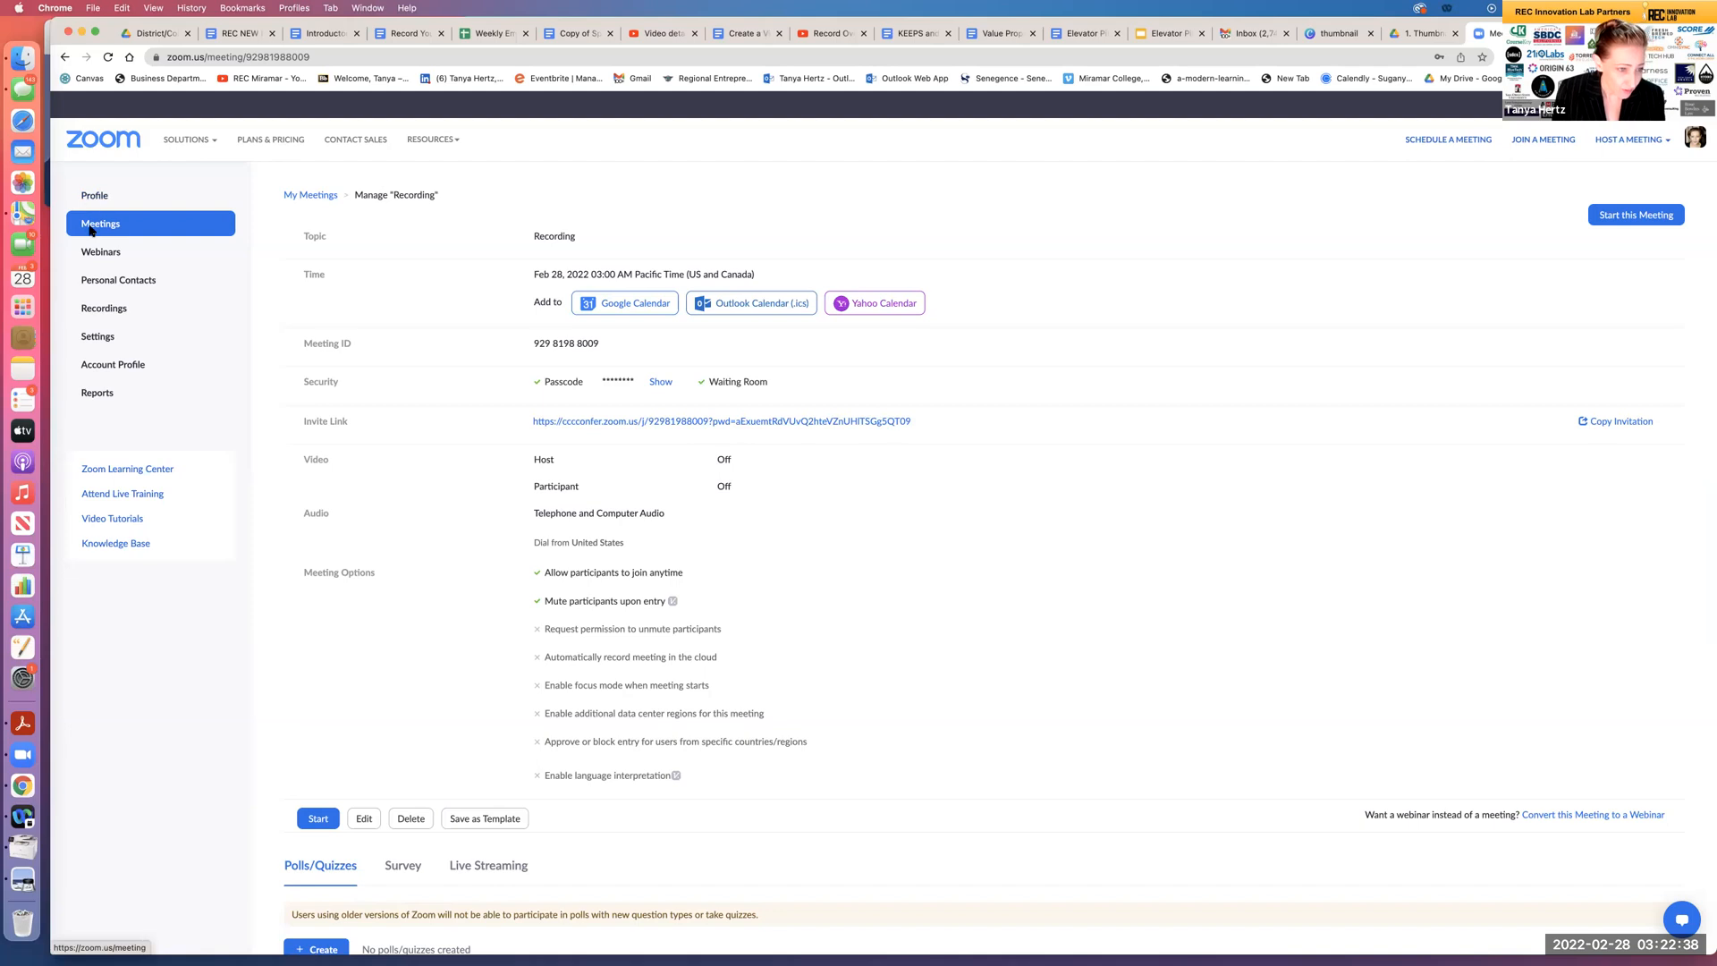
- Show the cloud Recordings list, where the Feb 28 recording is still processing
left_click(102, 308)
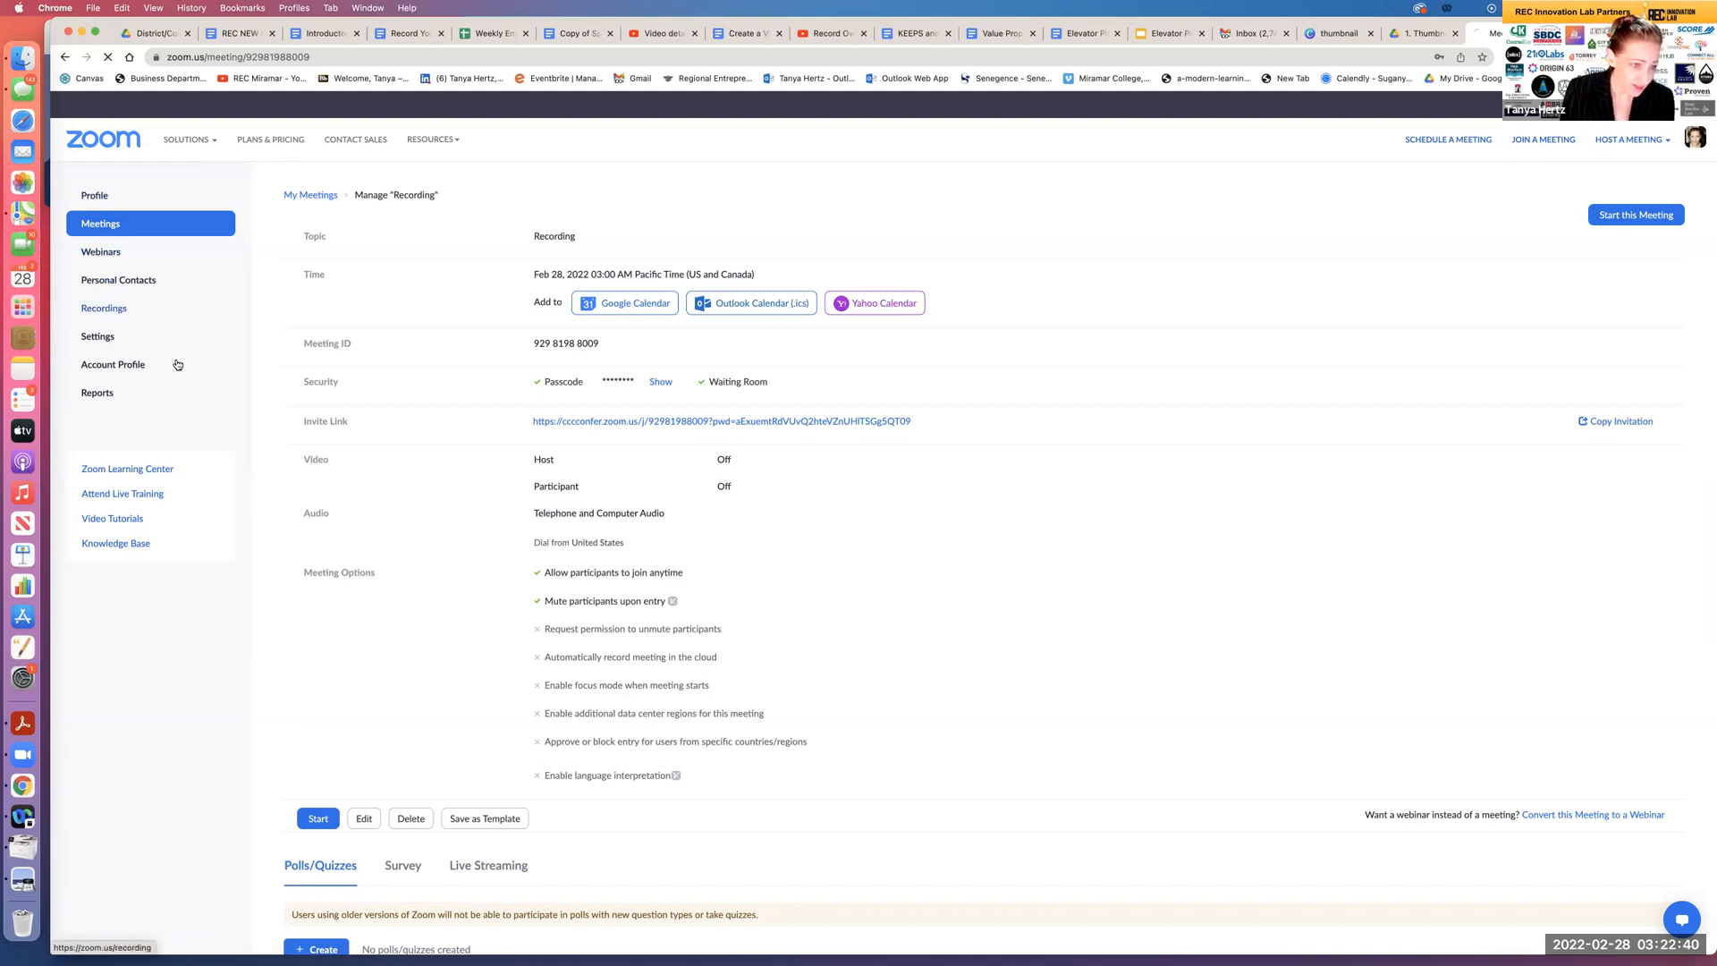
left_click(104, 307)
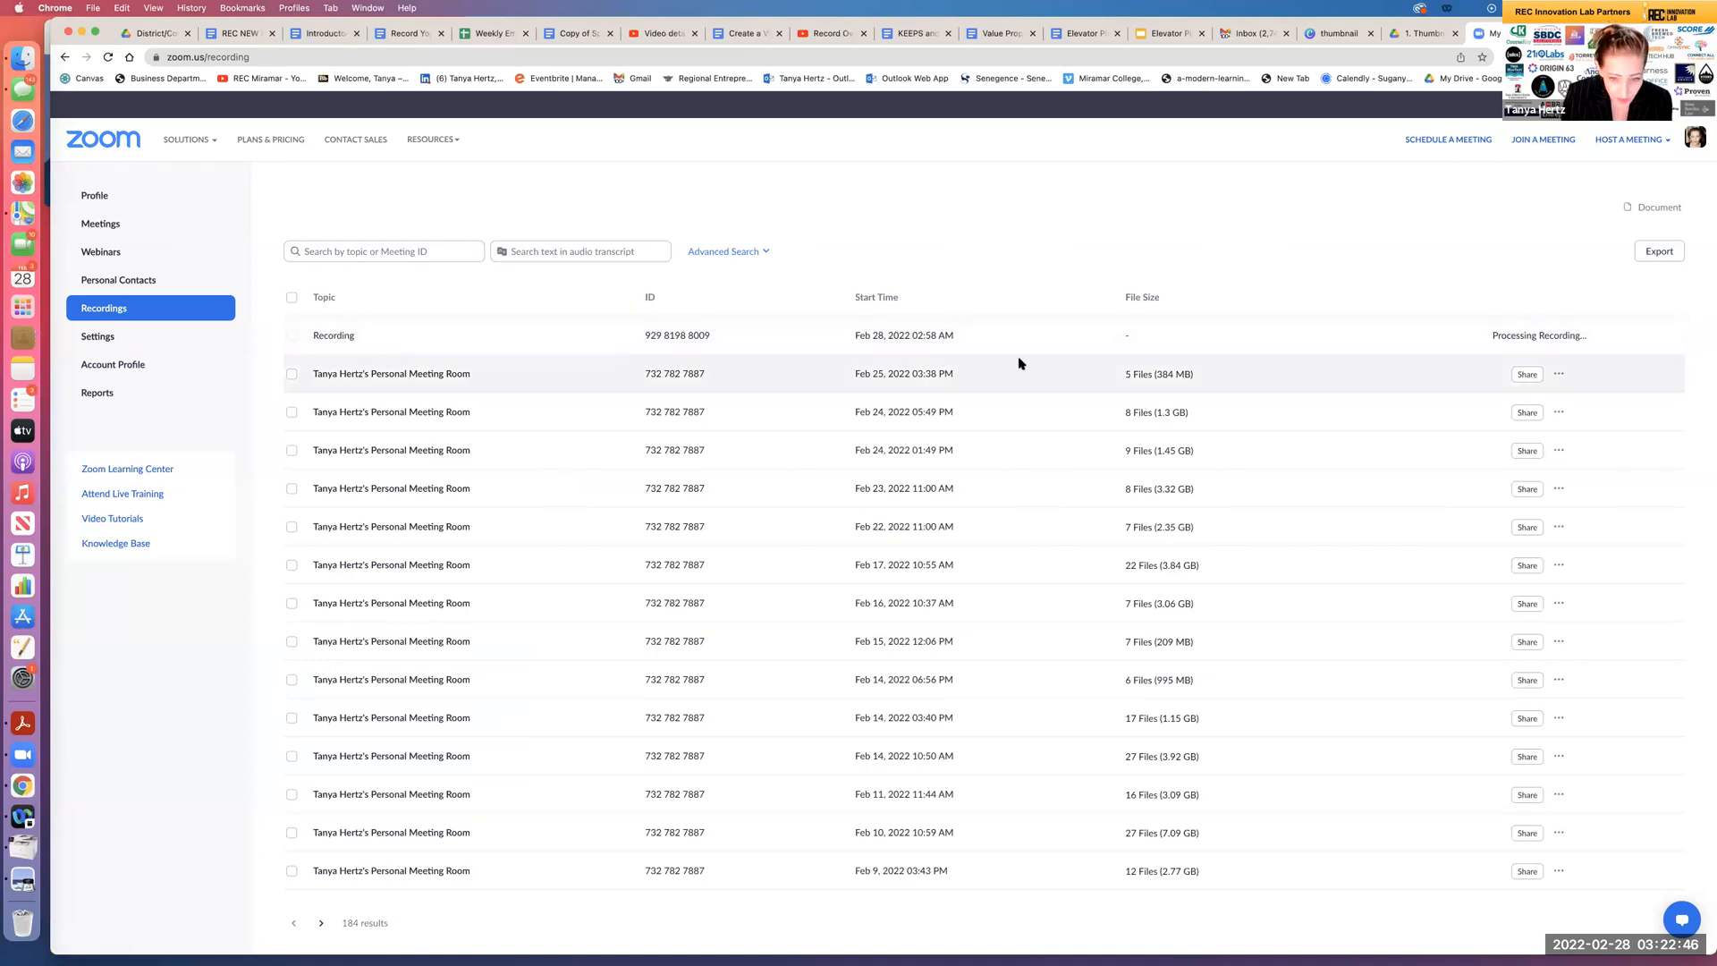
mouse_move(832, 369)
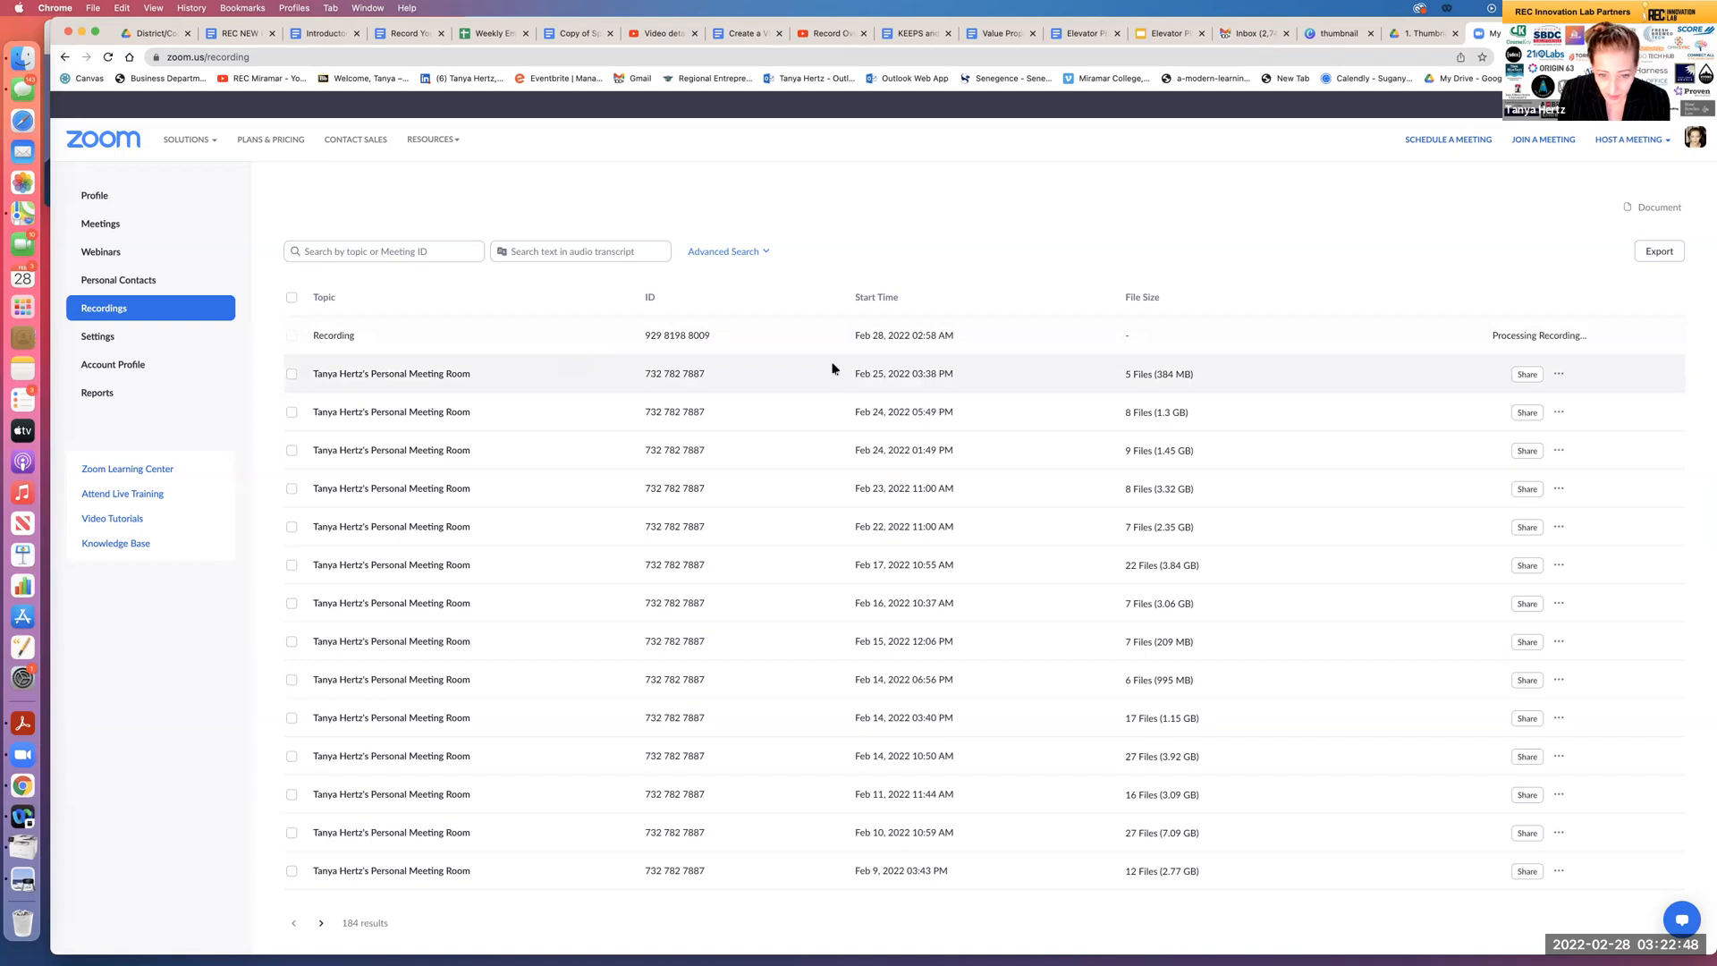
scroll("down", 3)
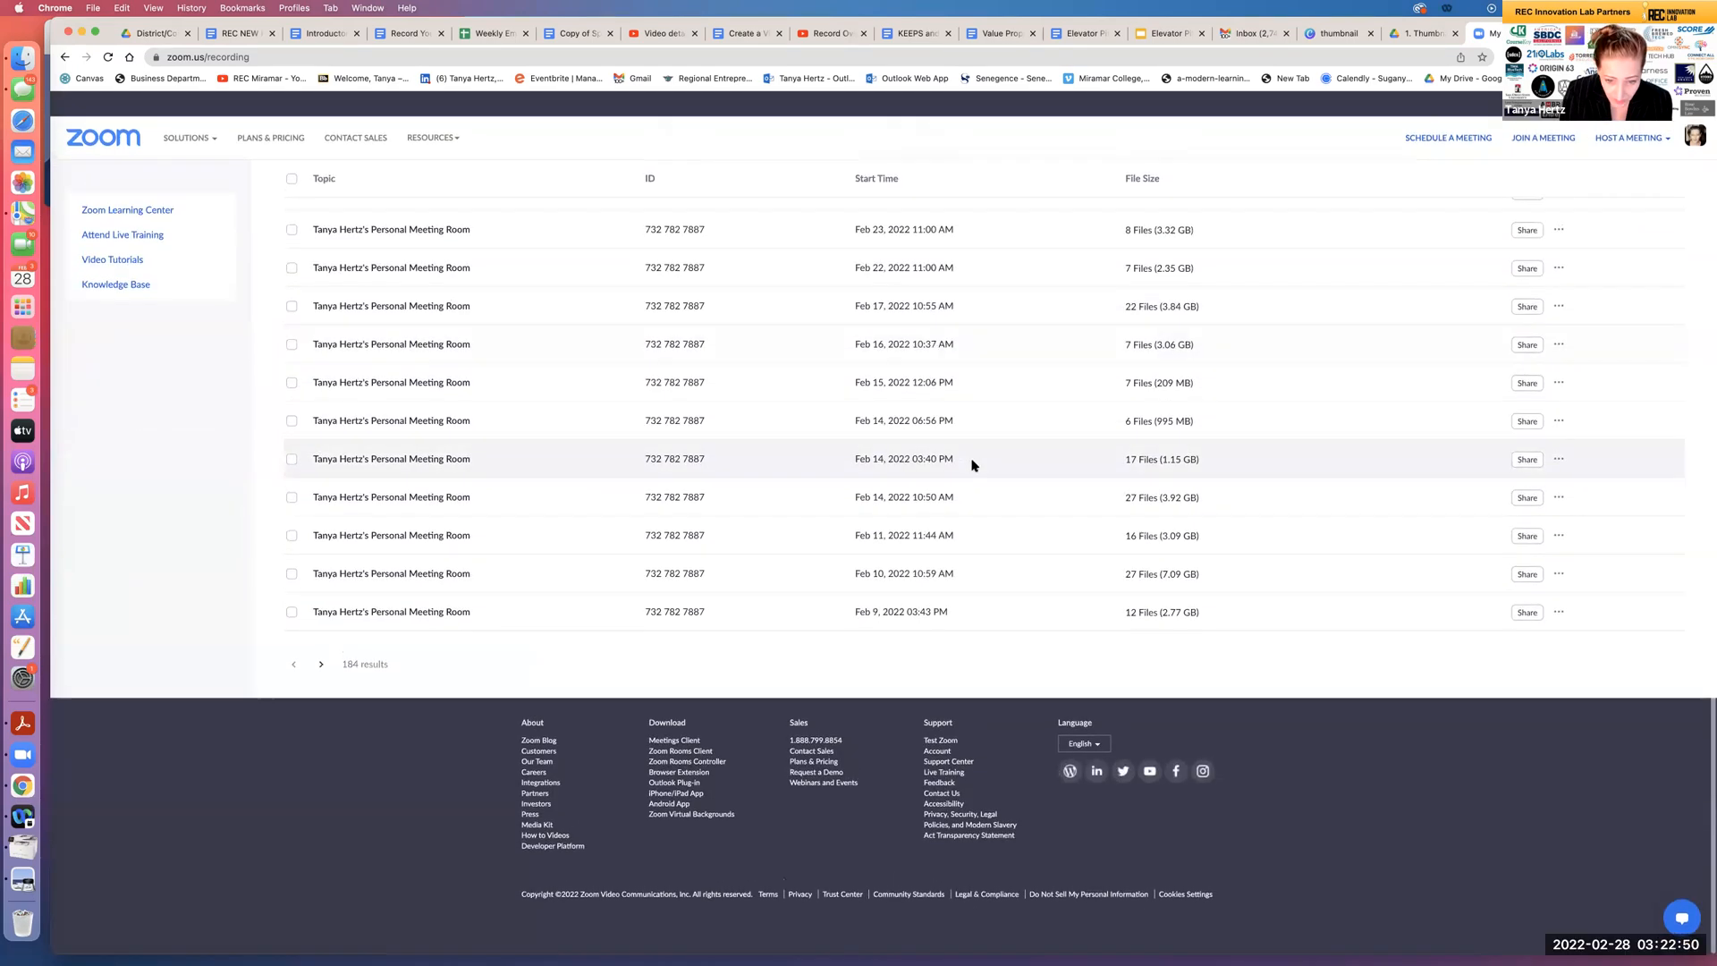
scroll("up", 3)
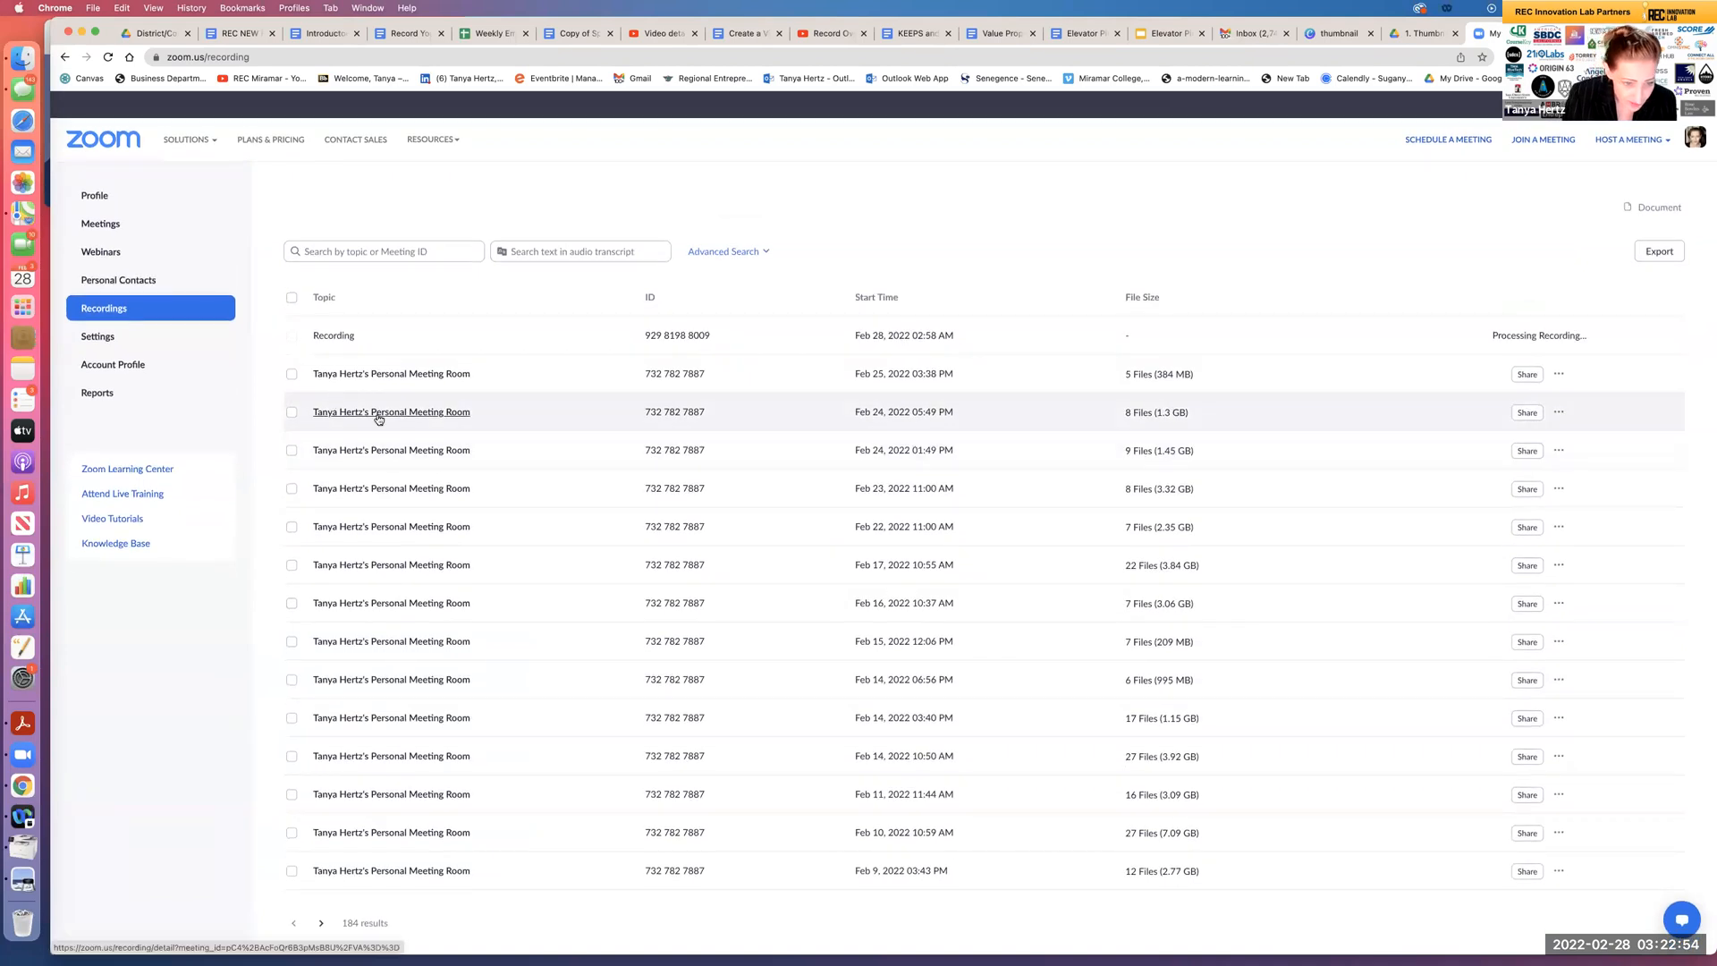
left_click(391, 411)
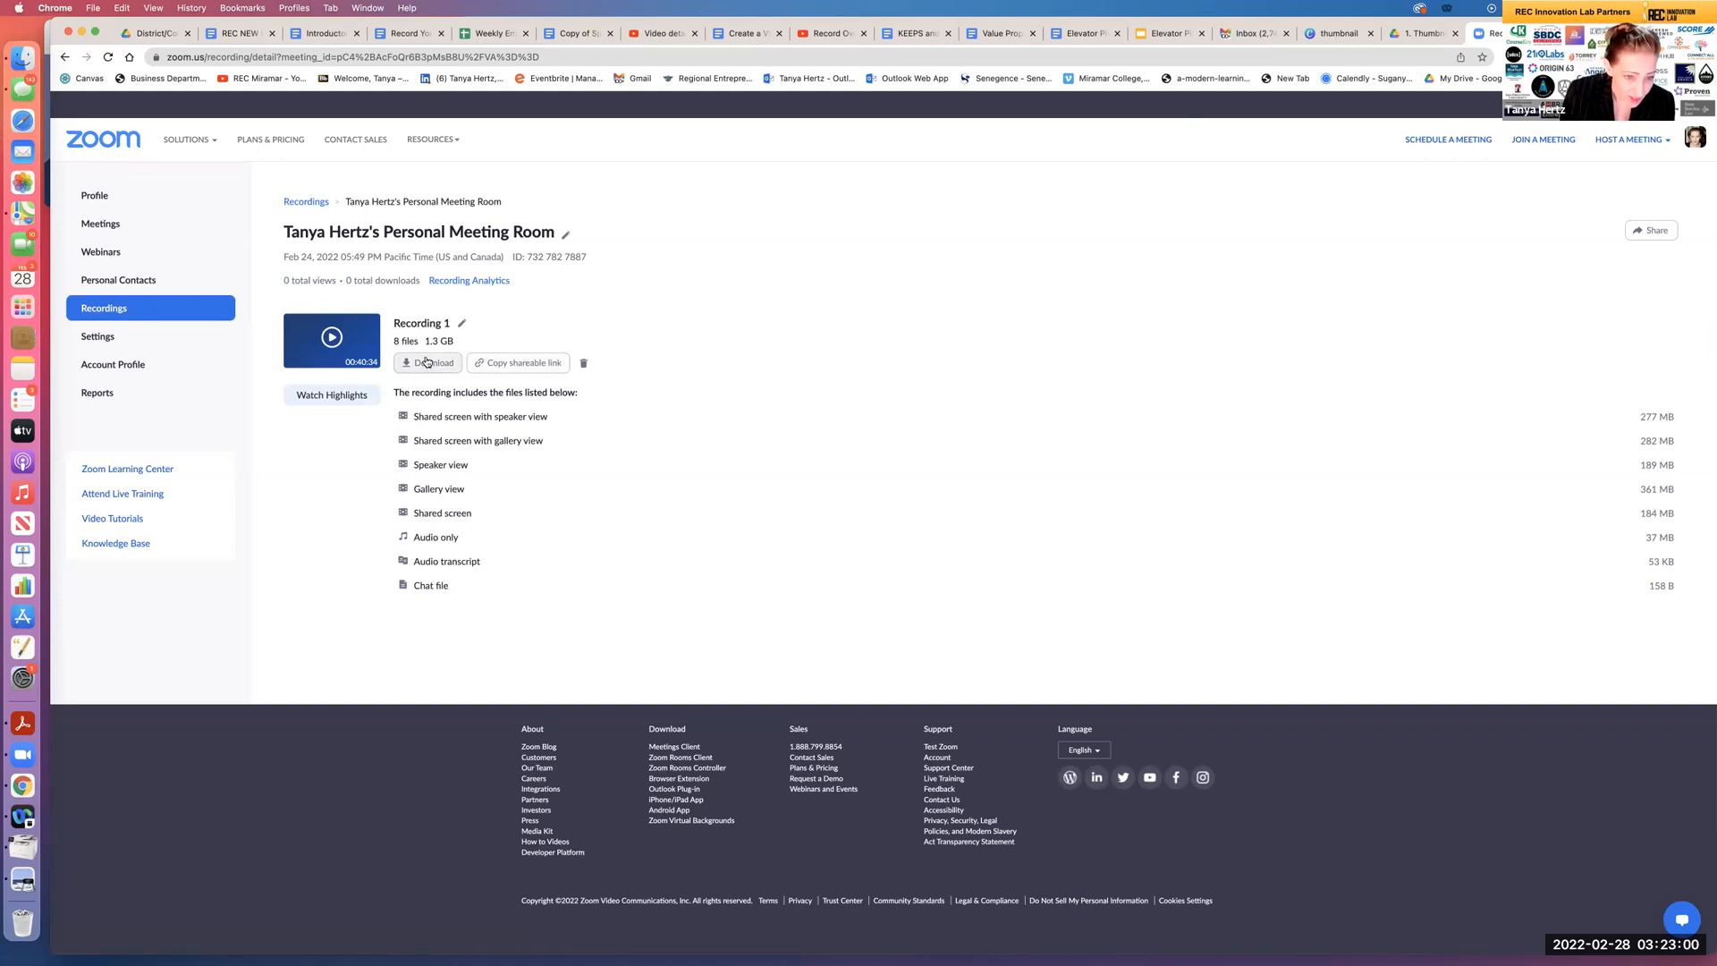
left_click(428, 363)
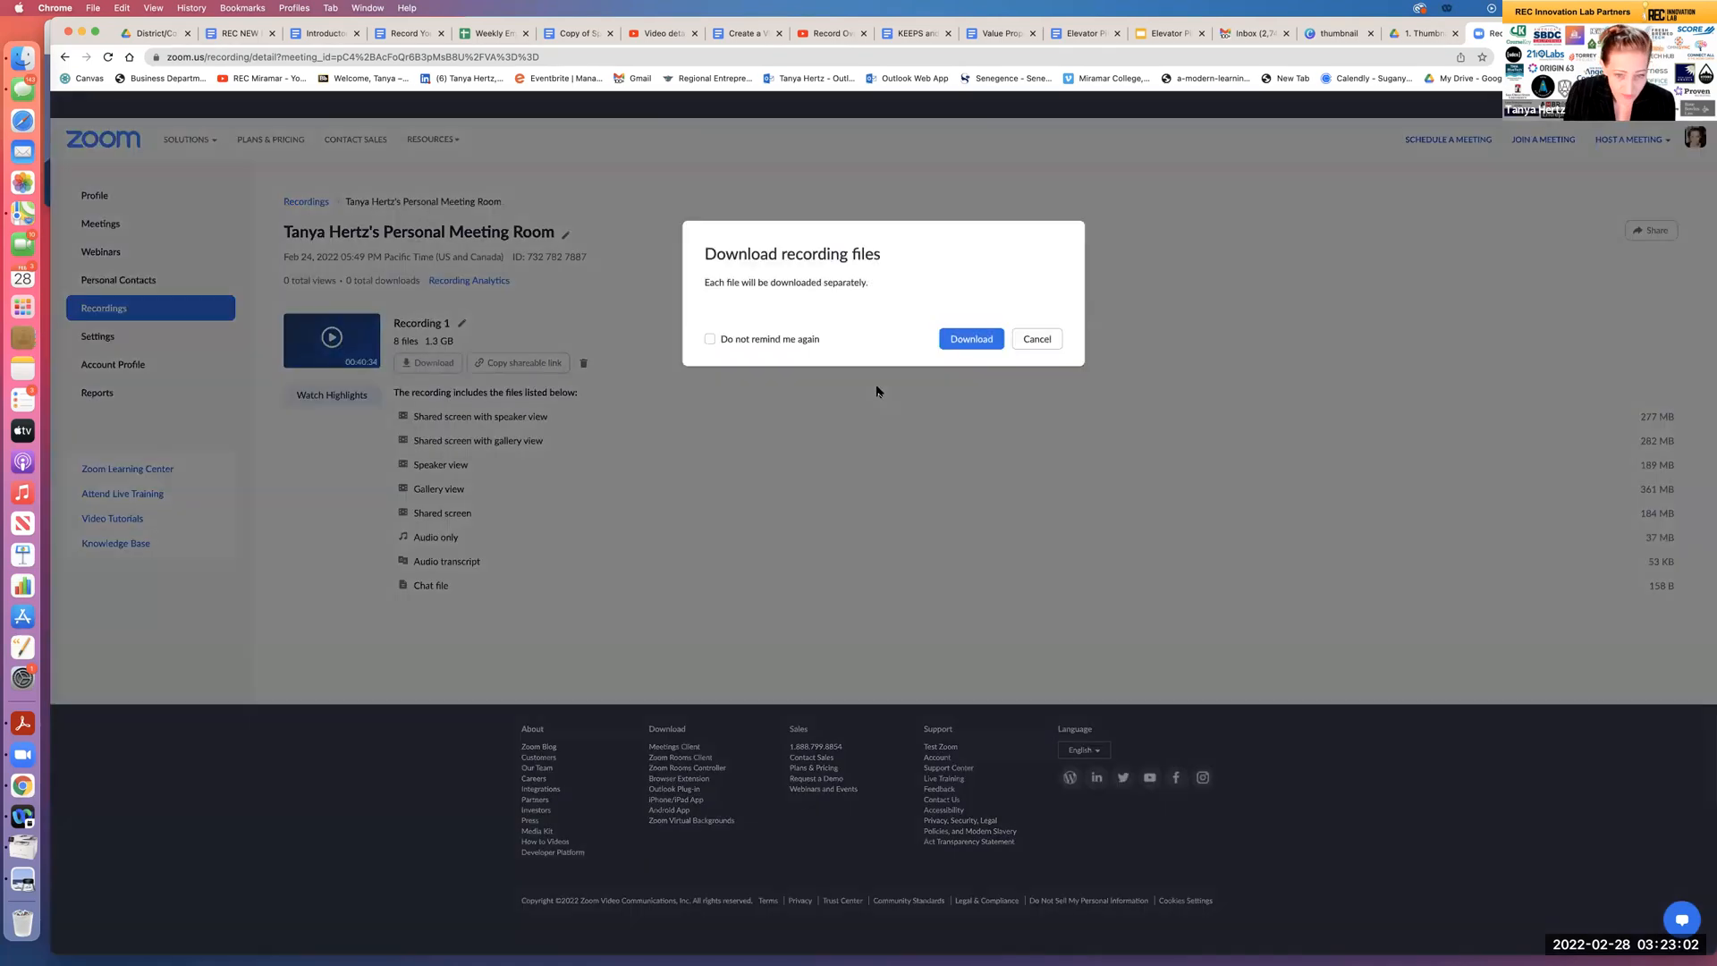
left_click(1035, 338)
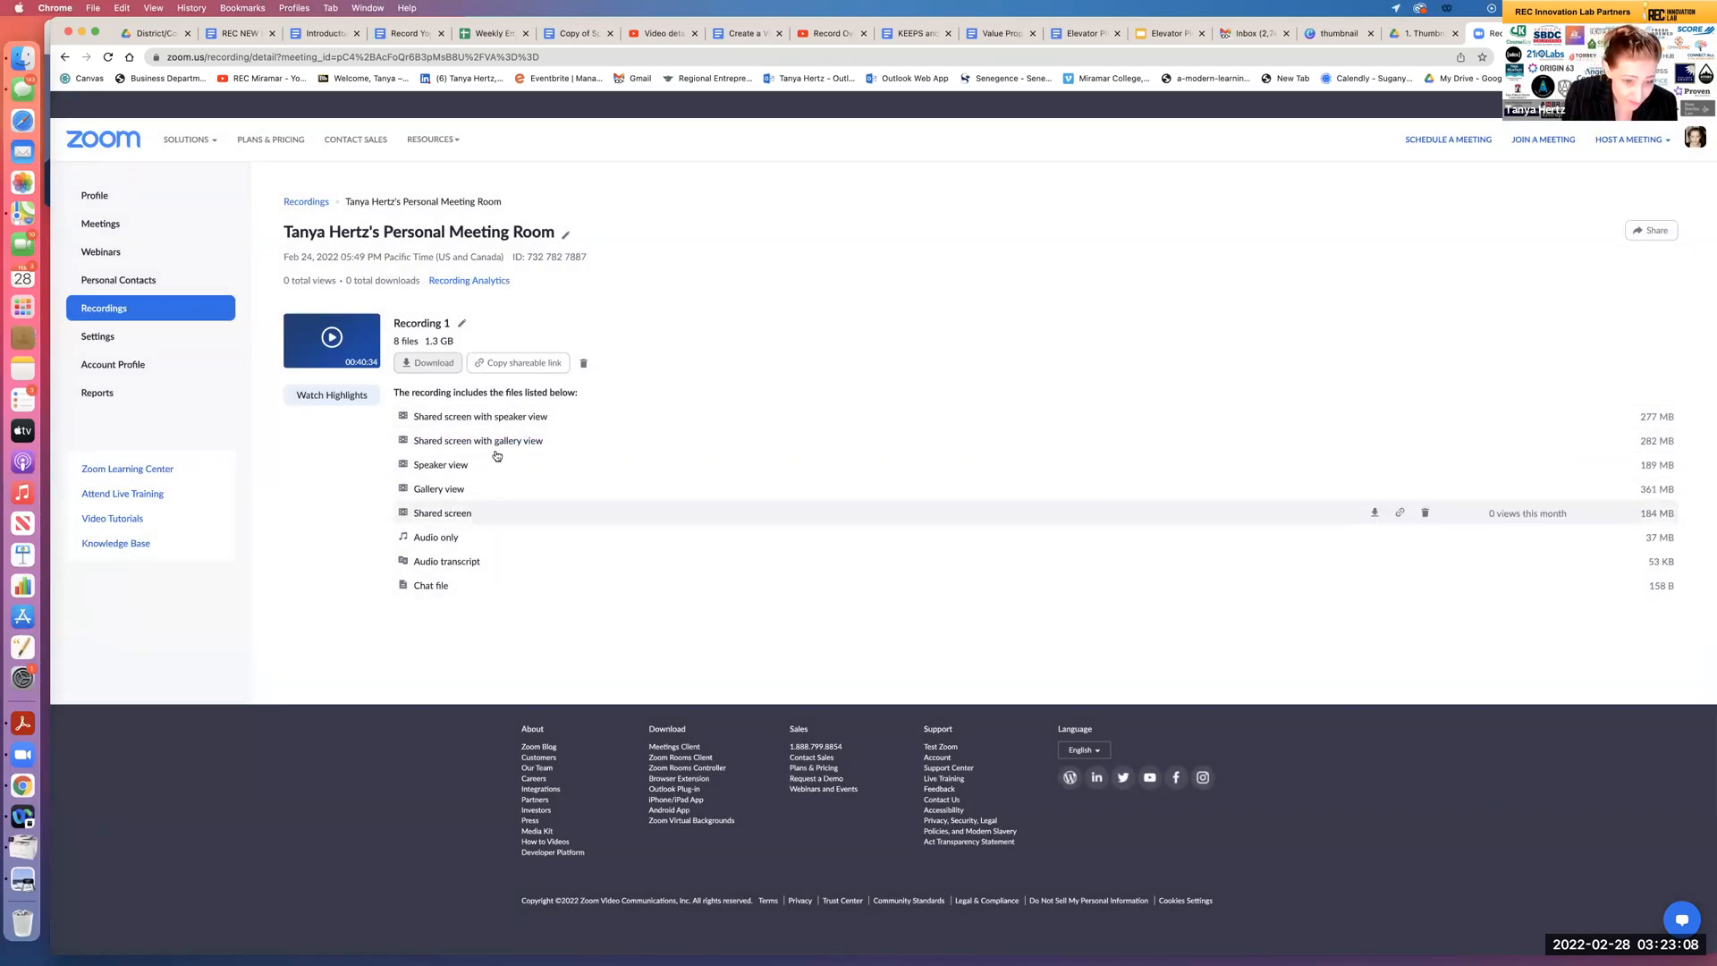
mouse_move(562, 515)
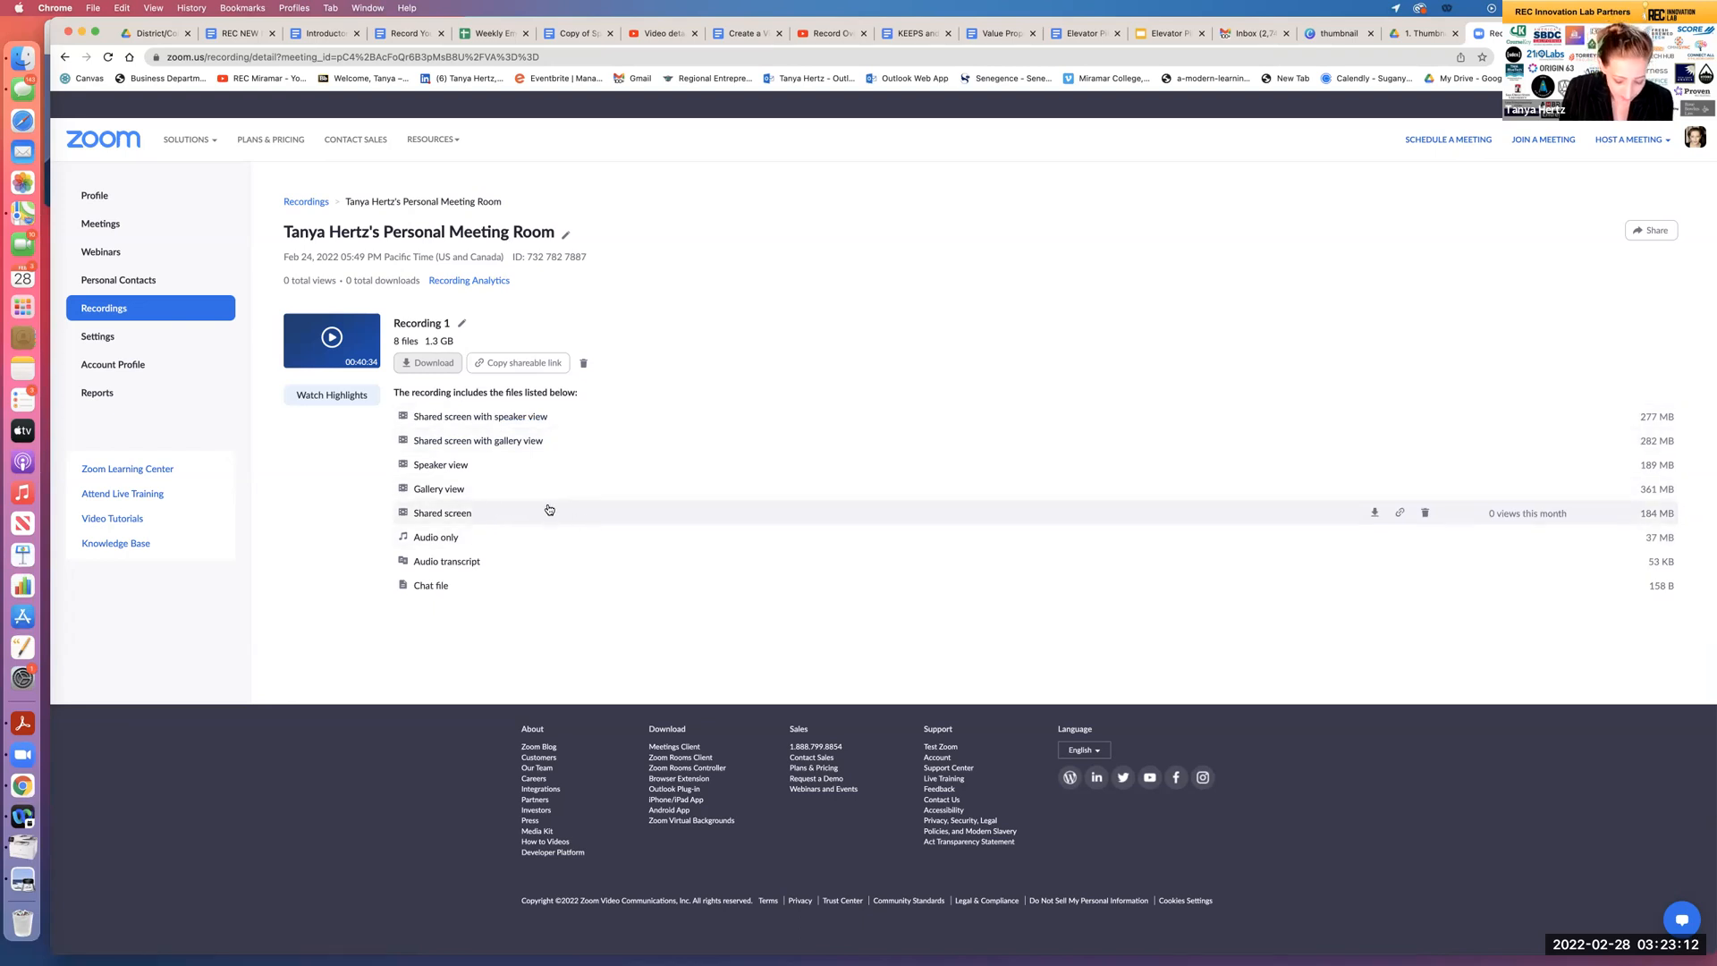
mouse_move(512, 384)
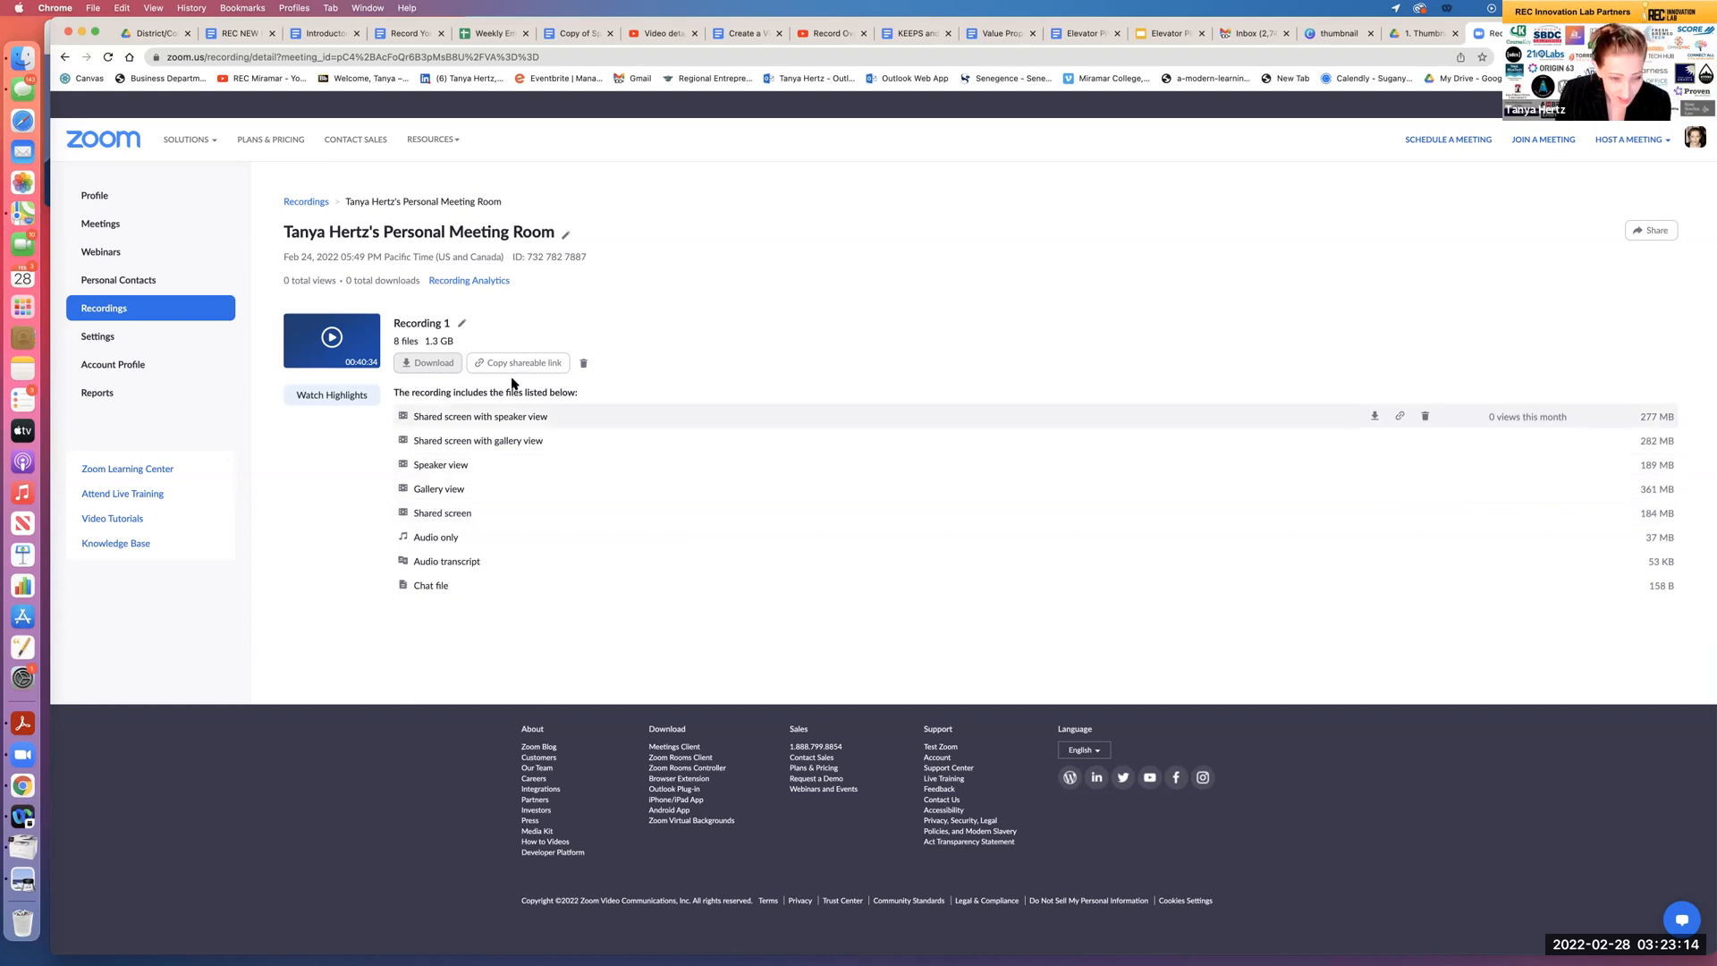
mouse_move(569, 406)
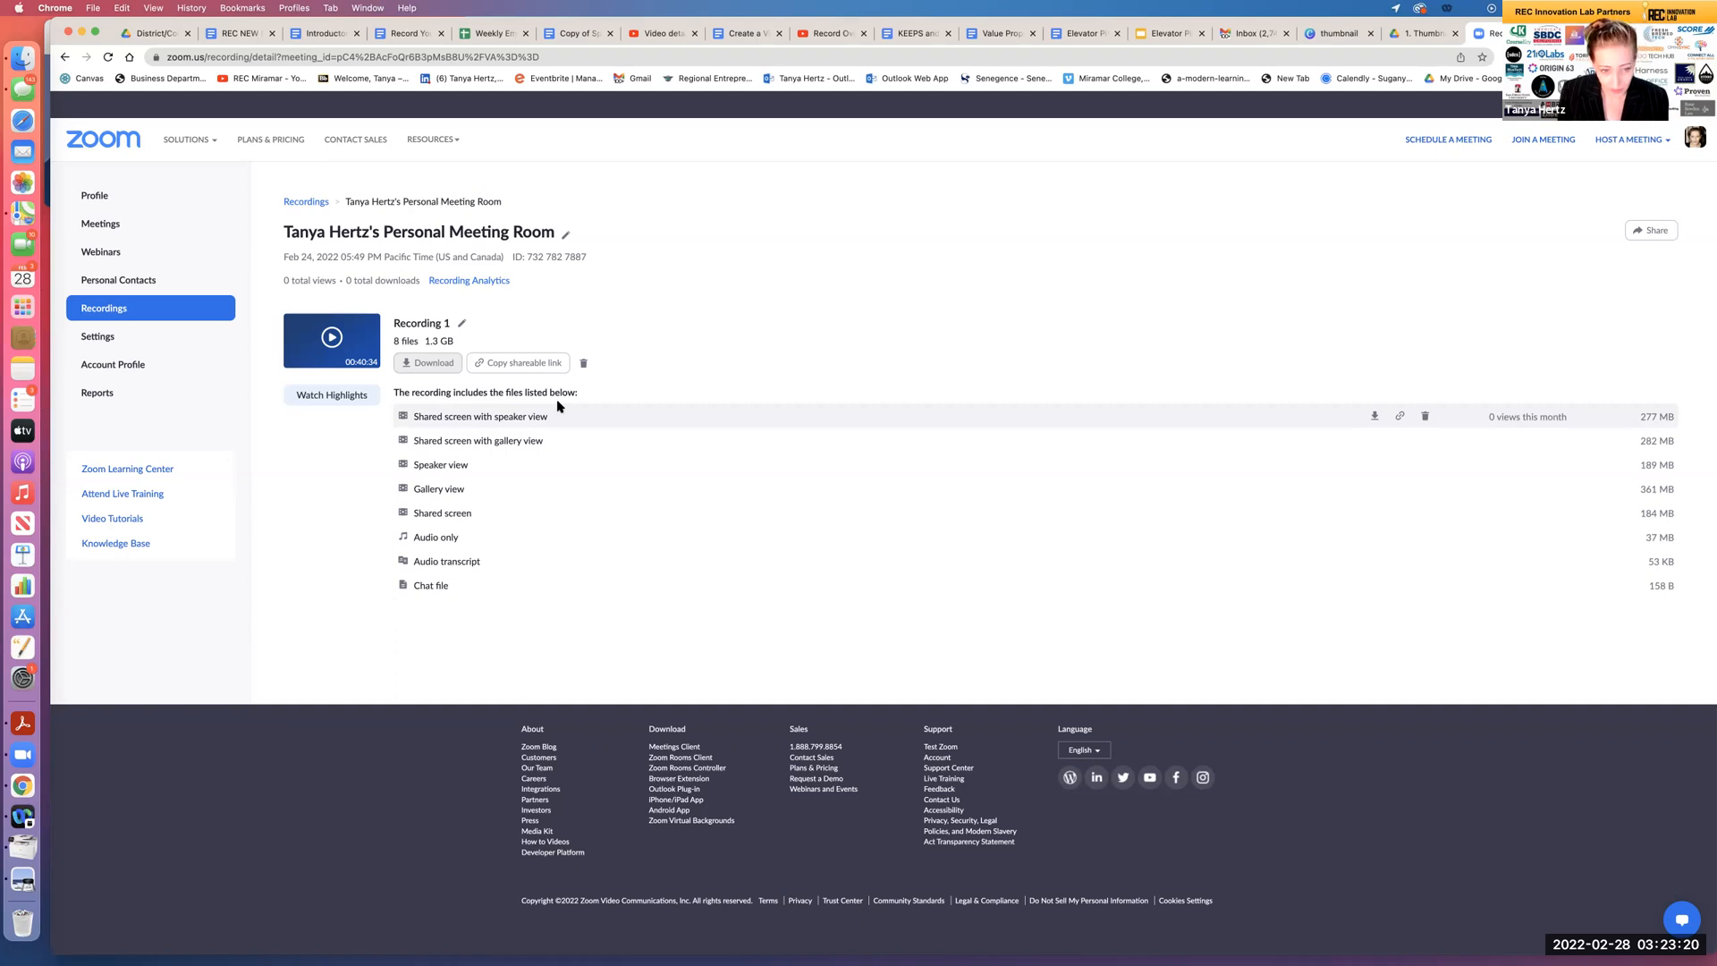
mouse_move(594, 411)
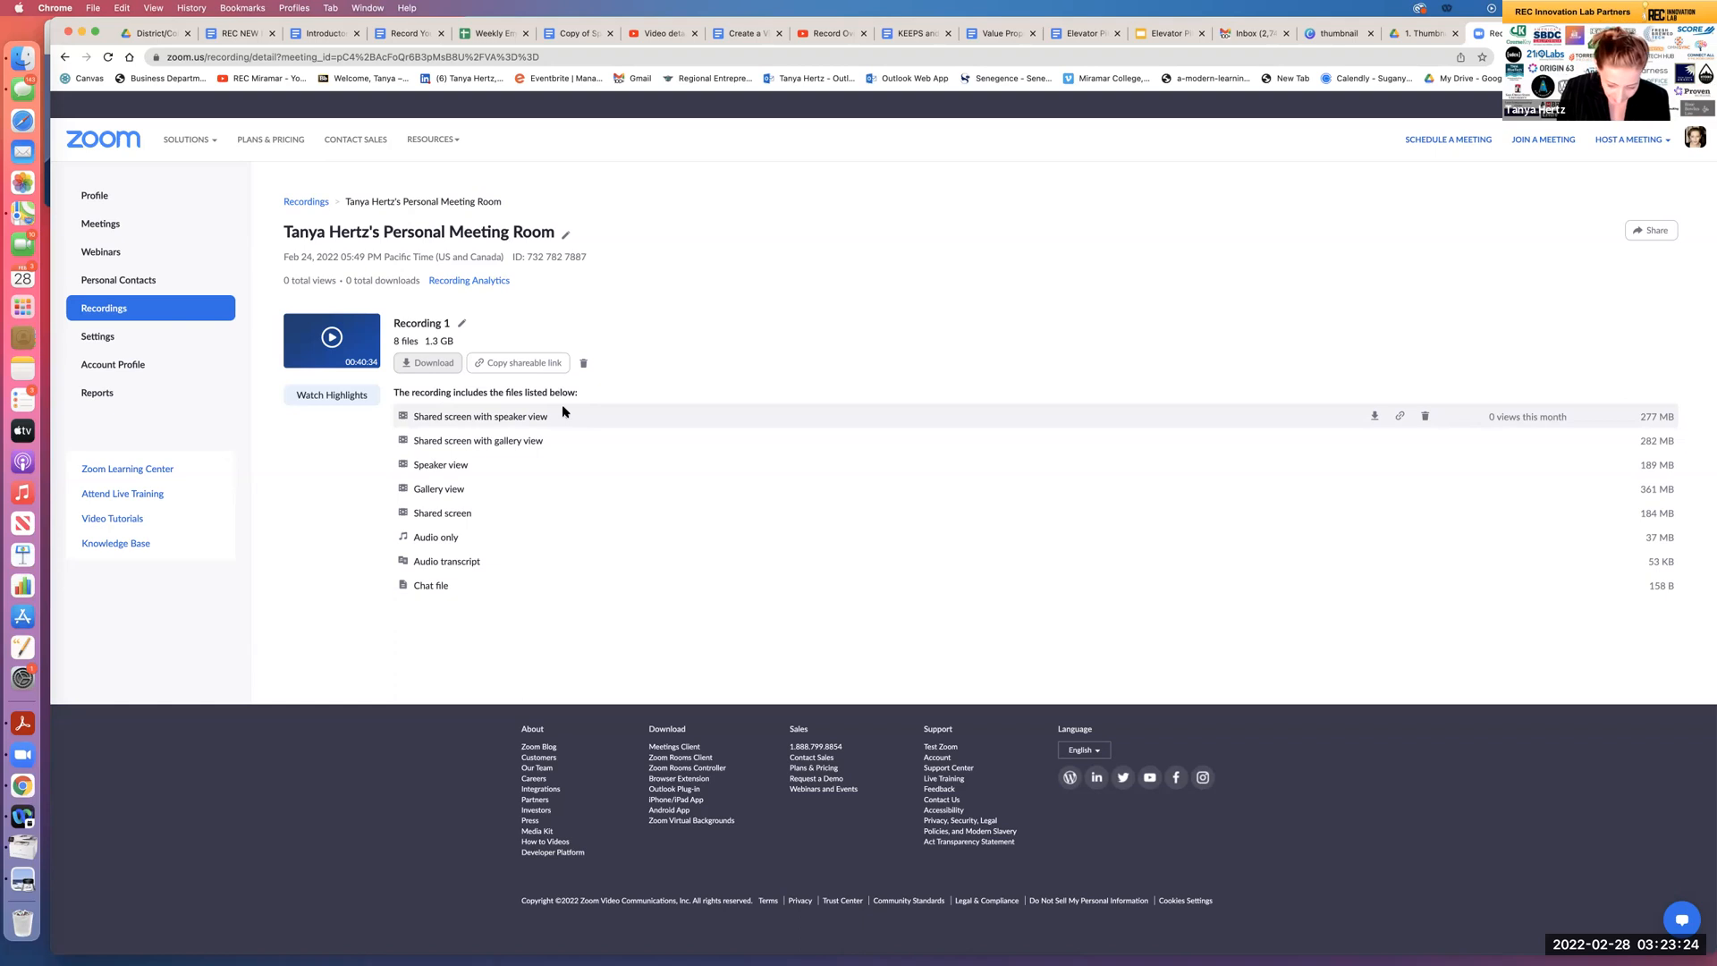
mouse_move(556, 440)
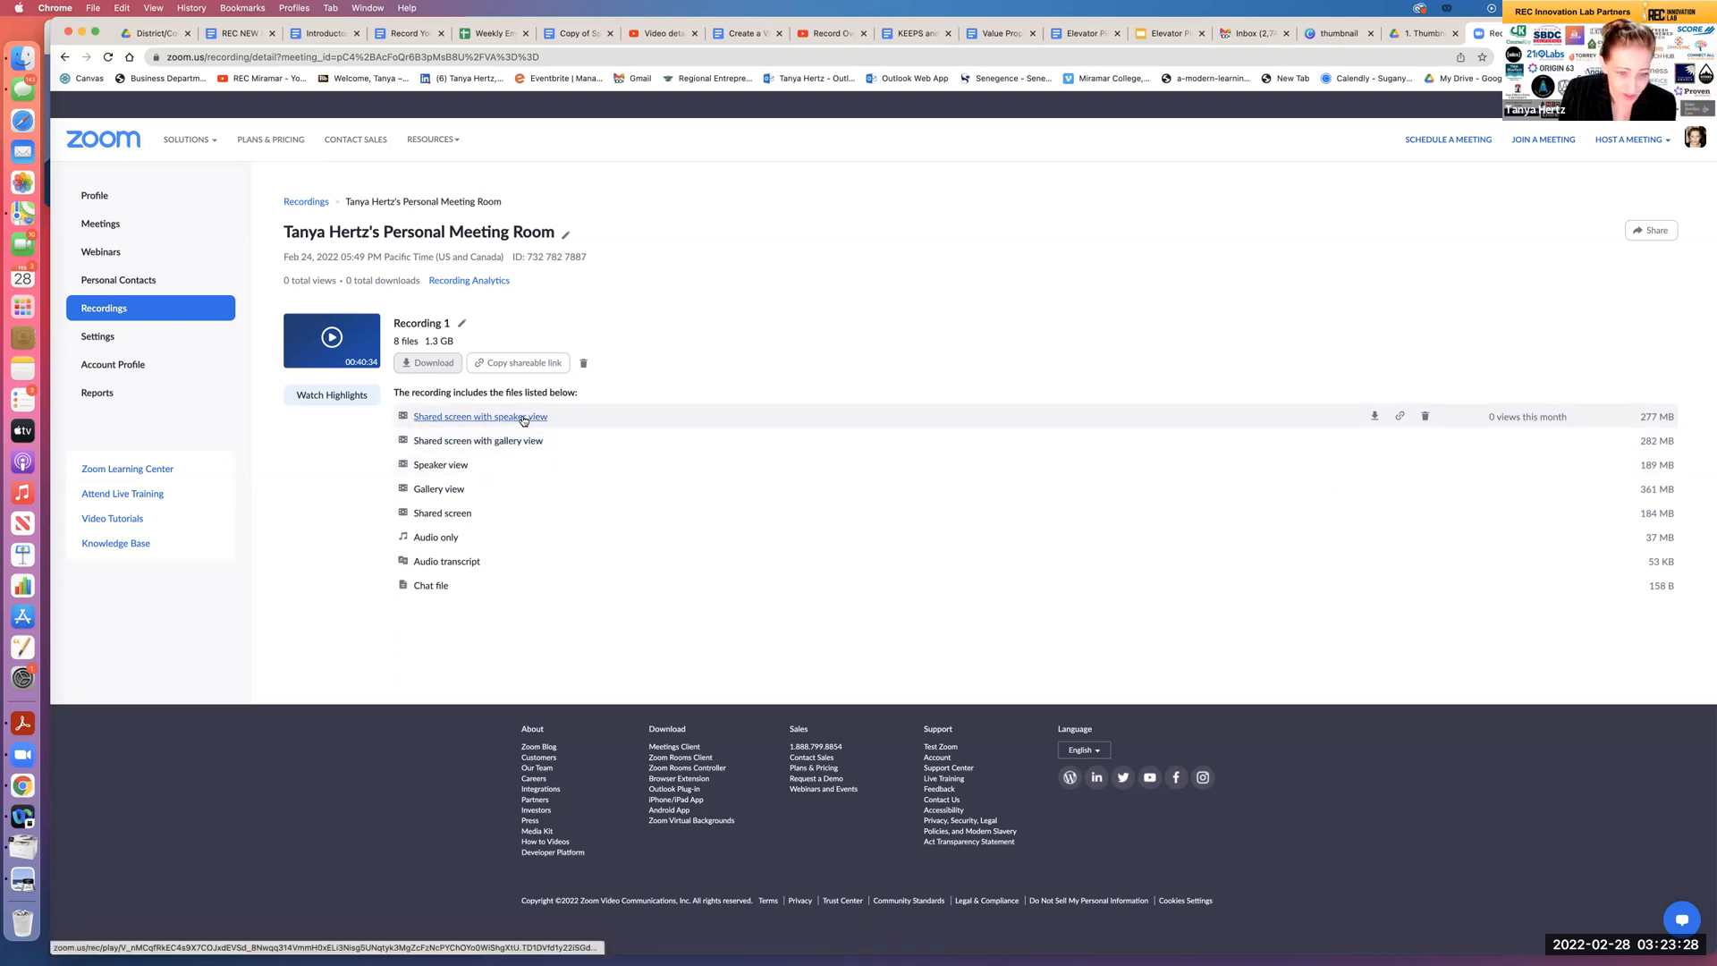
mouse_move(766, 410)
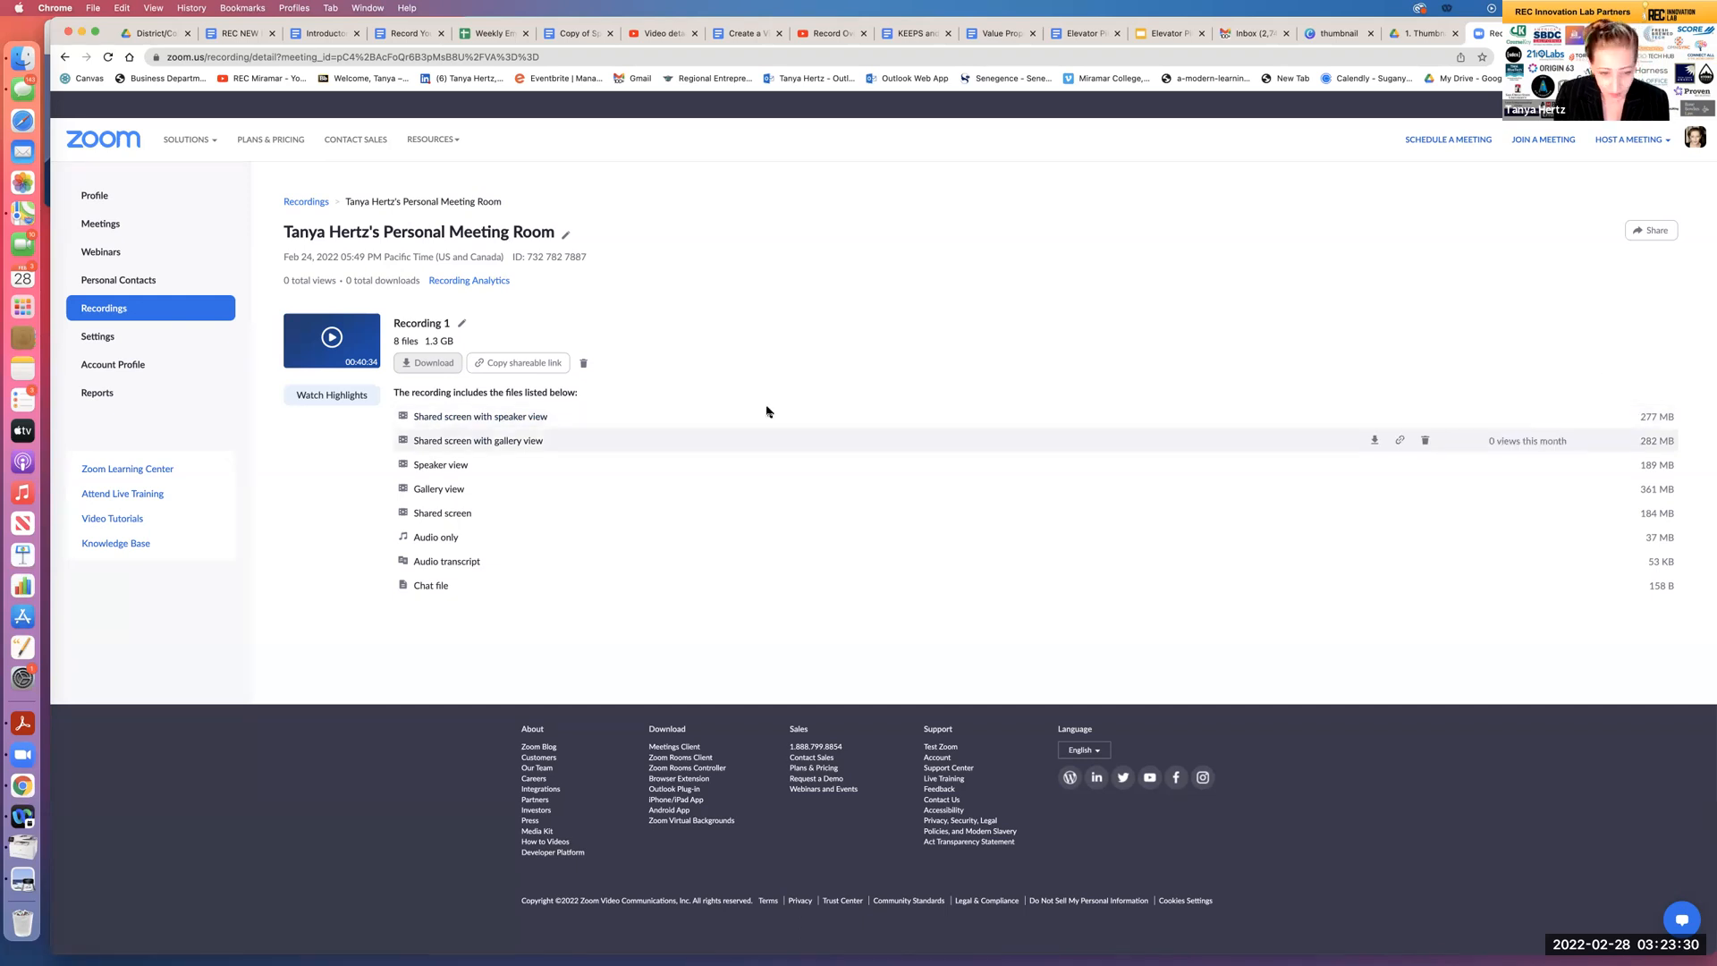
mouse_move(645, 426)
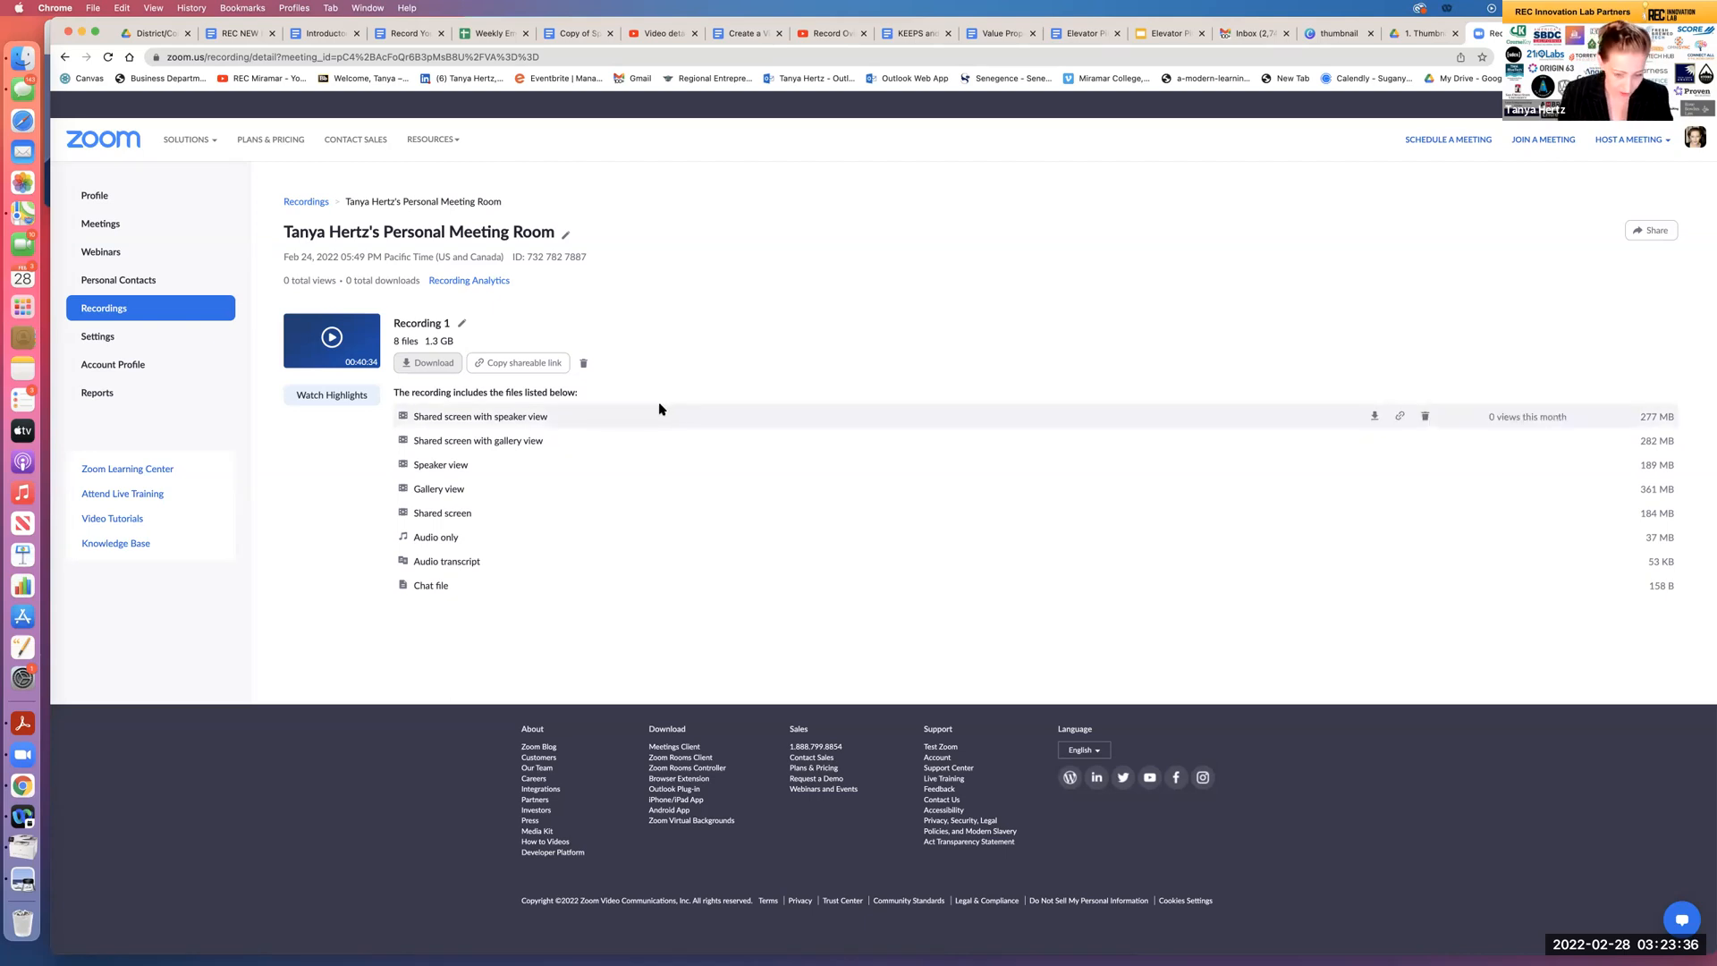
mouse_move(1194, 419)
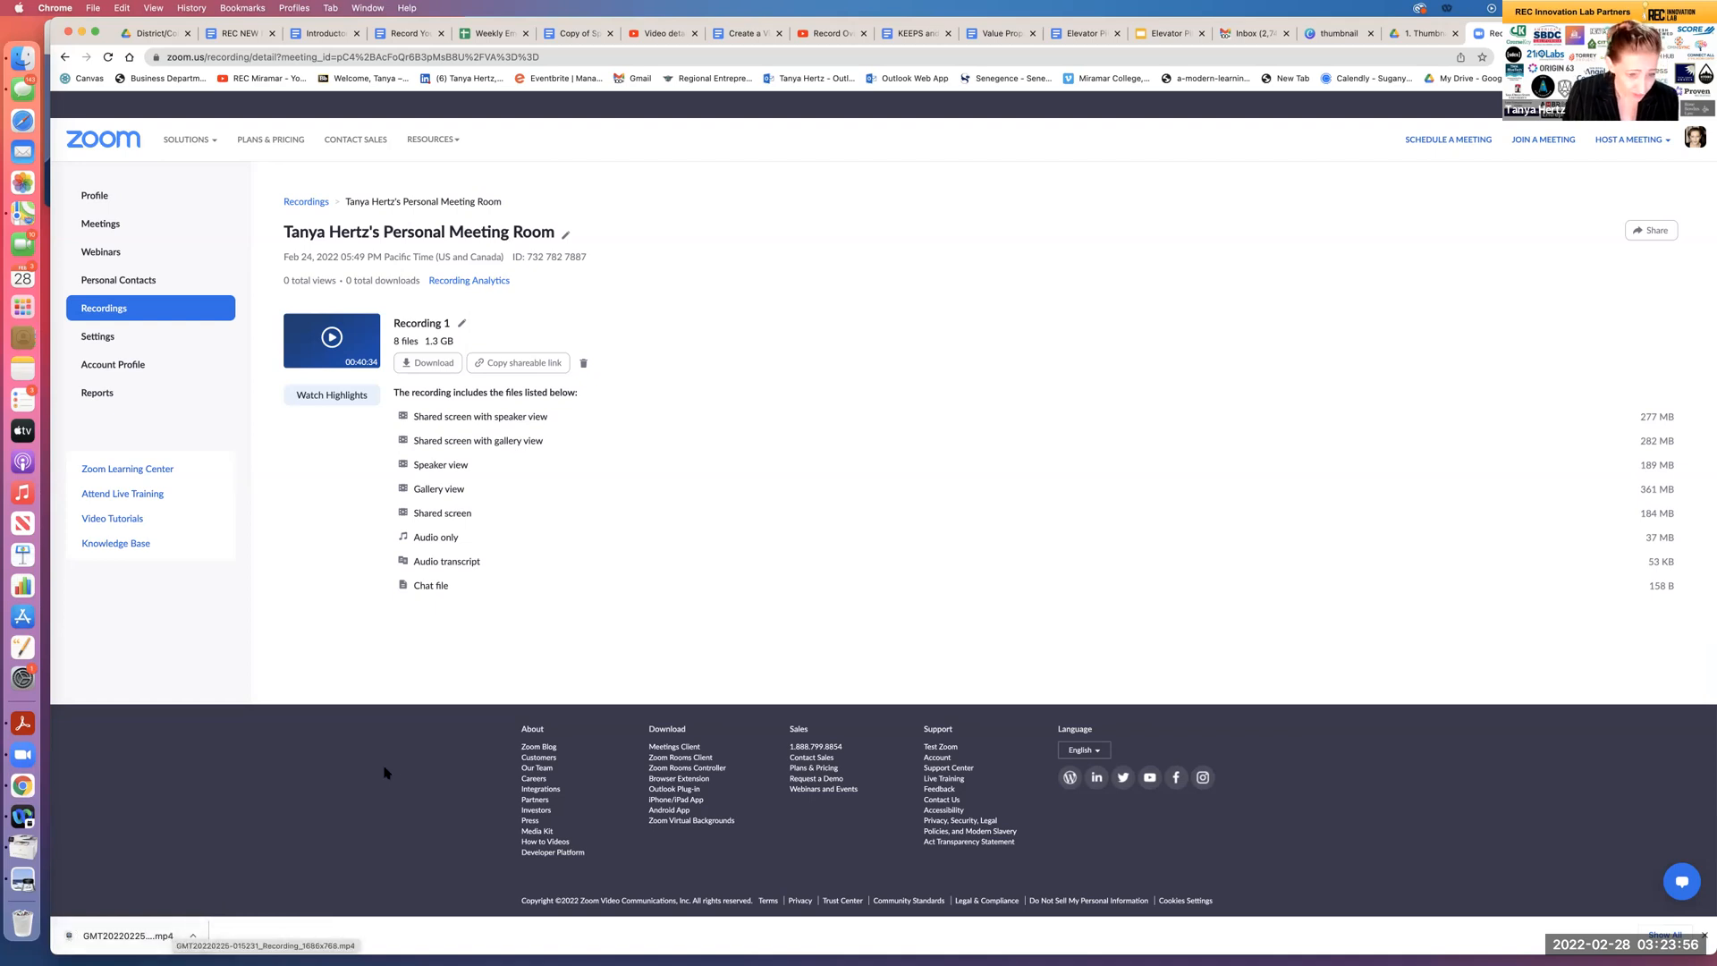
mouse_move(482, 563)
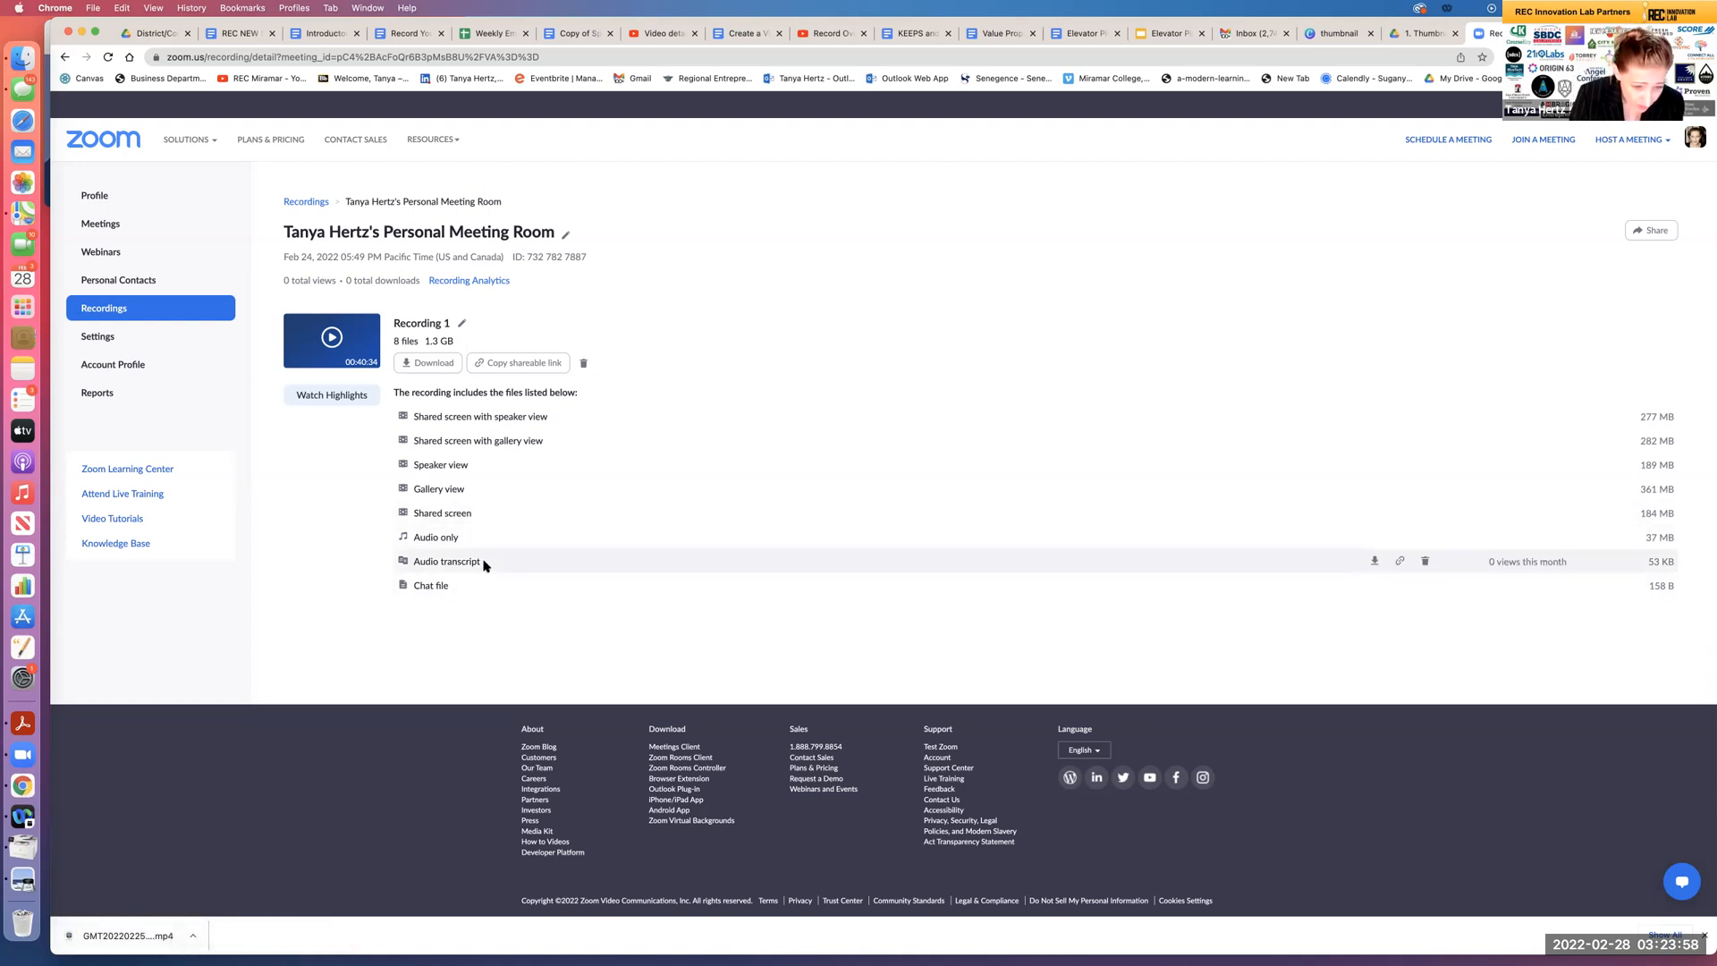
mouse_move(585, 560)
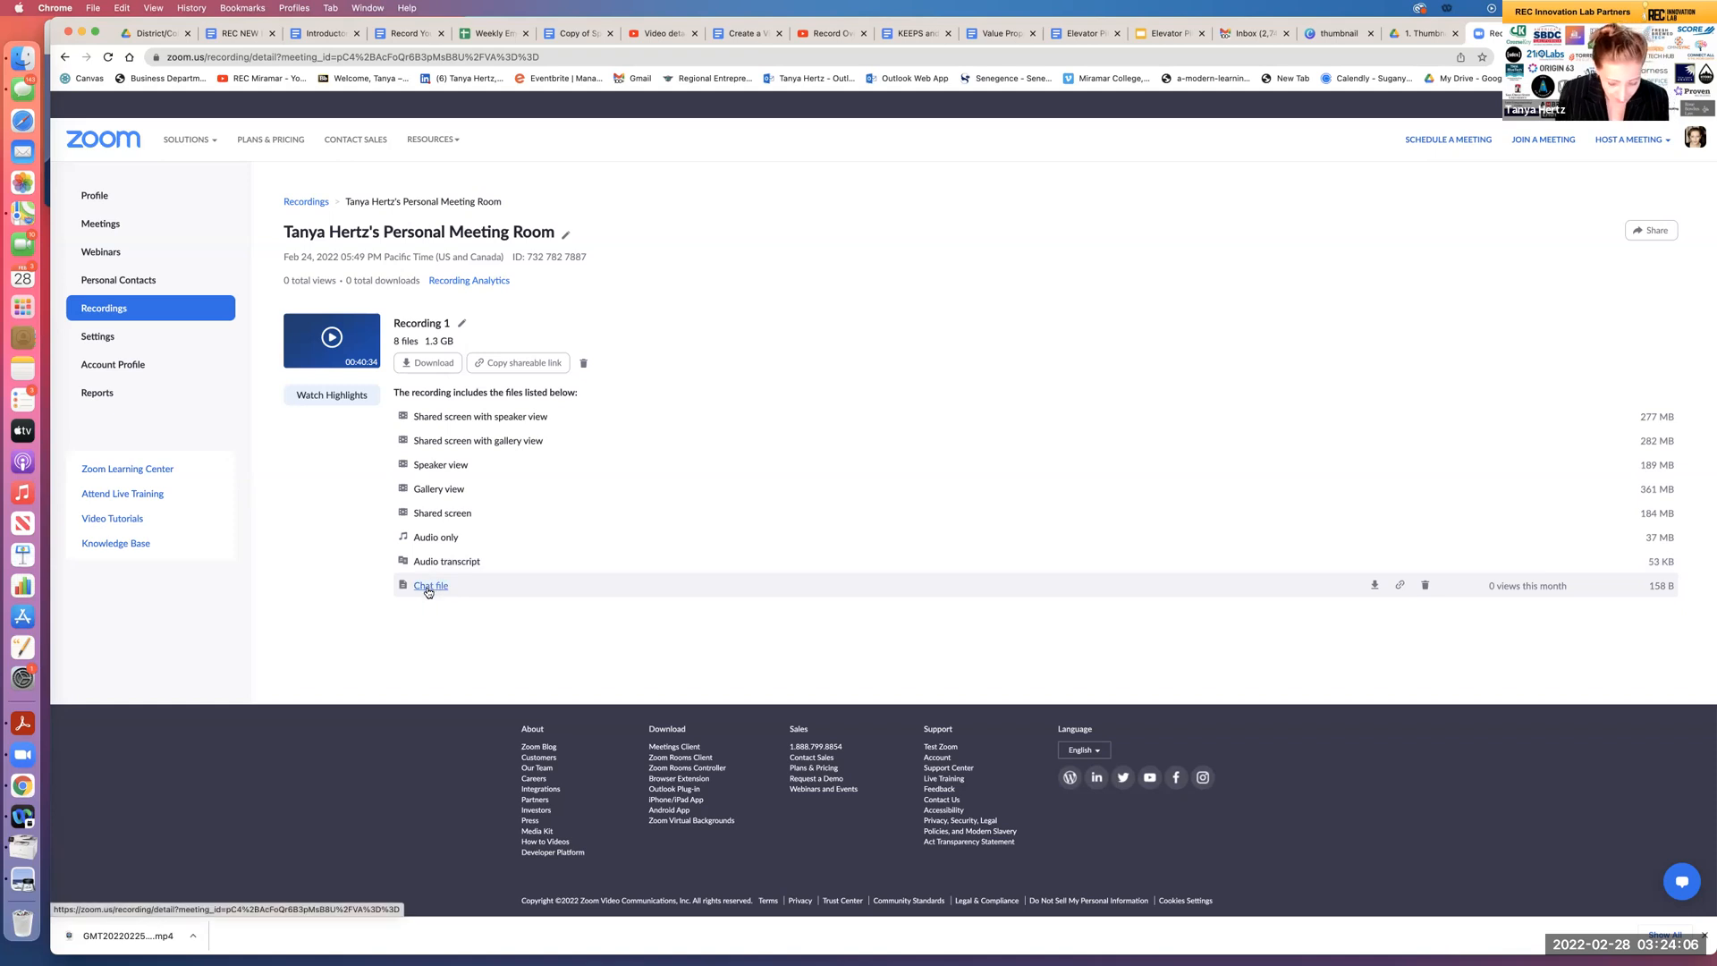
mouse_move(447, 561)
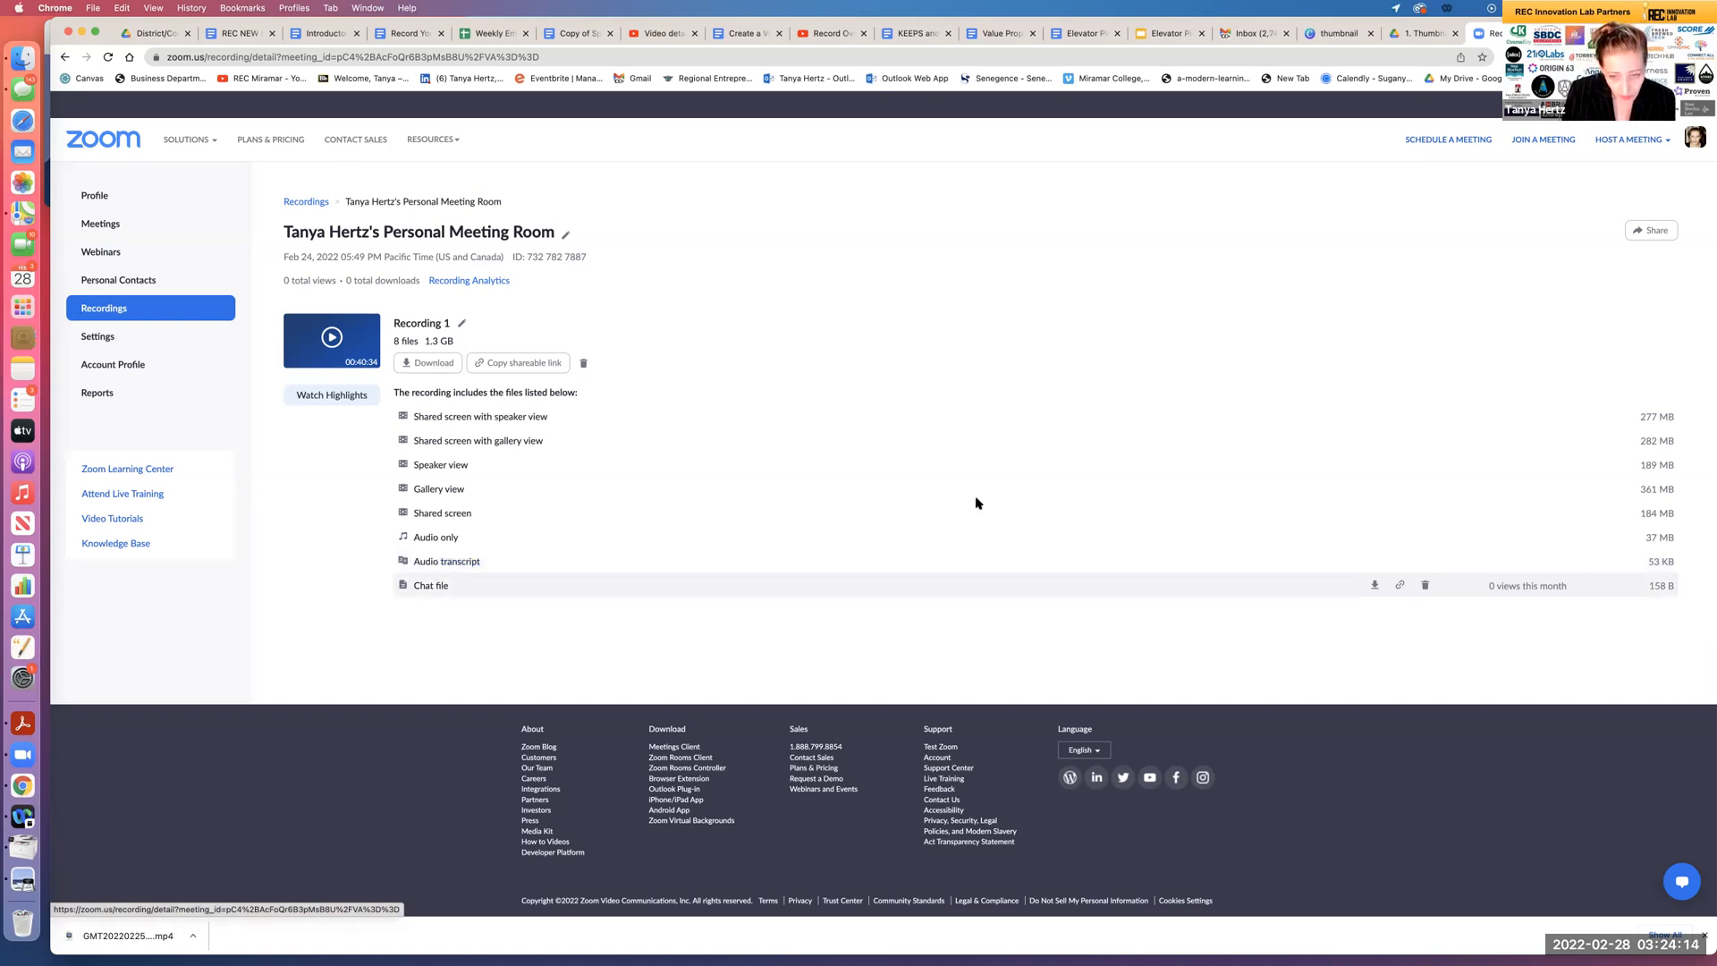
mouse_move(804, 537)
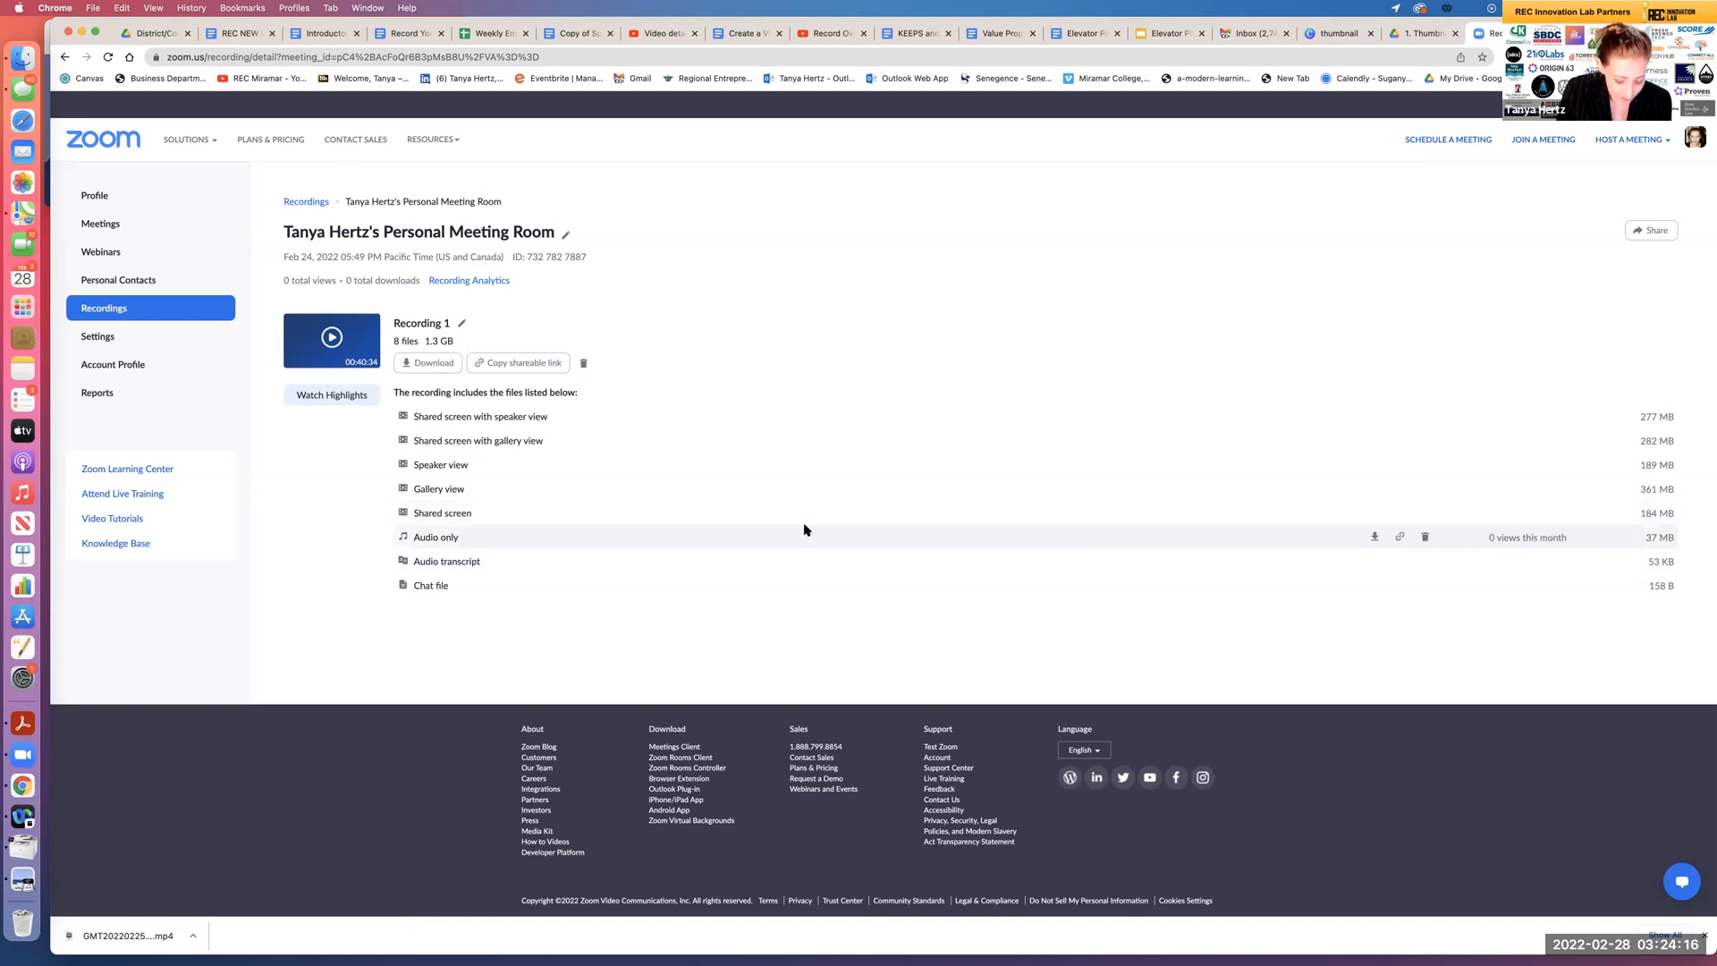
mouse_move(814, 548)
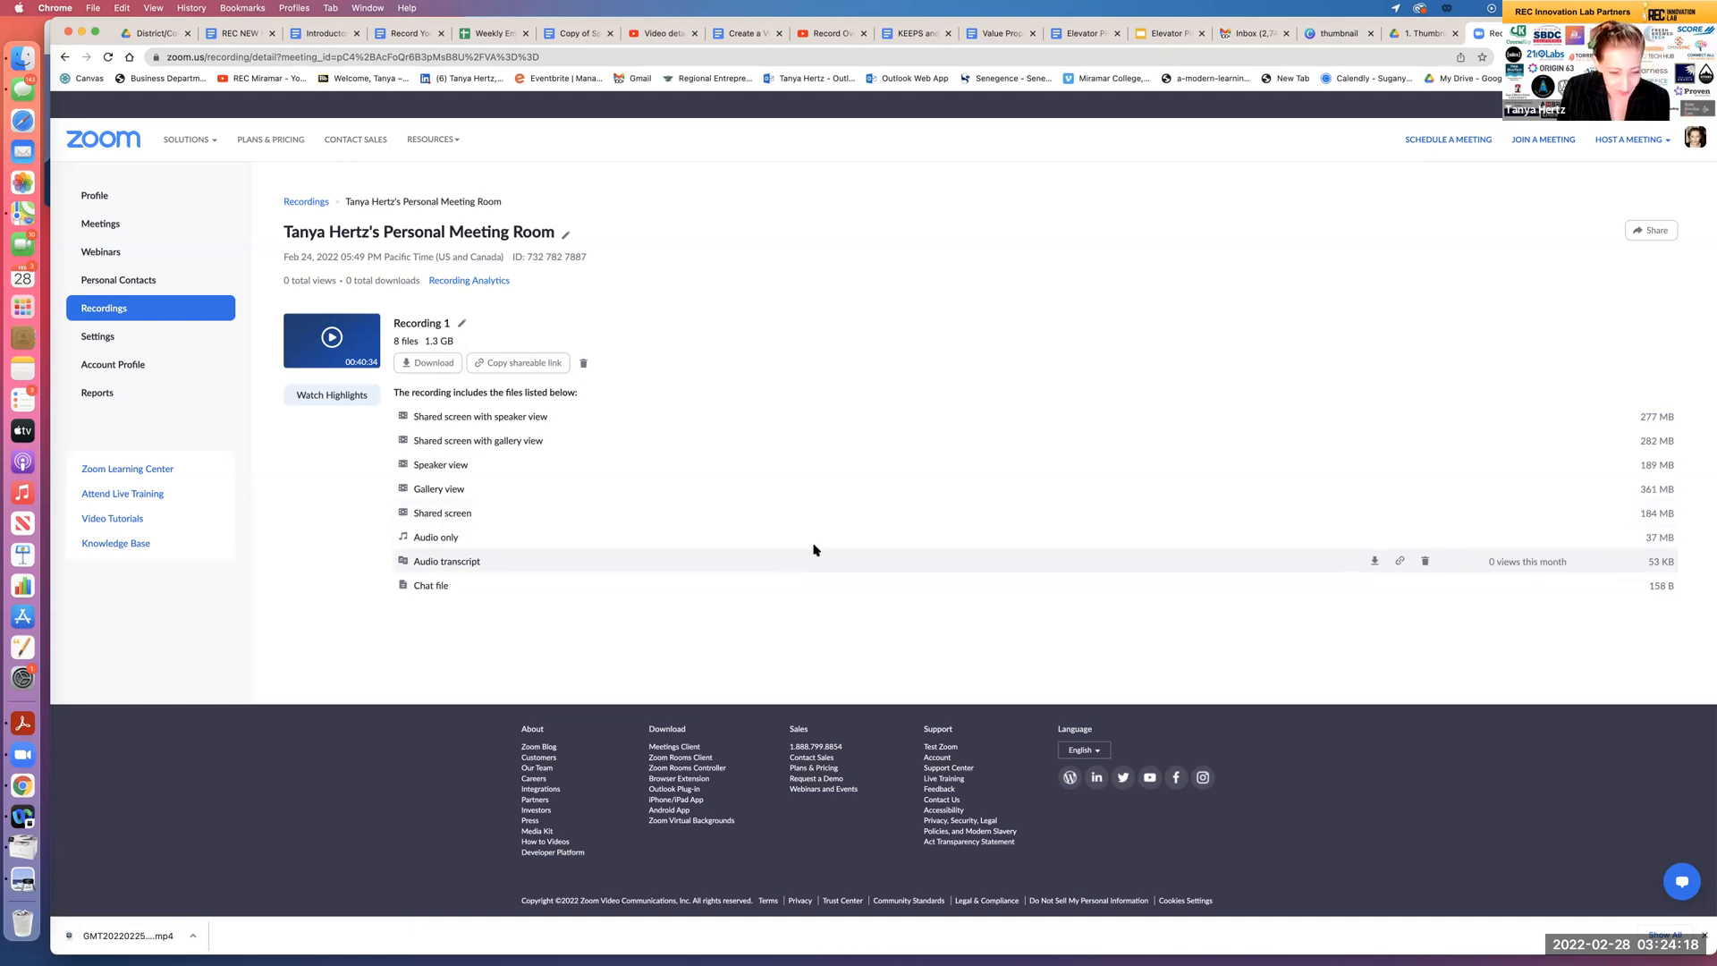
mouse_move(547, 562)
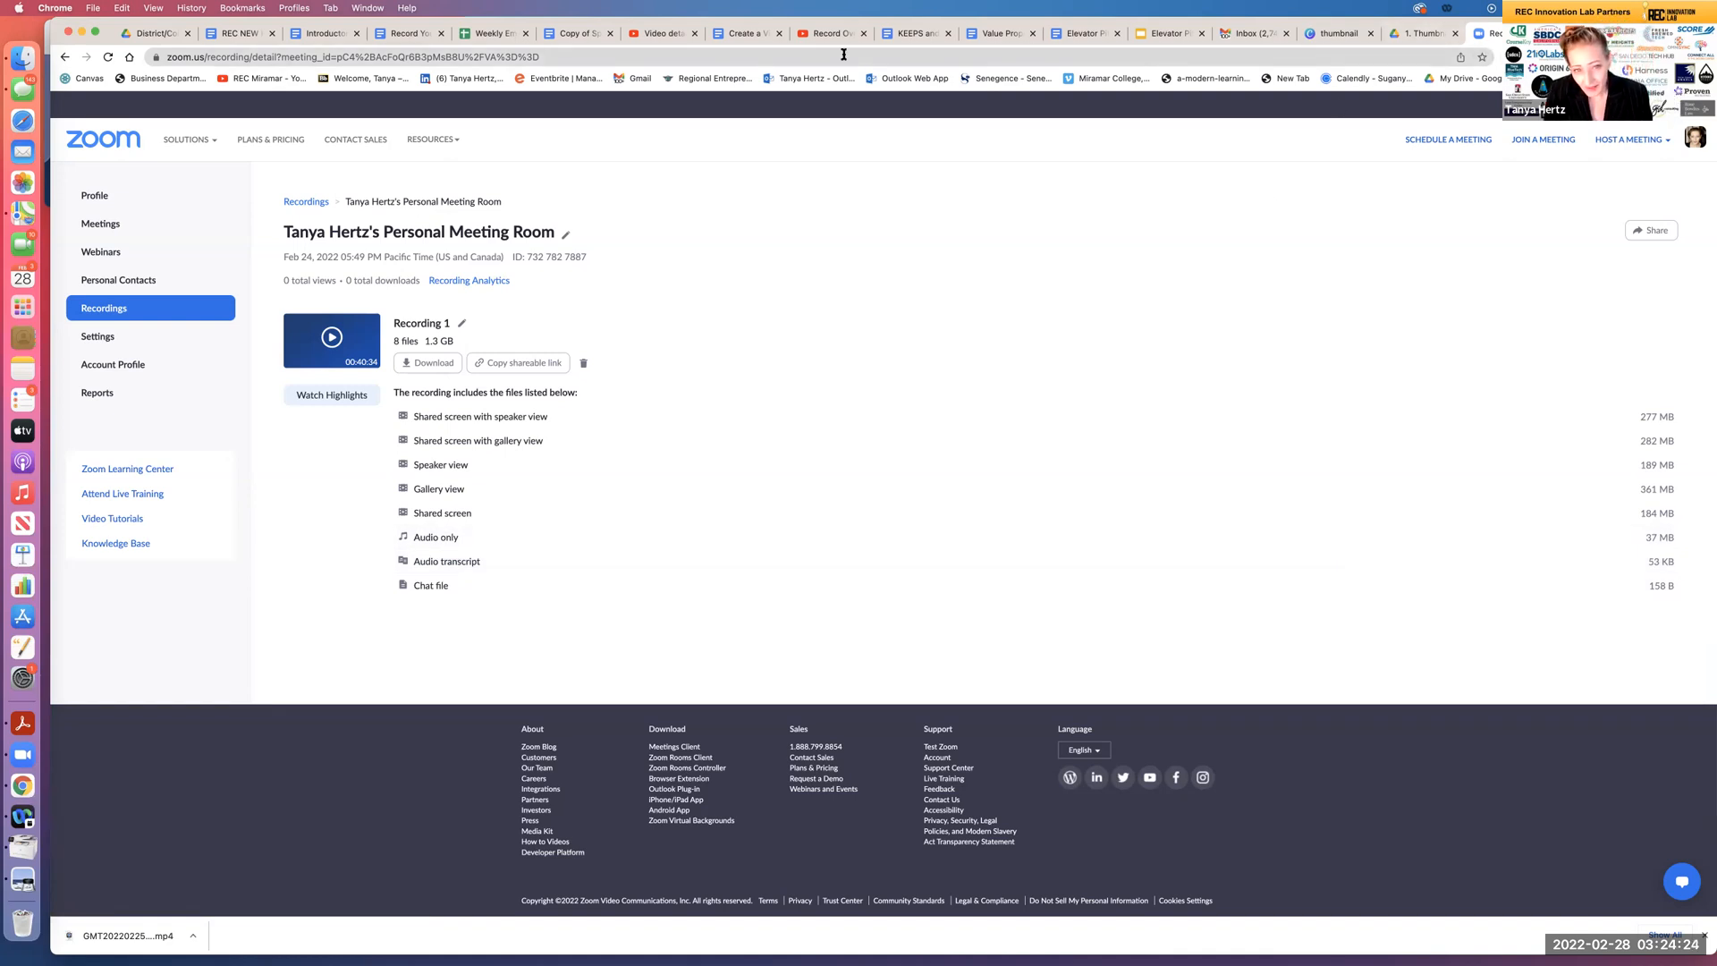
mouse_move(808, 42)
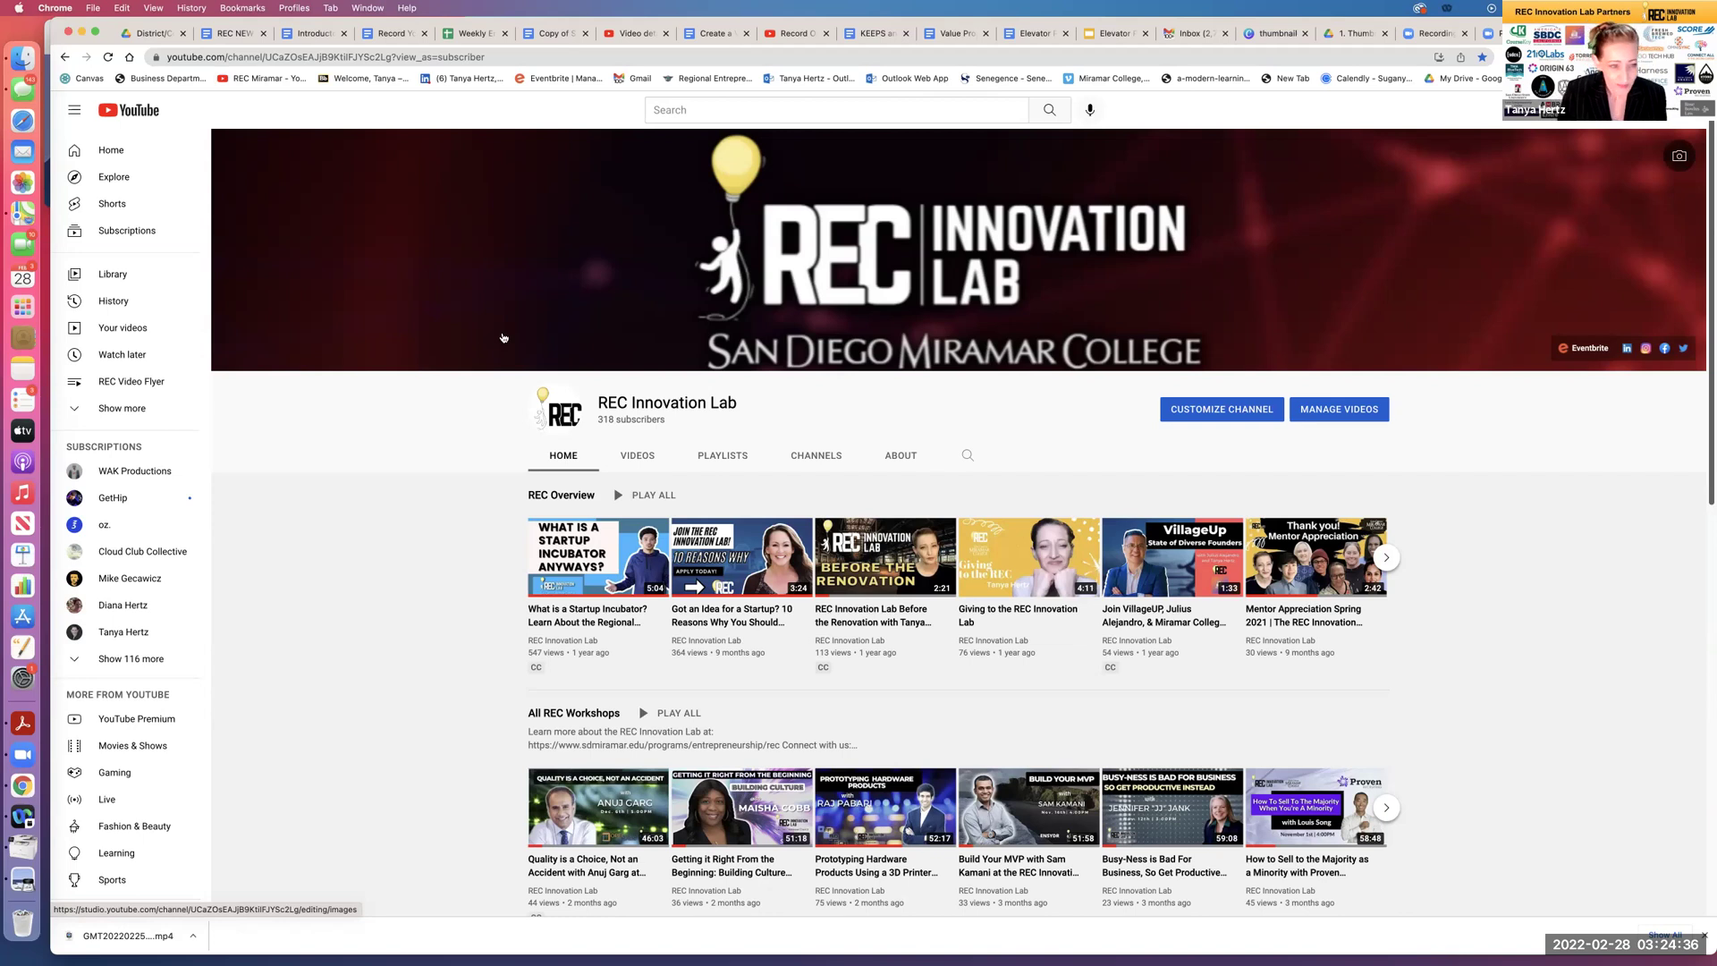
mouse_move(523, 458)
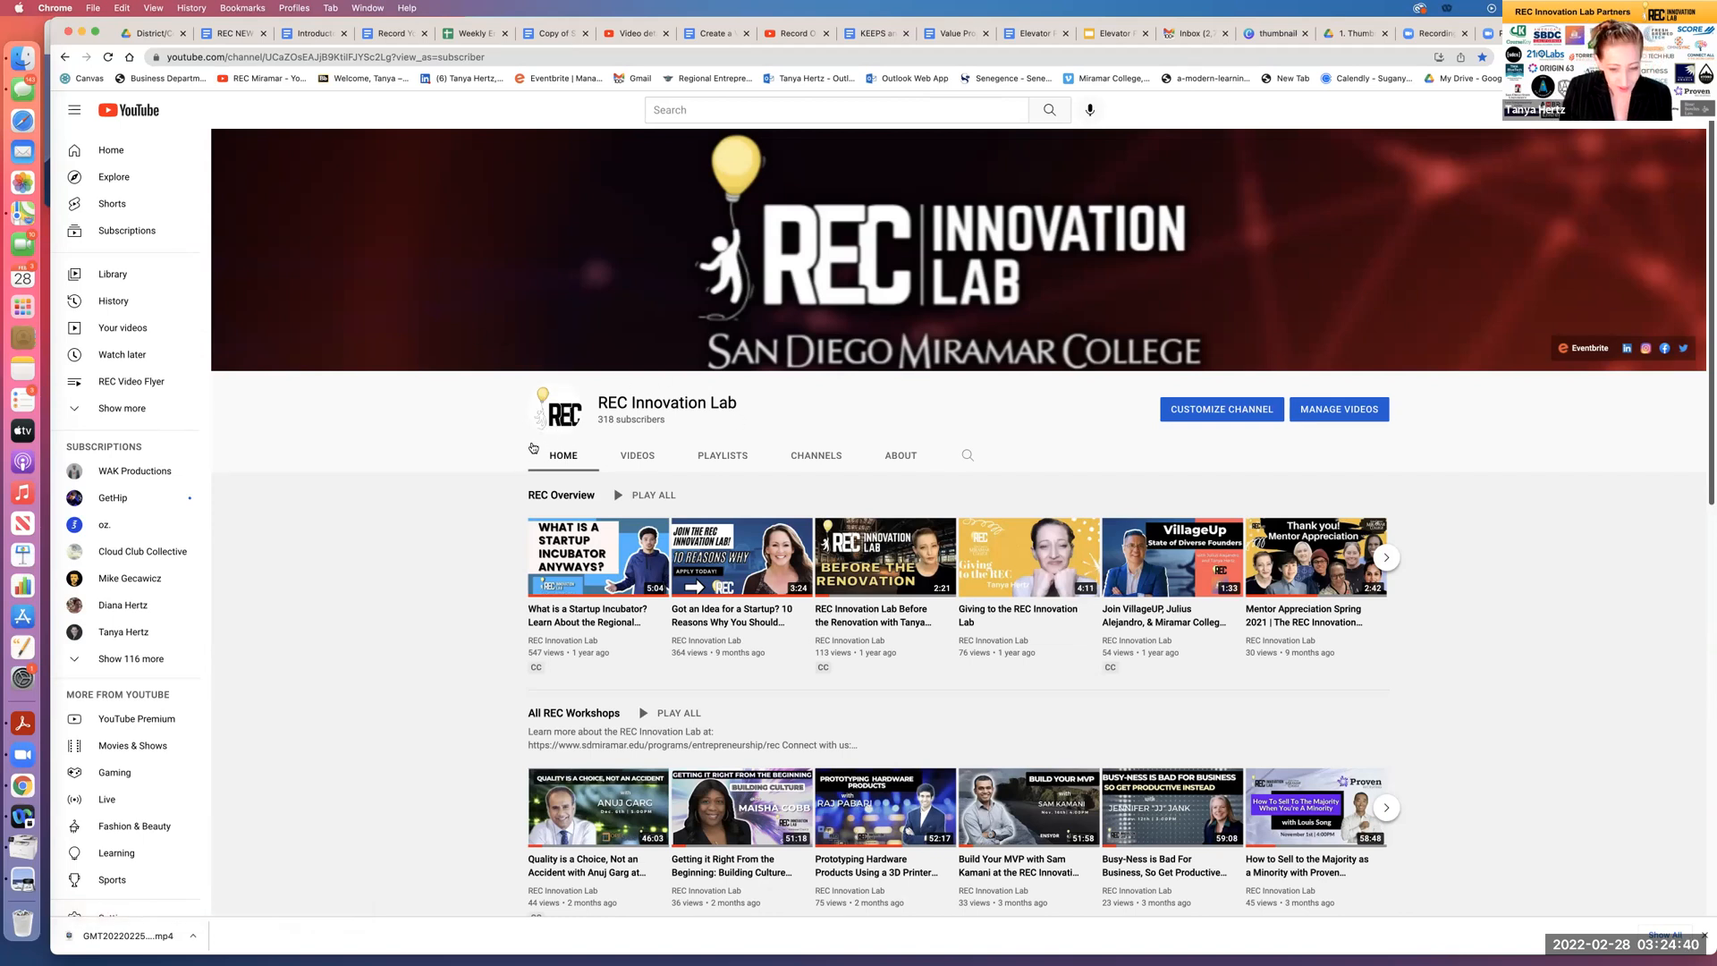
mouse_move(1168, 438)
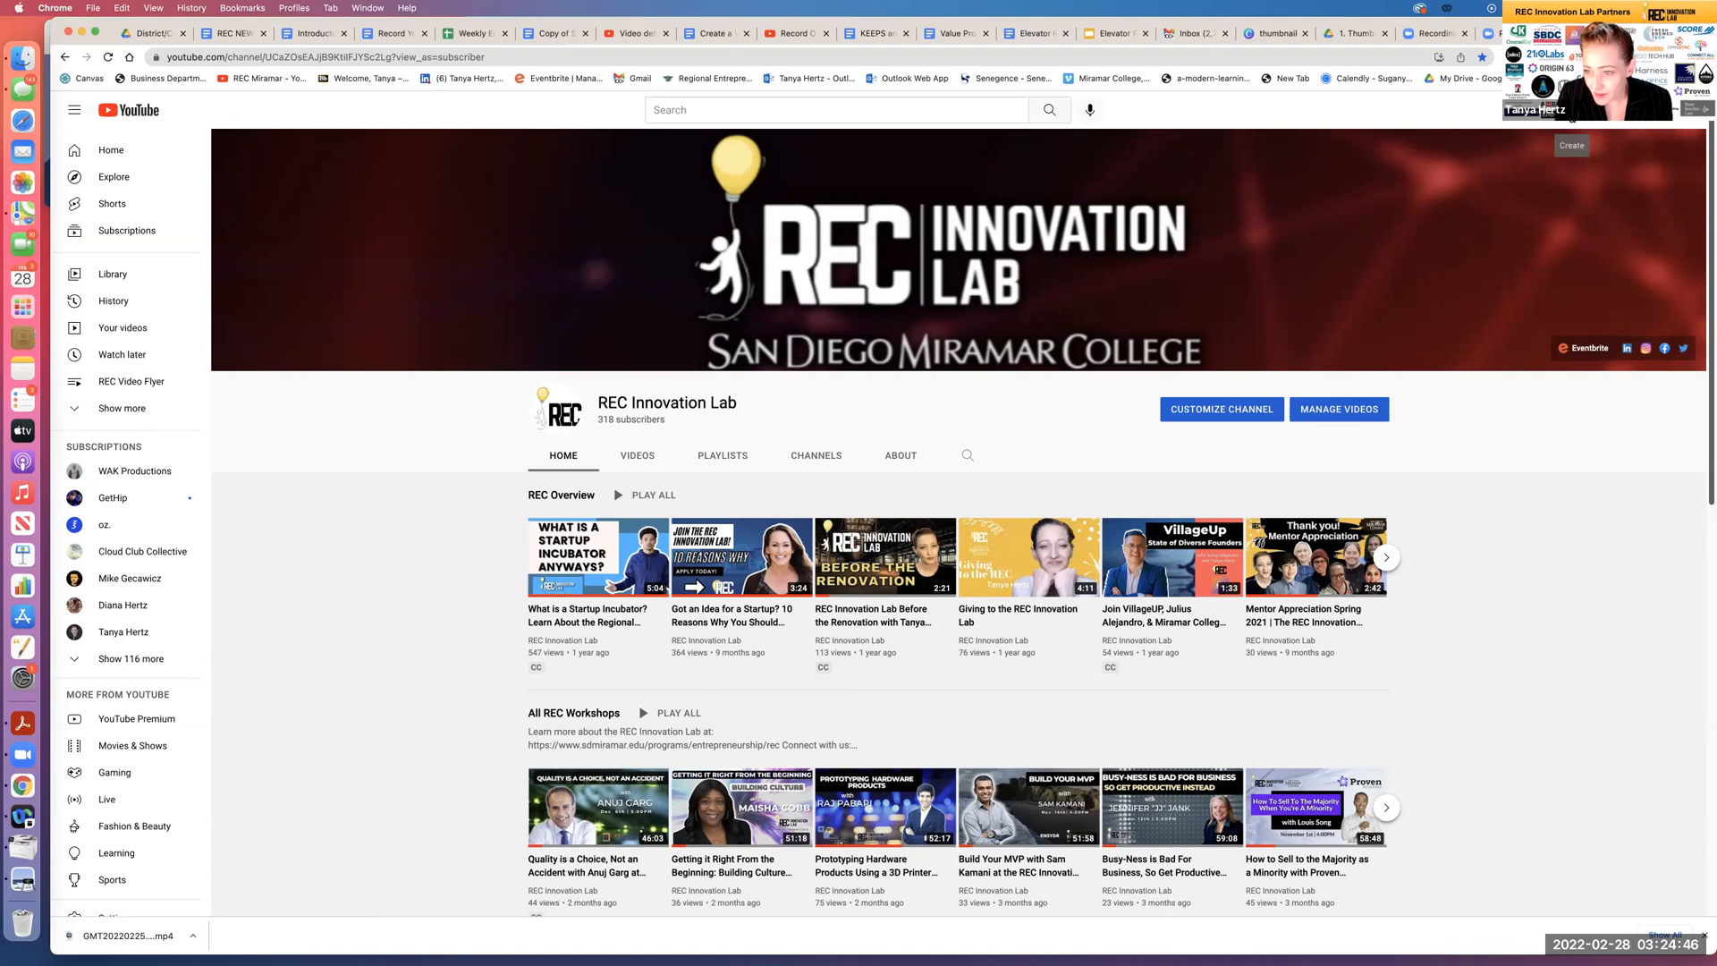
- Start a new video upload from the REC Innovation Lab channel page
left_click(1570, 145)
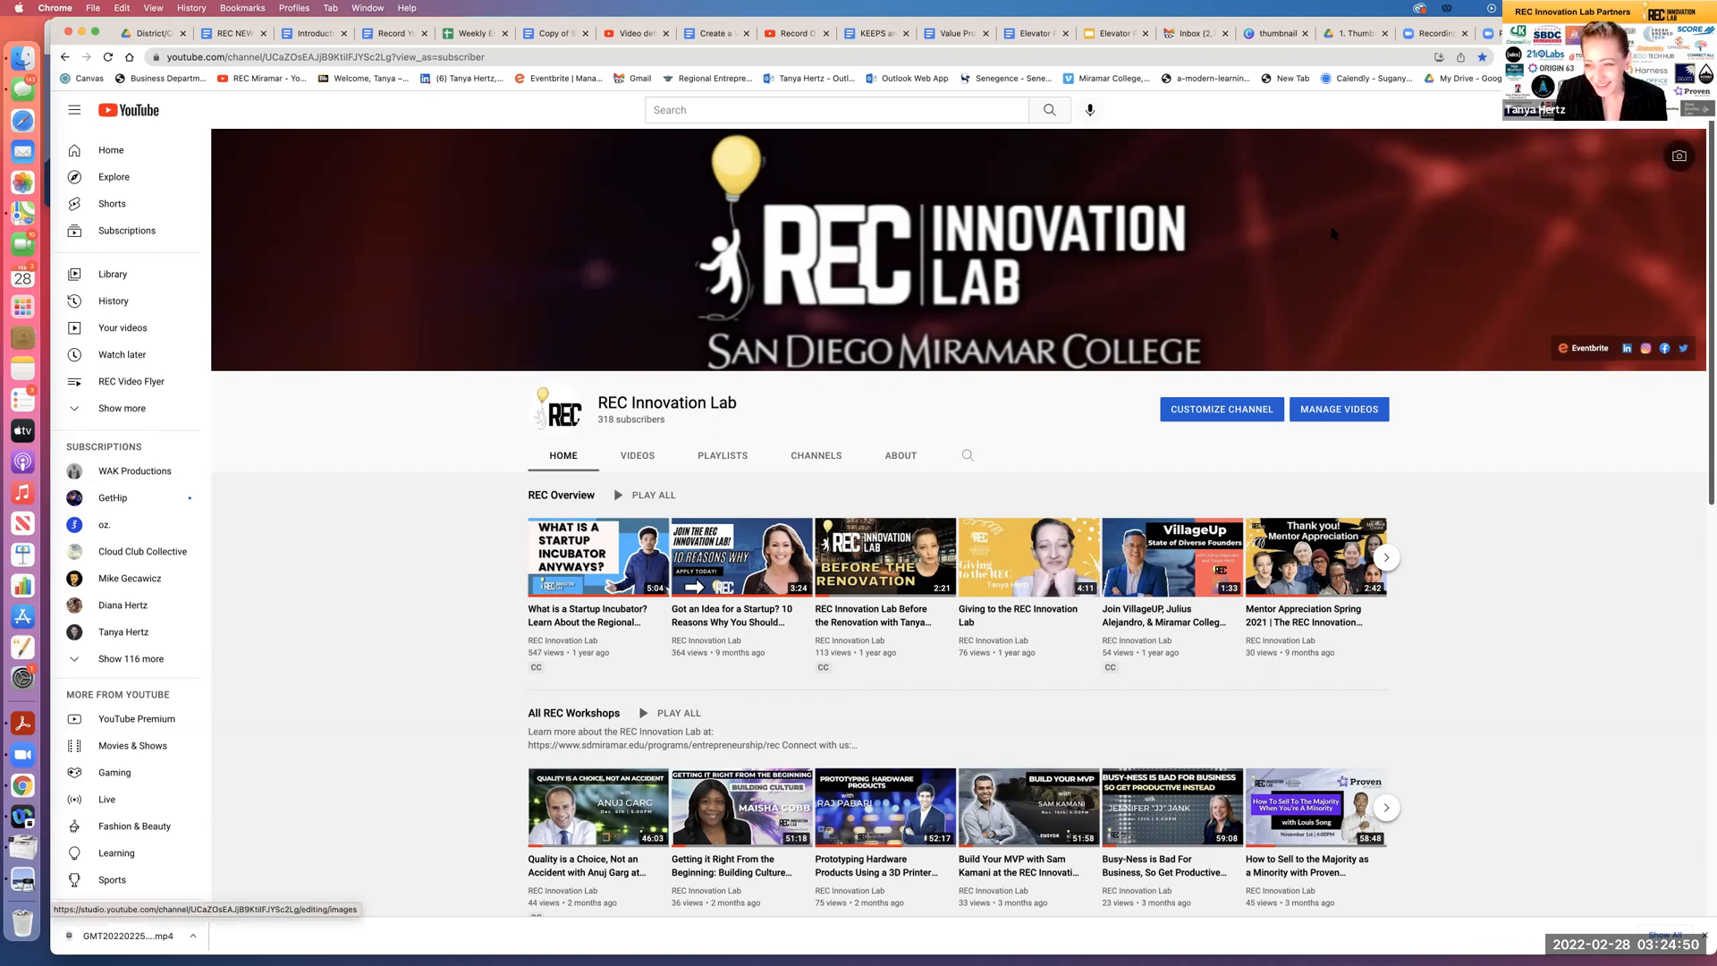
left_click(1336, 408)
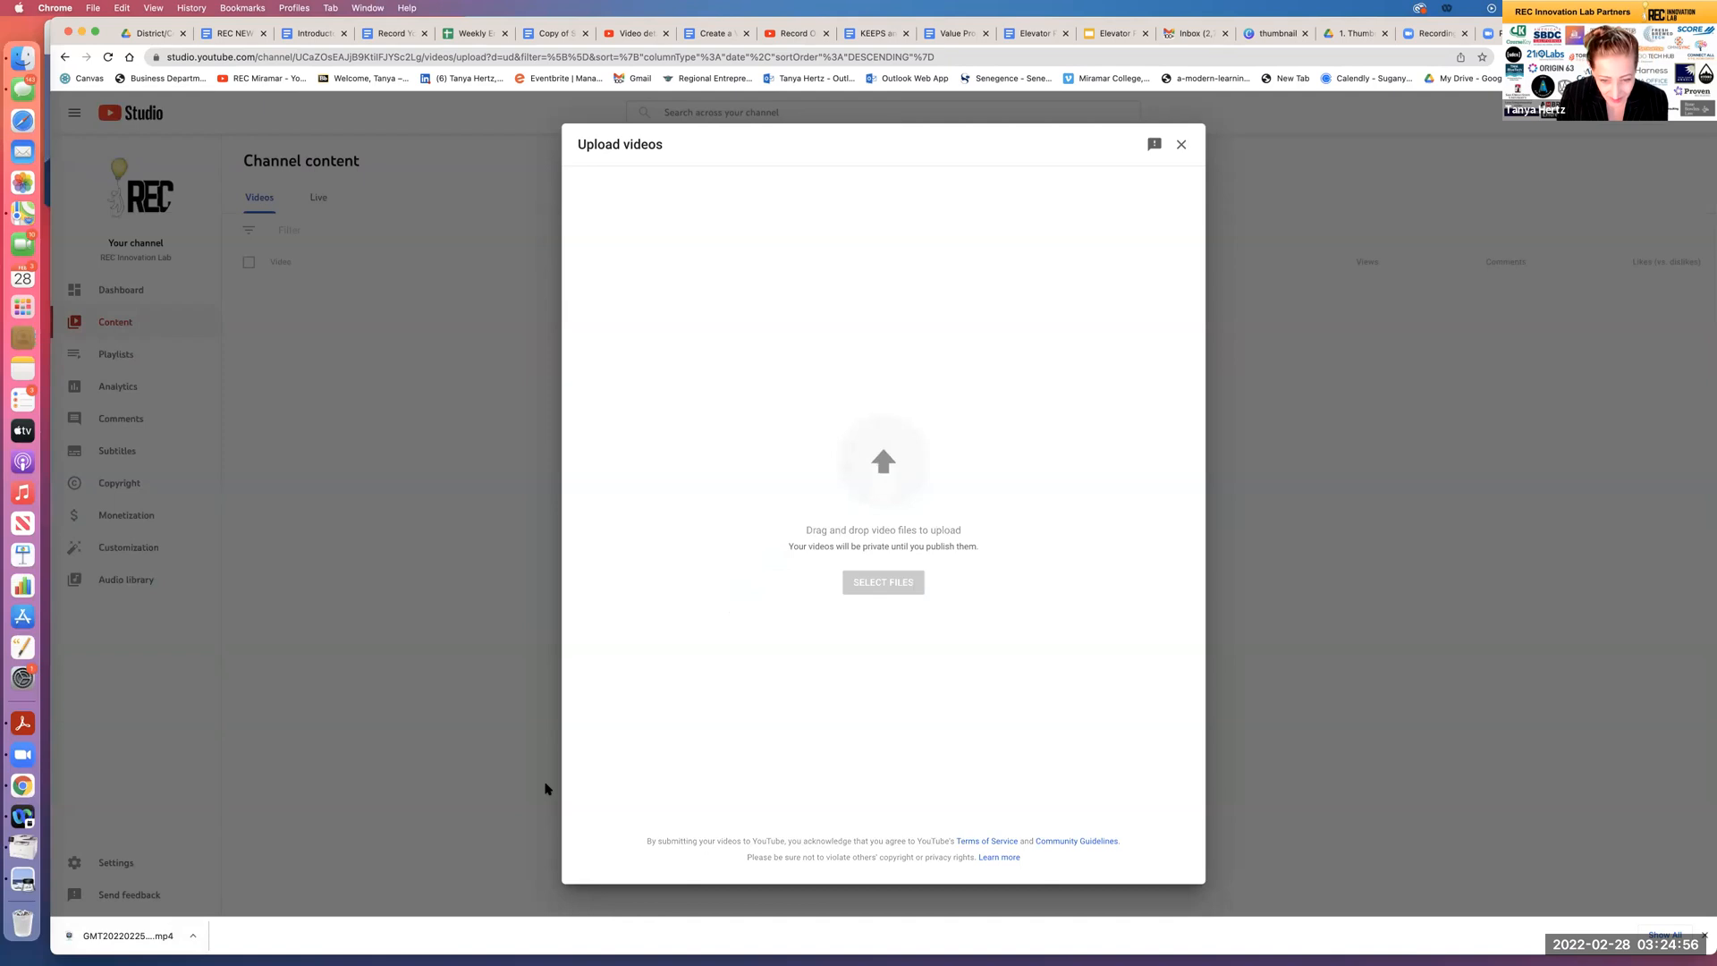
- Upload the downloaded Zoom MP4 and check its title 'The REC Innovation Lab' and description
left_click(882, 581)
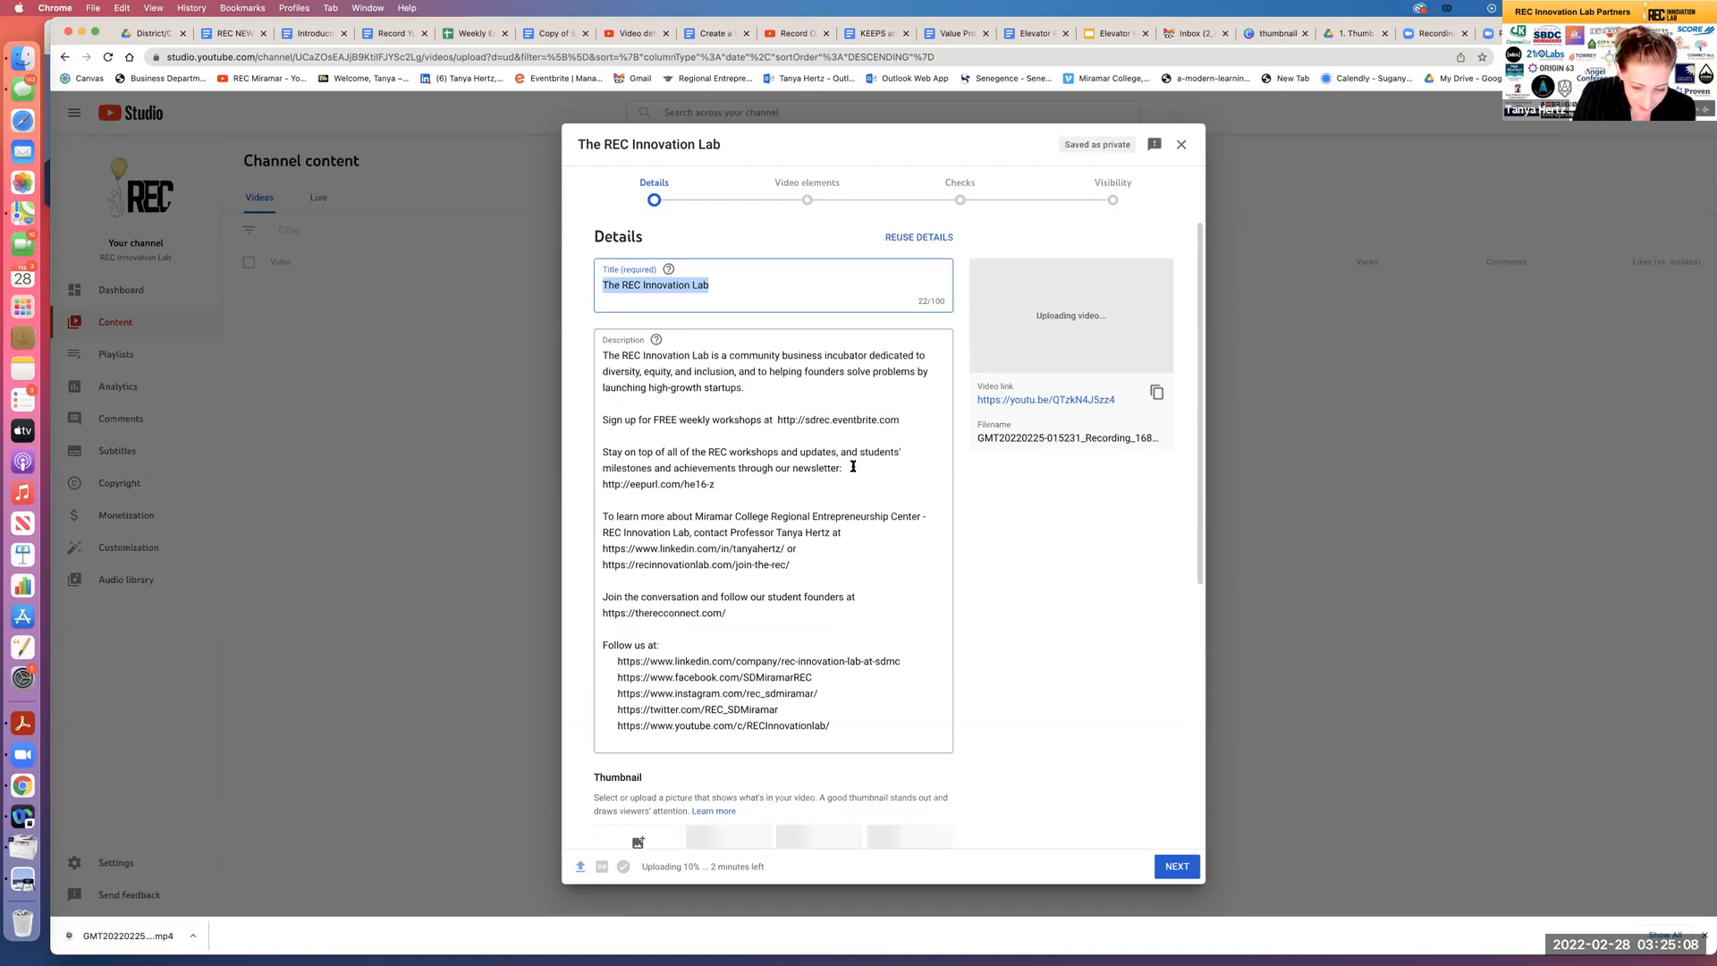
scroll("down", 3)
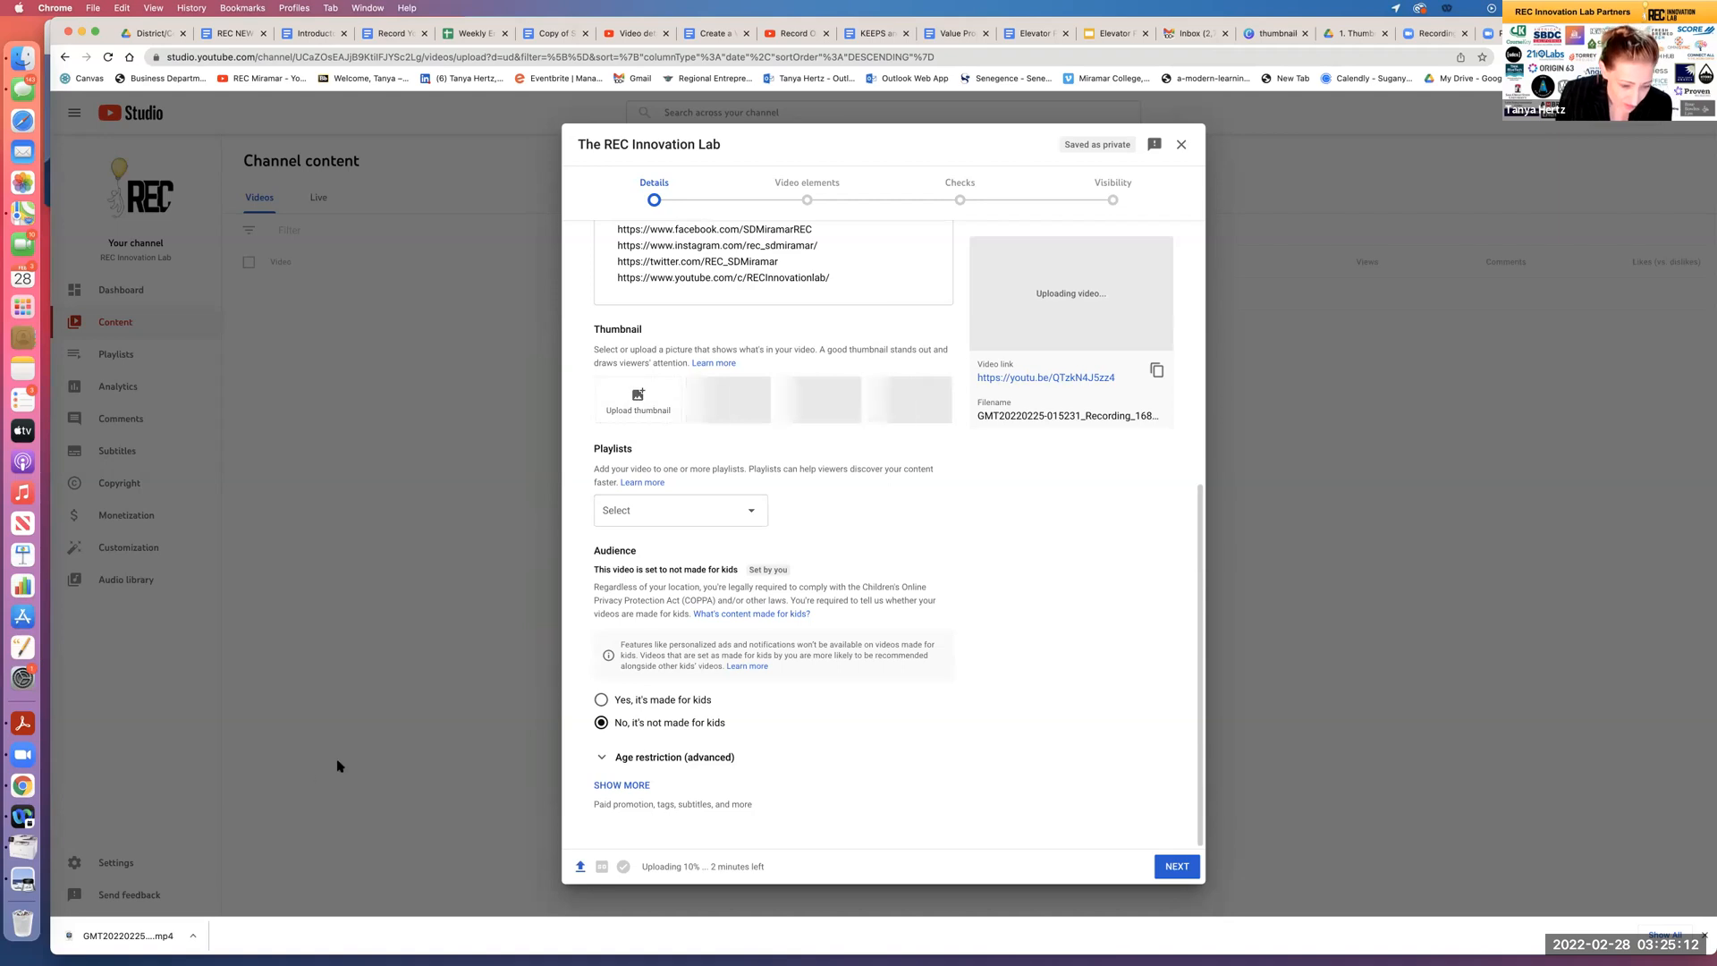
mouse_move(321, 746)
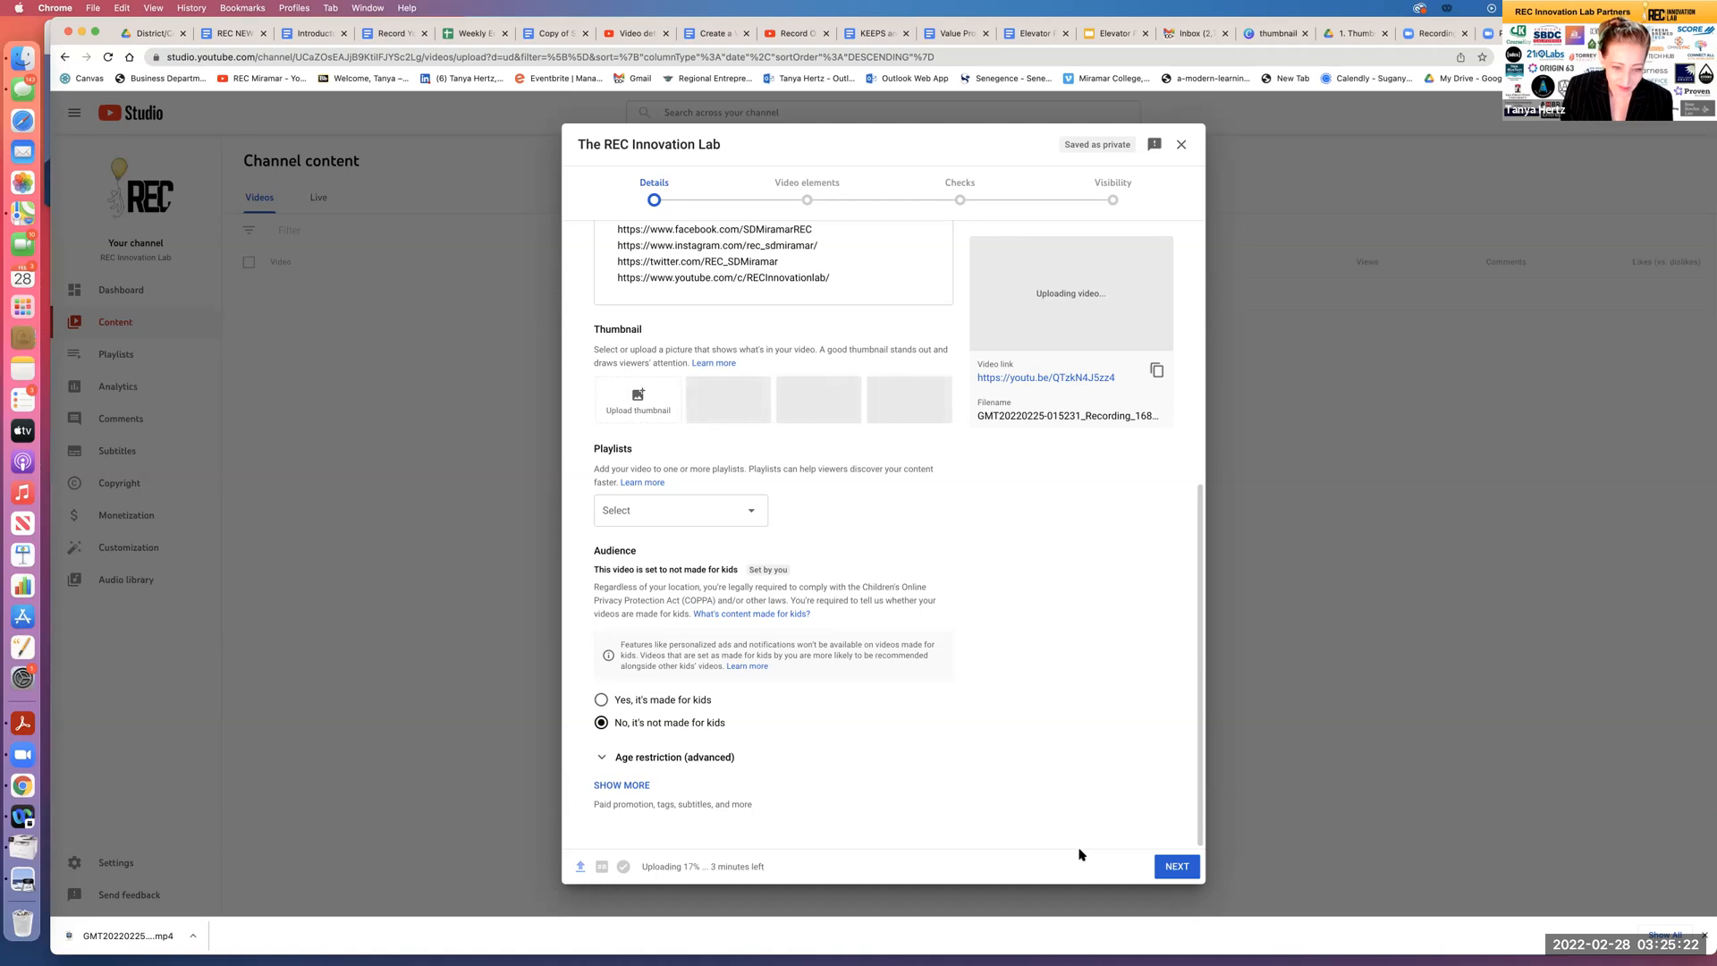
scroll("up", 3)
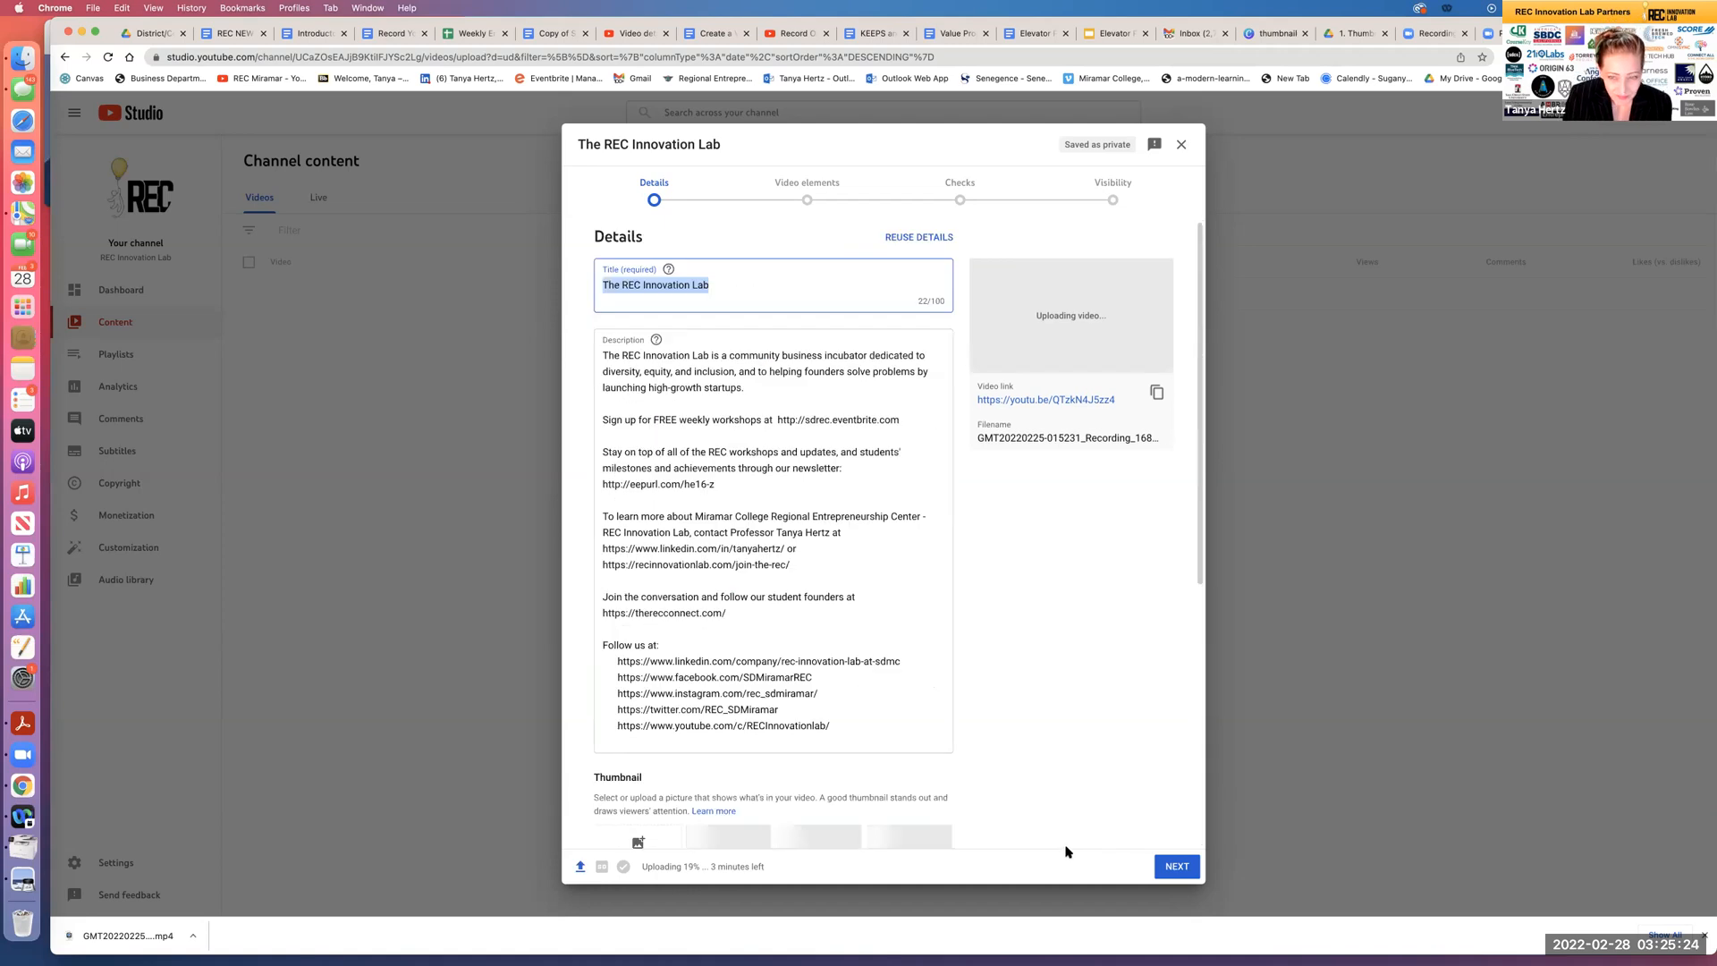